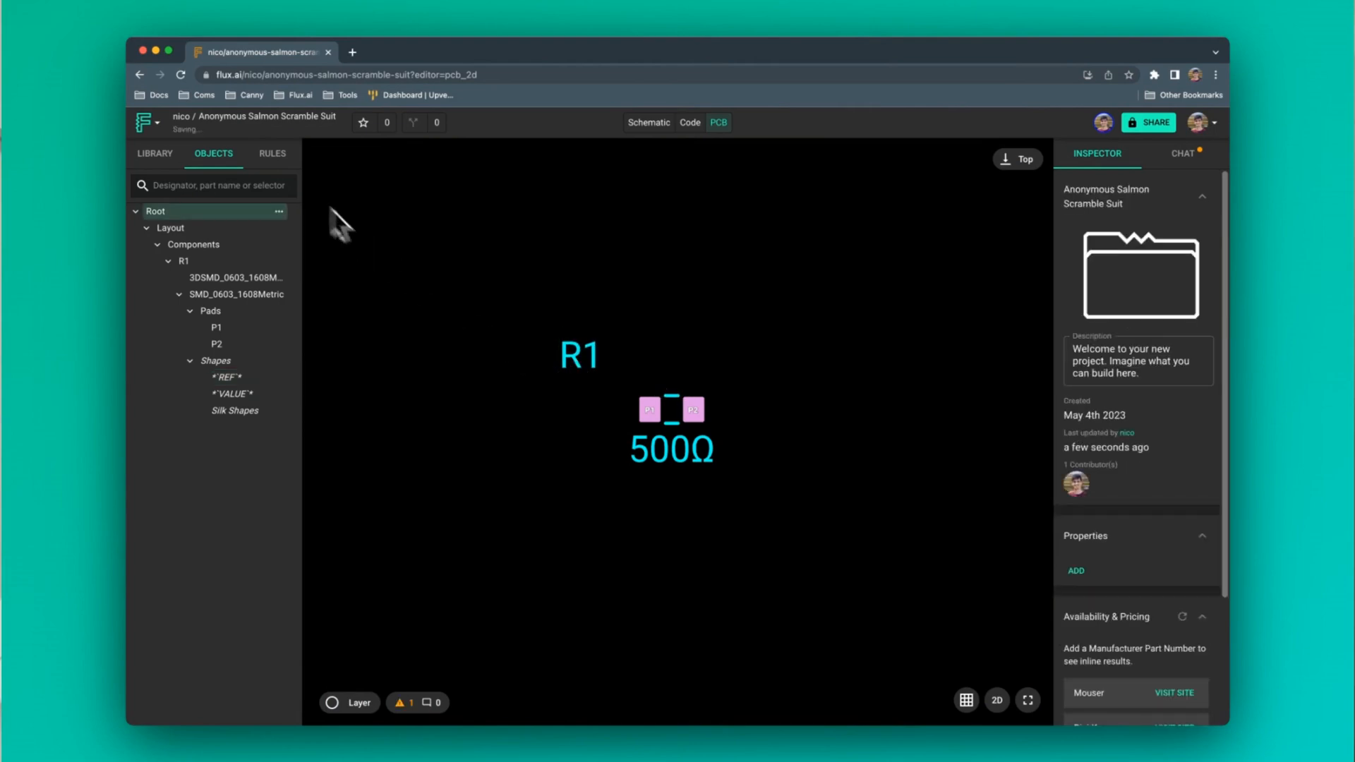
- Select R1's *REF* label and begin adding a second layout rule to its override rule
{"action": "left_click", "coordinate": [272, 153]}
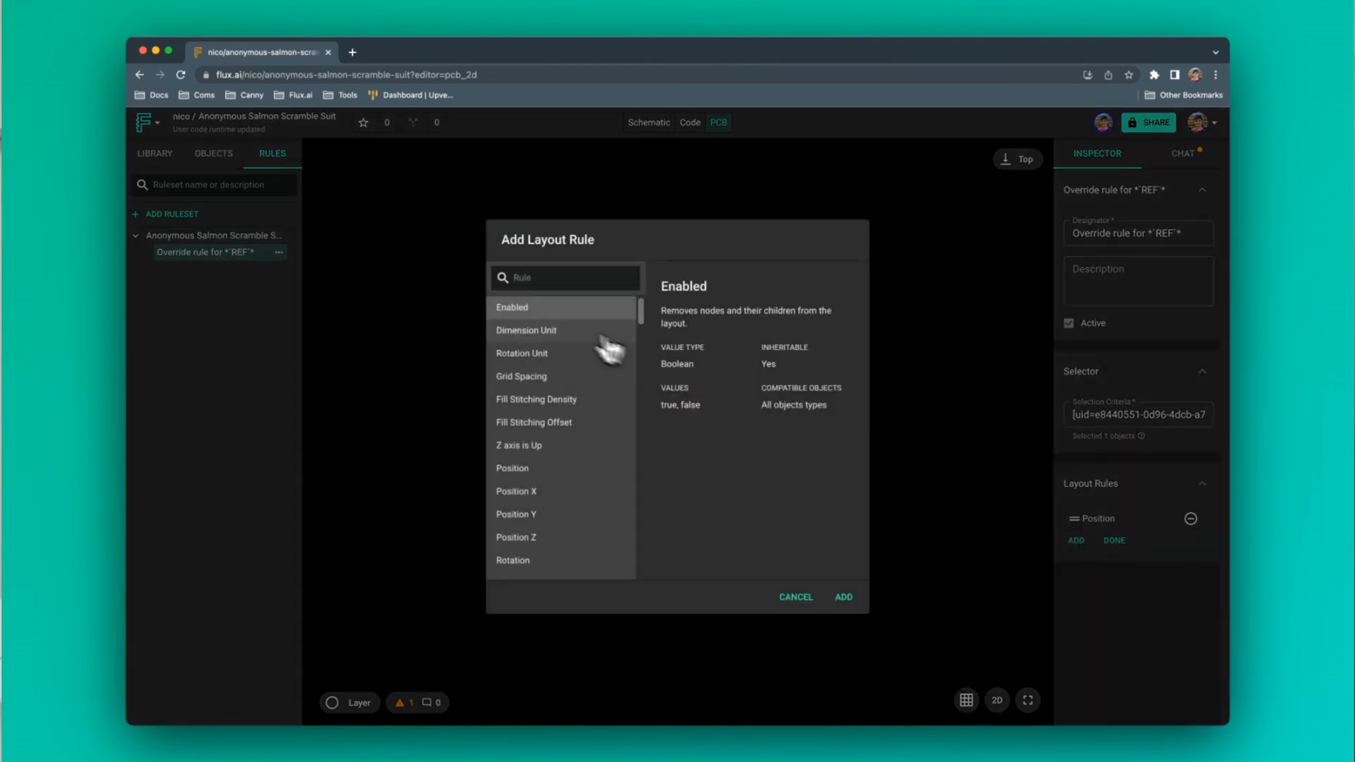
{"action": "left_click", "coordinate": [843, 597]}
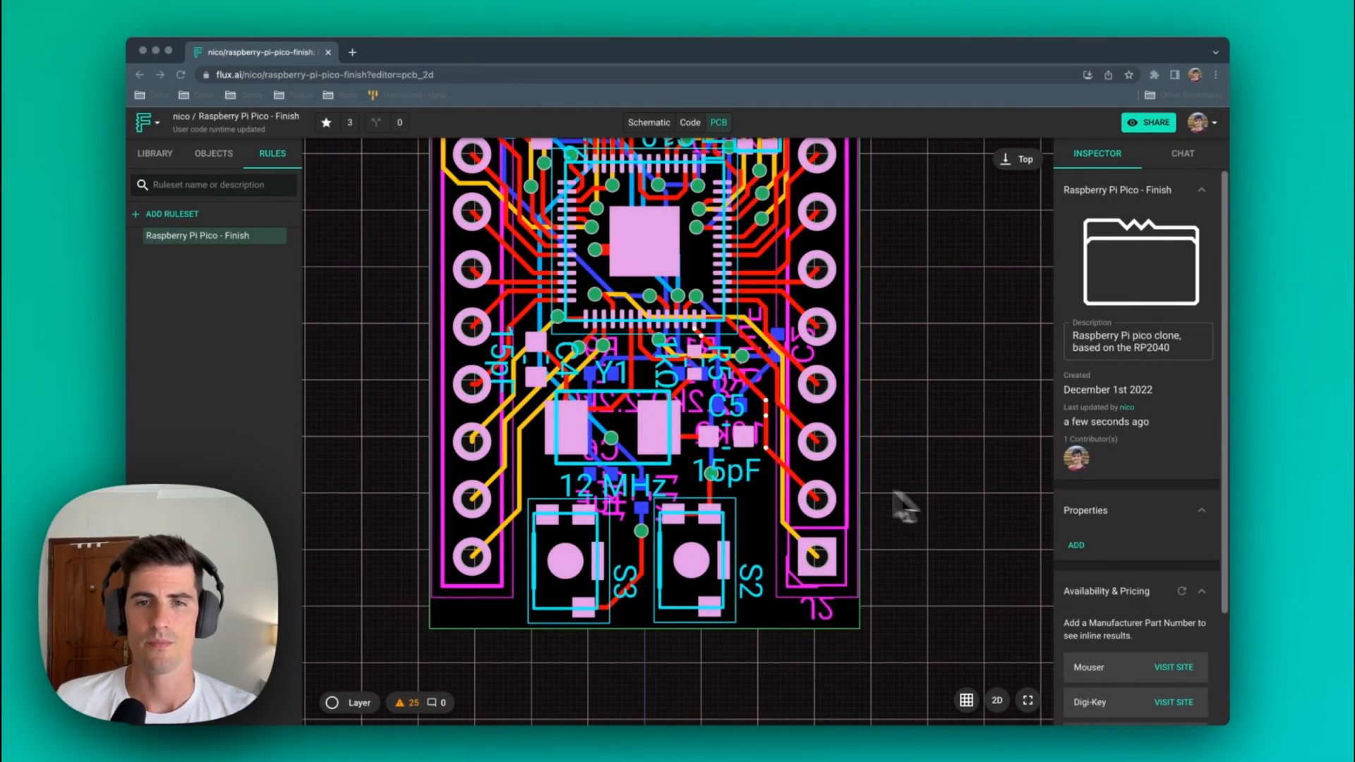
- Select capacitor C5's 15pF value text on the Pico board canvas
{"action": "scroll", "scroll_direction": "up", "scroll_amount": 3}
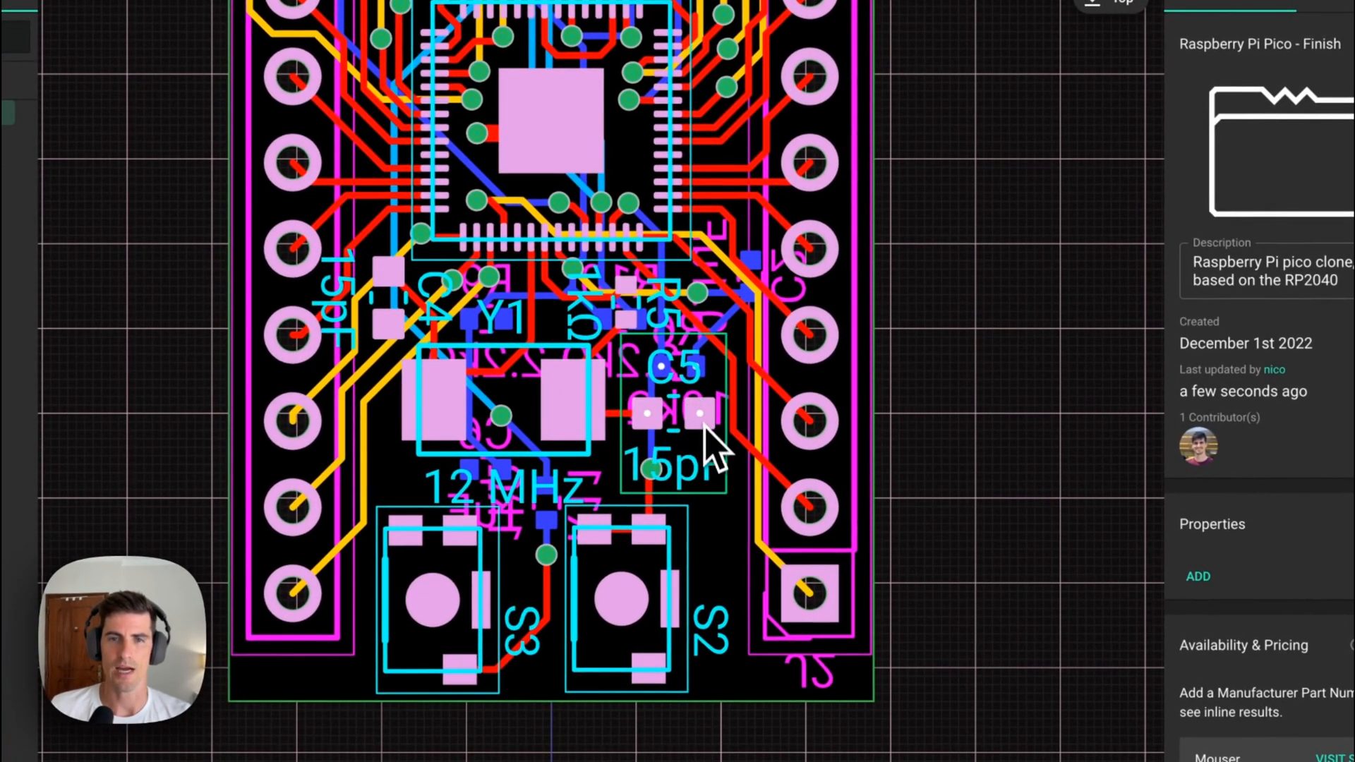
{"action": "mouse_move", "coordinate": [709, 458]}
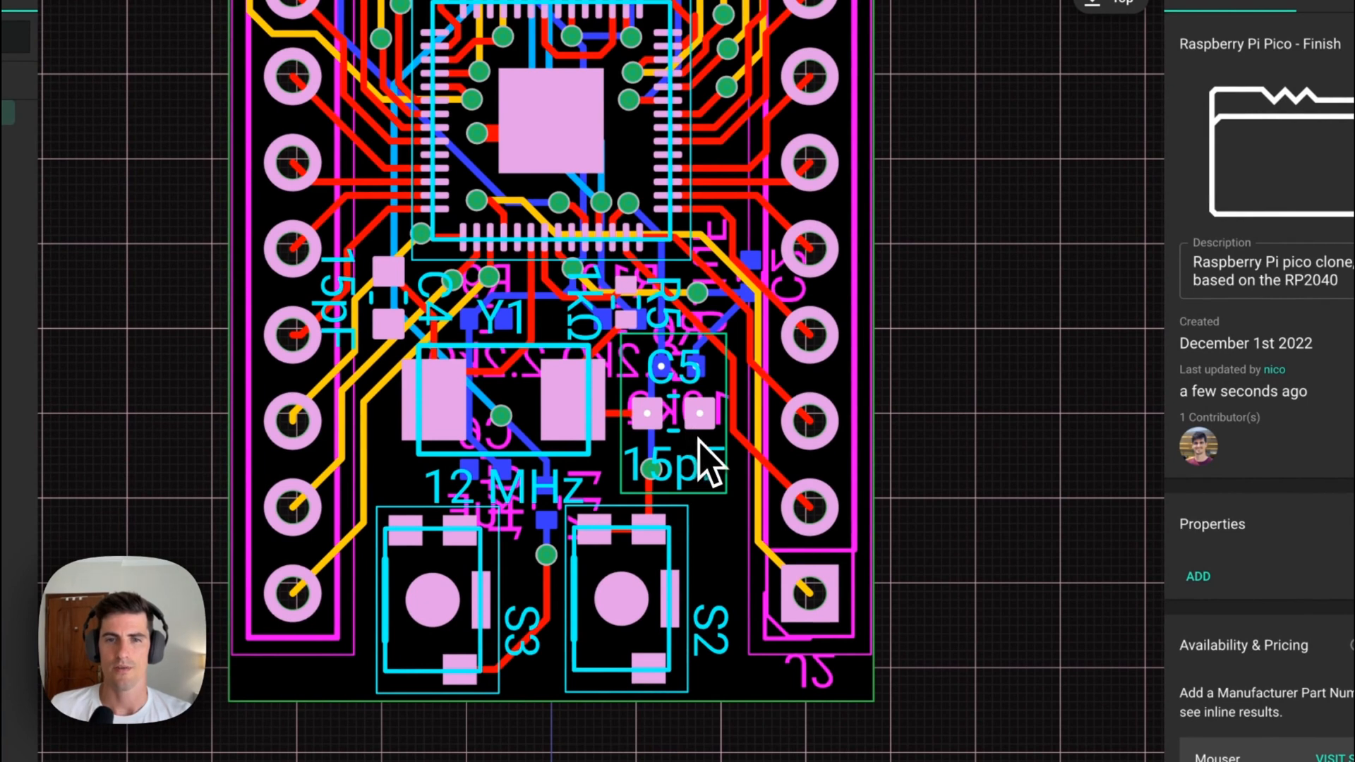
{"action": "mouse_move", "coordinate": [704, 450]}
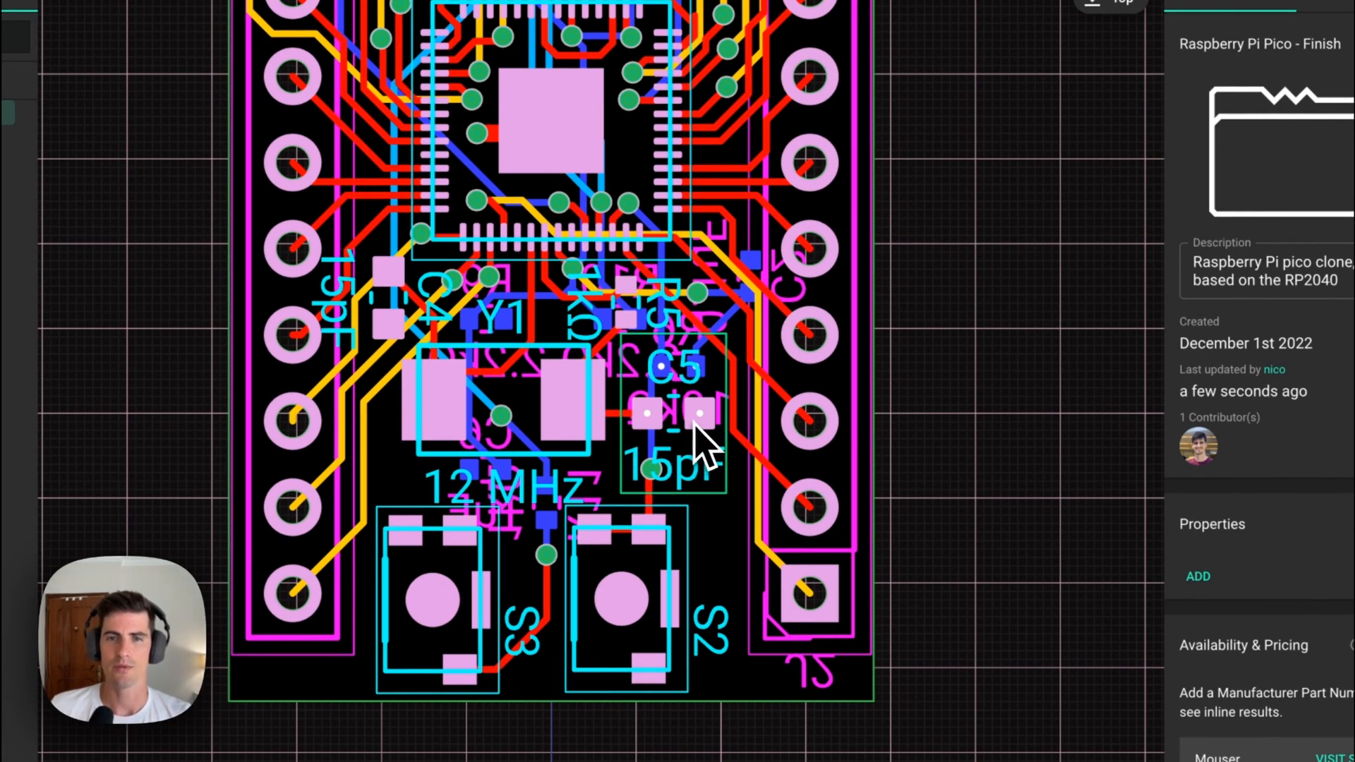
{"action": "mouse_move", "coordinate": [691, 501]}
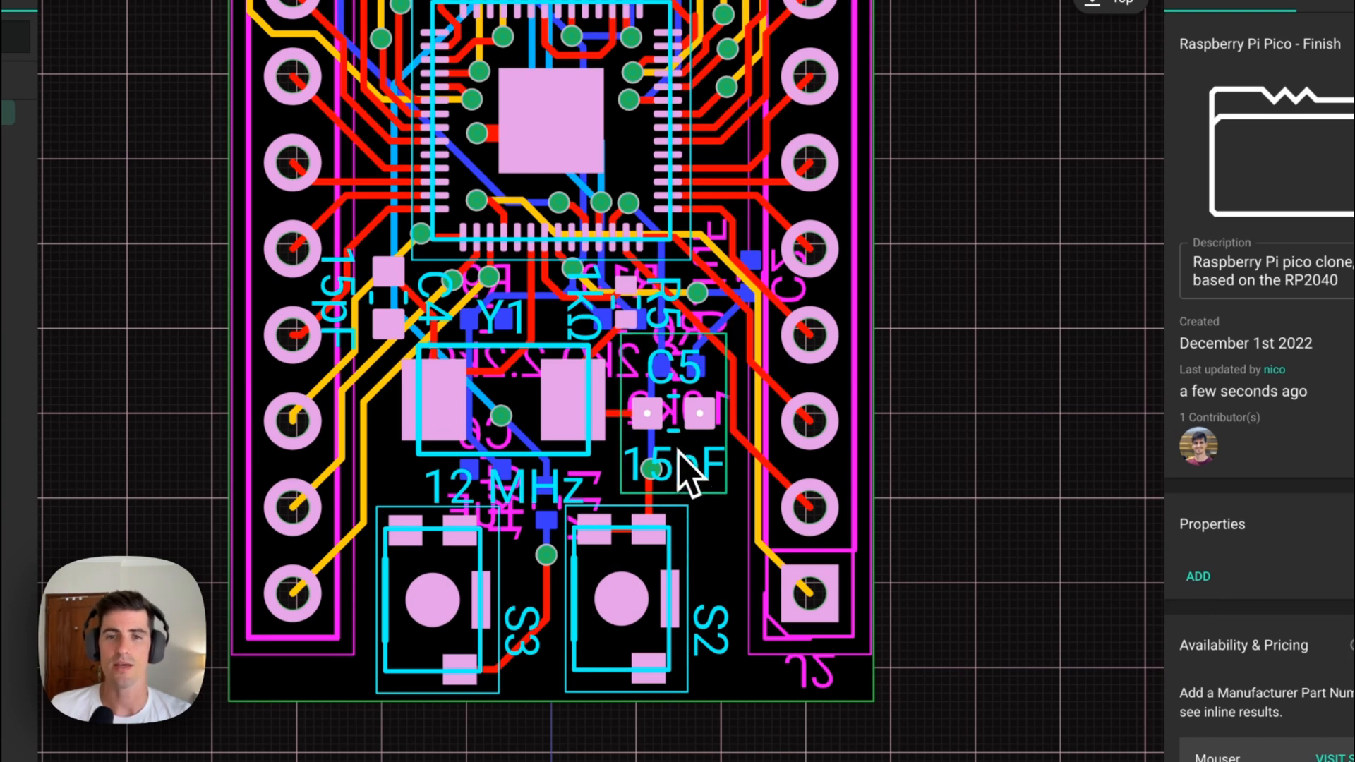
{"action": "mouse_move", "coordinate": [692, 497]}
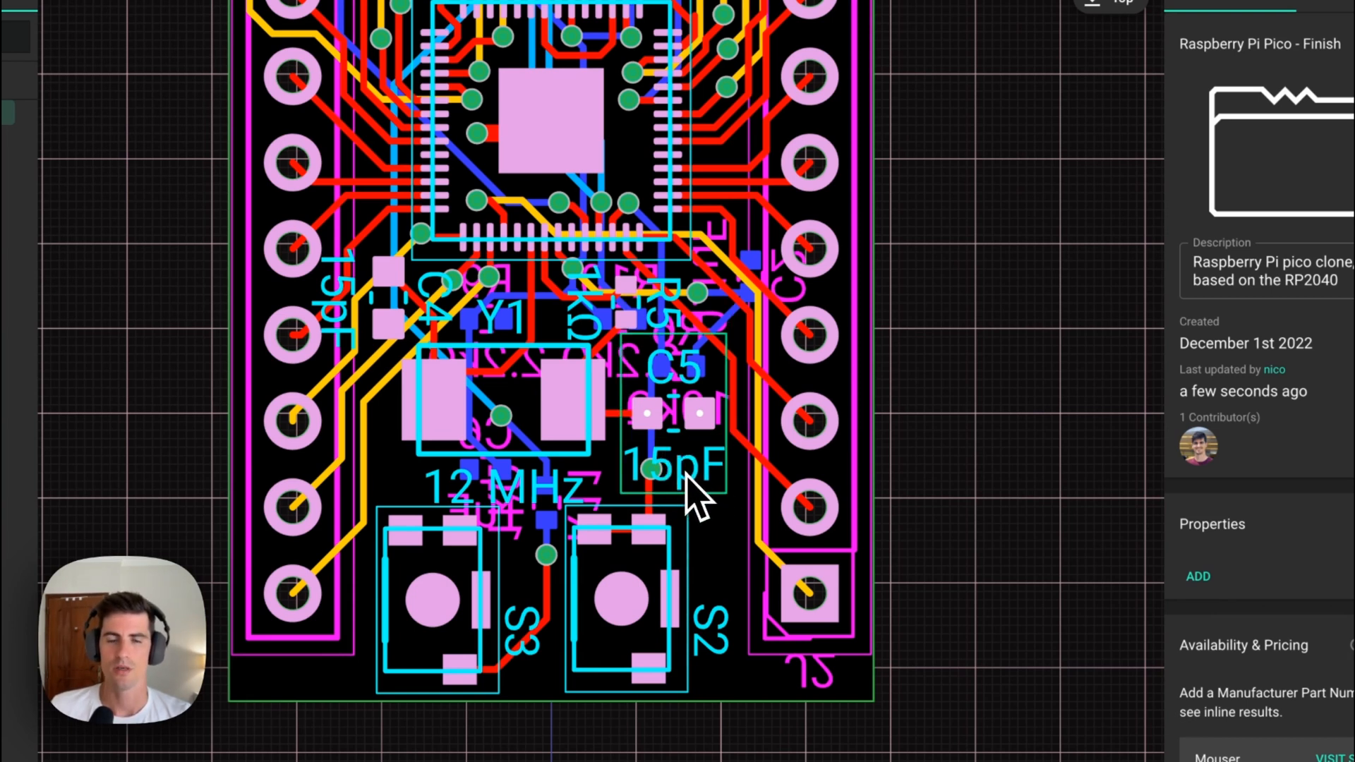
{"action": "left_click", "coordinate": [674, 462]}
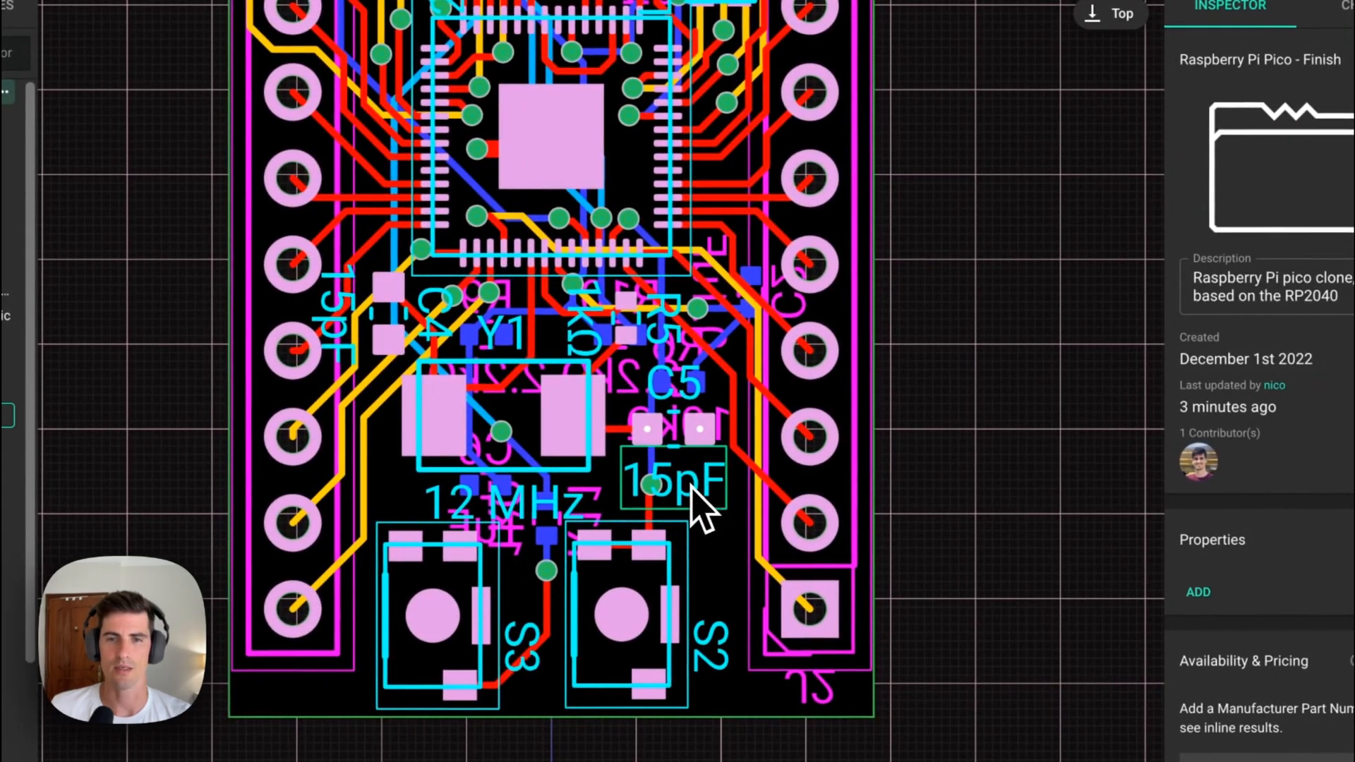
{"action": "mouse_move", "coordinate": [691, 510]}
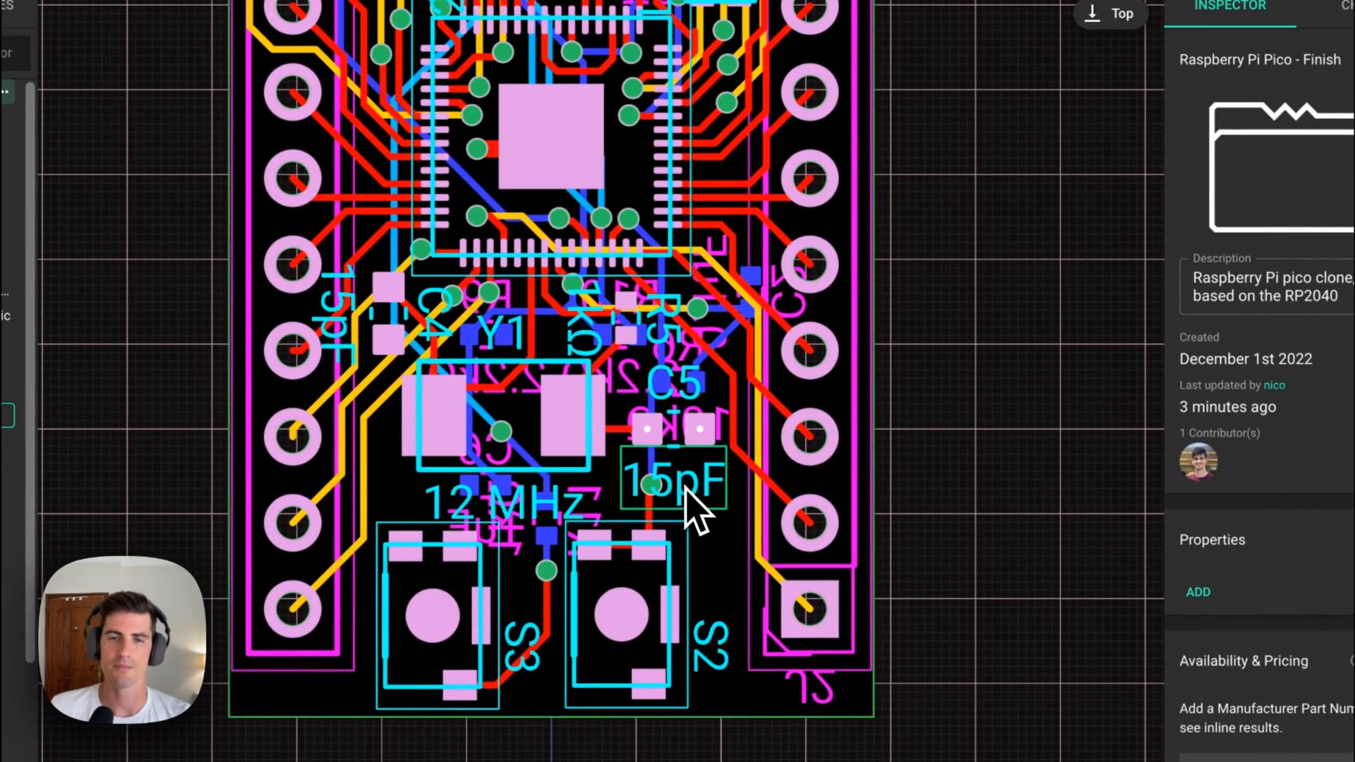
- Pin C5's 15pF label position at 8.3087mm, 5.6939mm with !important in an override rule
{"action": "left_click", "coordinate": [673, 481]}
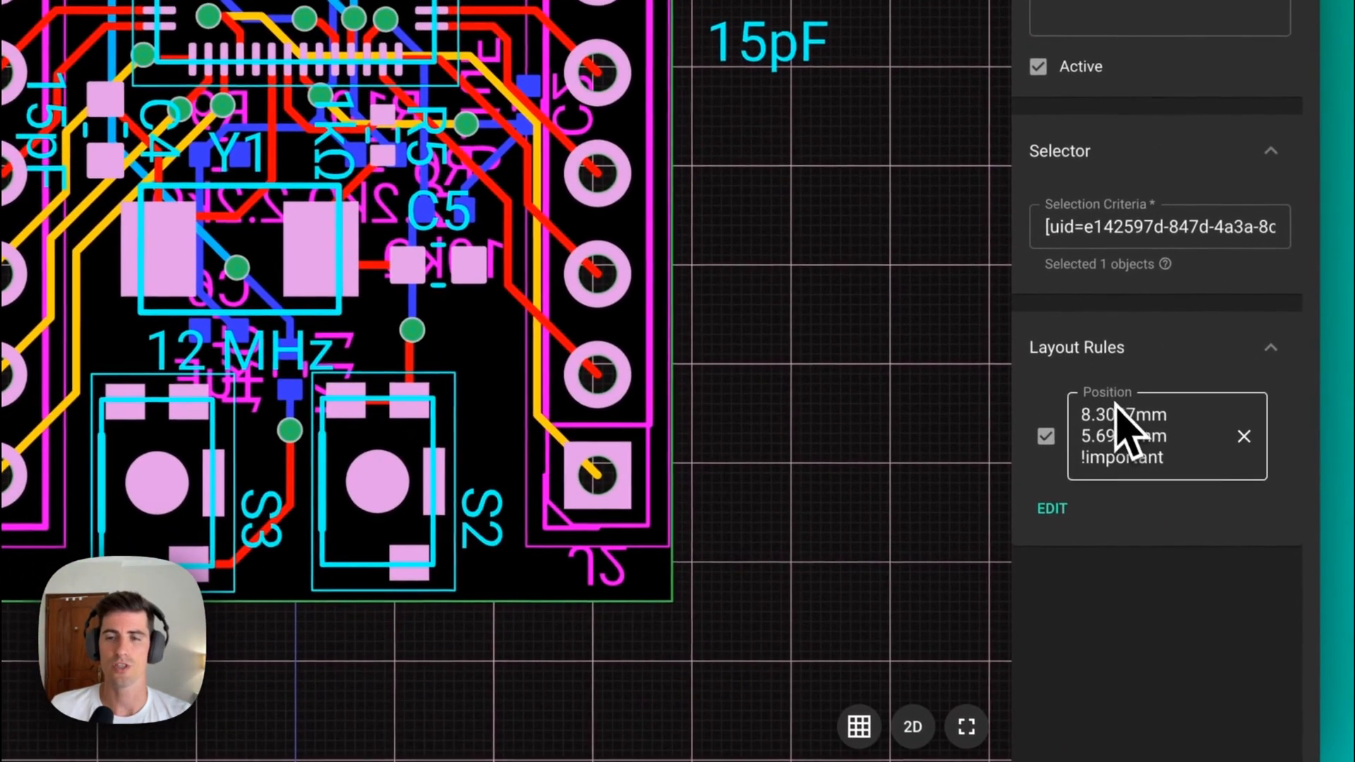
{"action": "double_click", "coordinate": [1120, 457]}
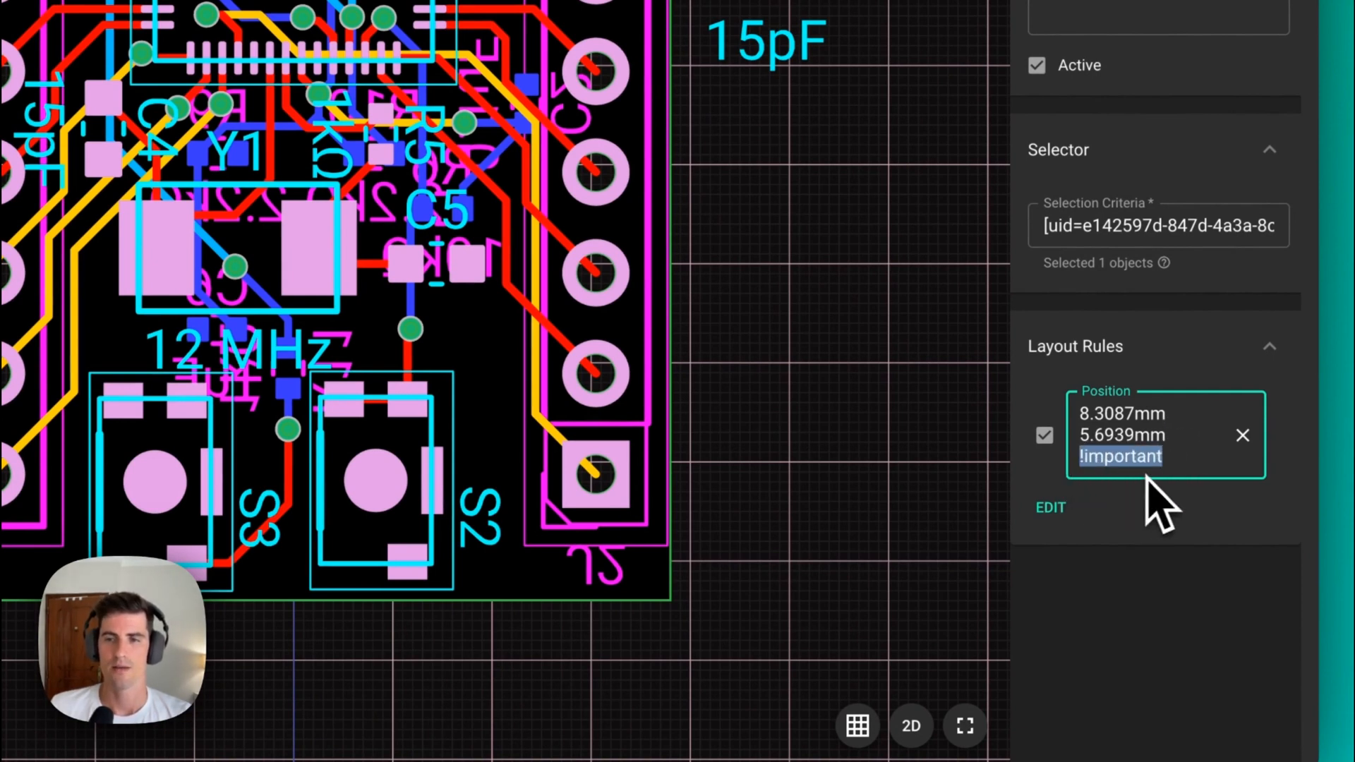
{"action": "mouse_move", "coordinate": [1193, 475]}
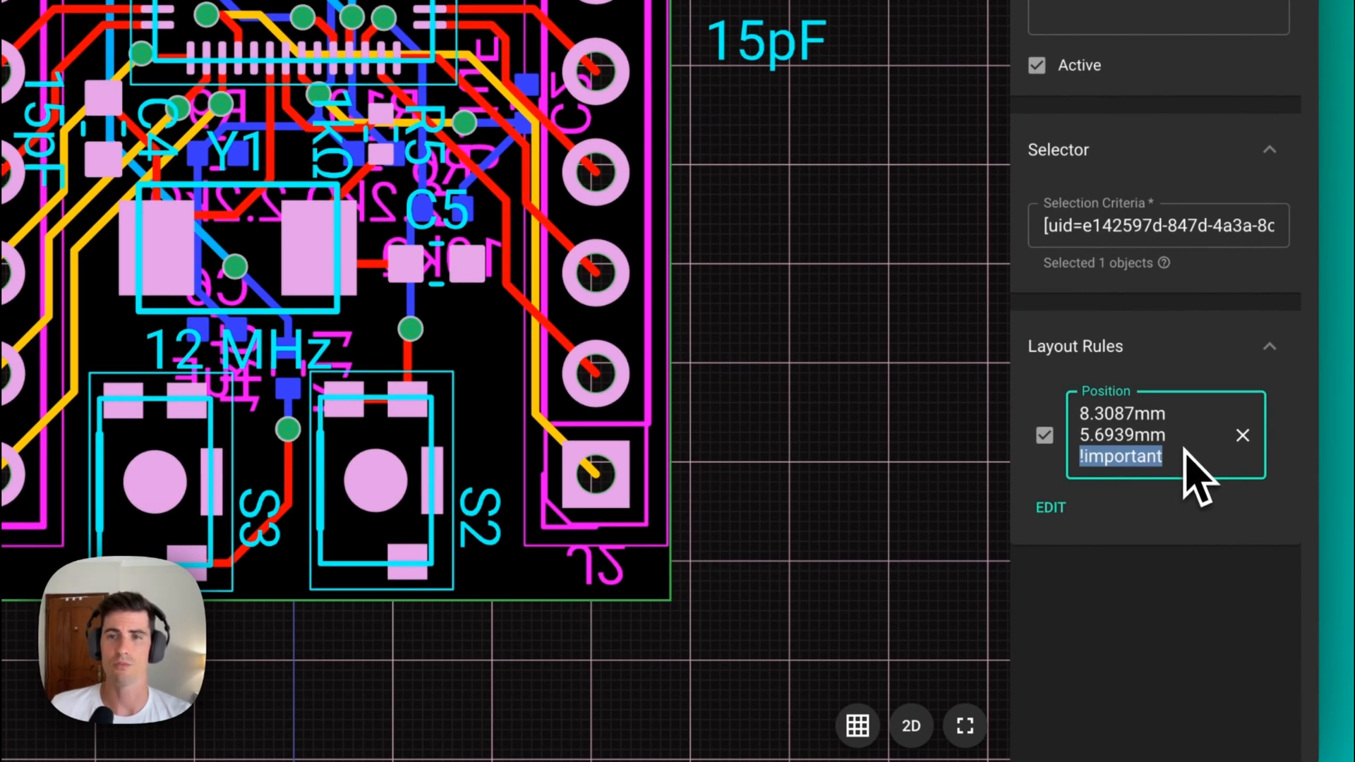
{"action": "mouse_move", "coordinate": [770, 341]}
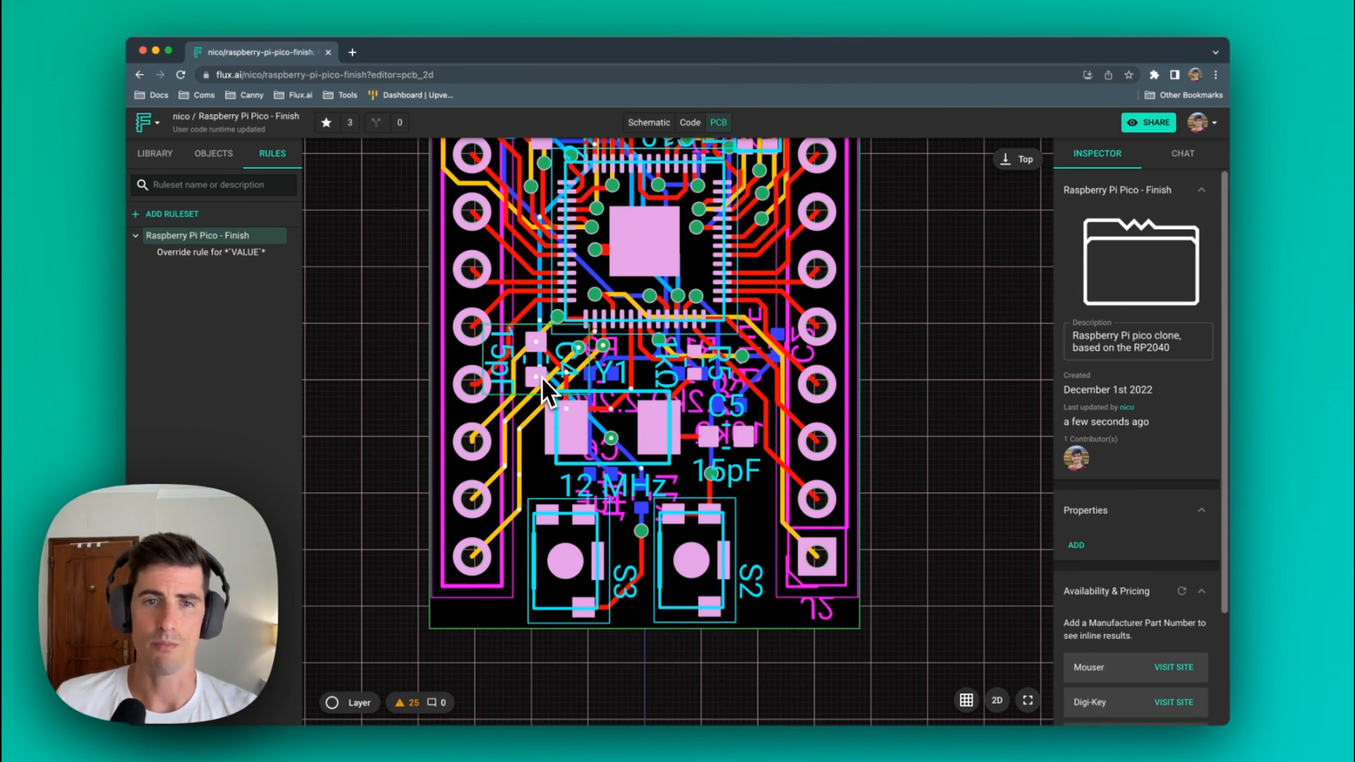
- Move pad P2 off the board, then reopen the 15pF label's override rule
{"action": "left_click", "coordinate": [535, 377]}
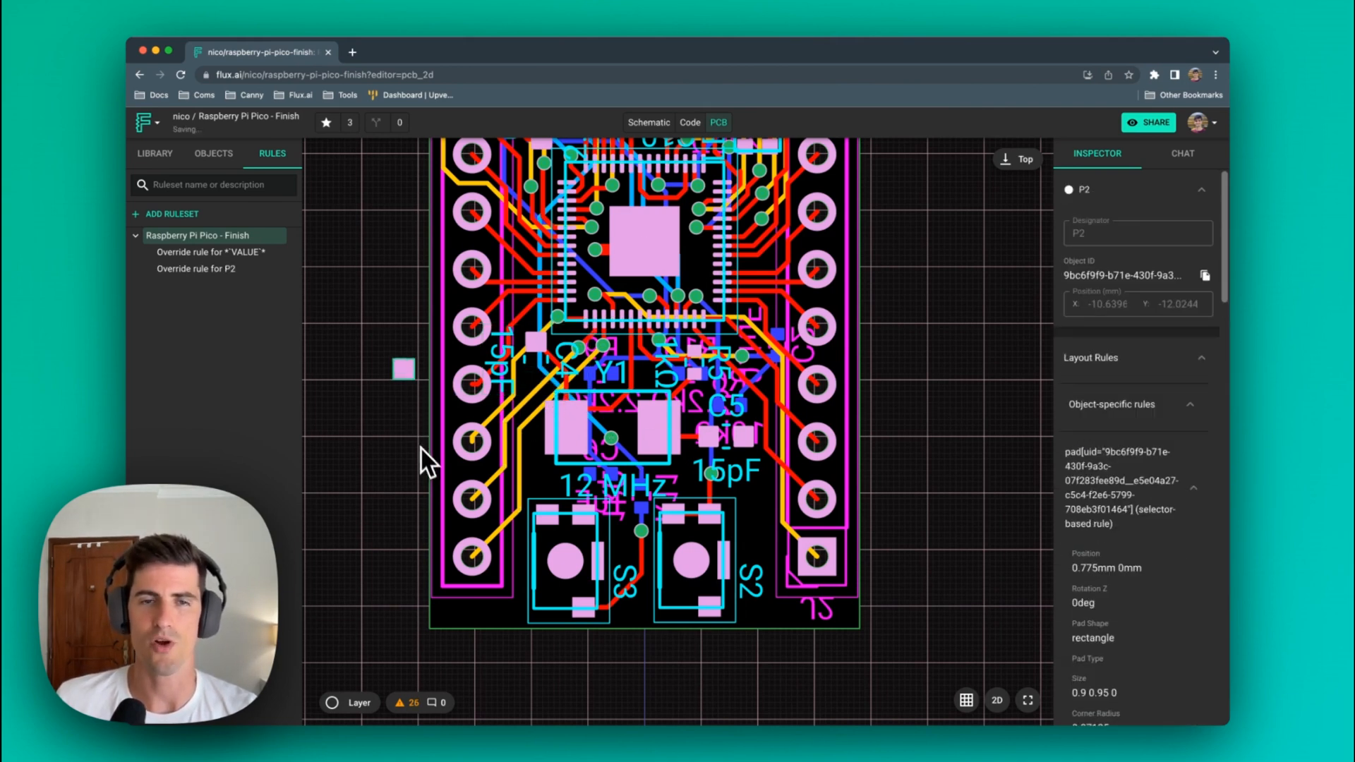
{"action": "mouse_move", "coordinate": [397, 423]}
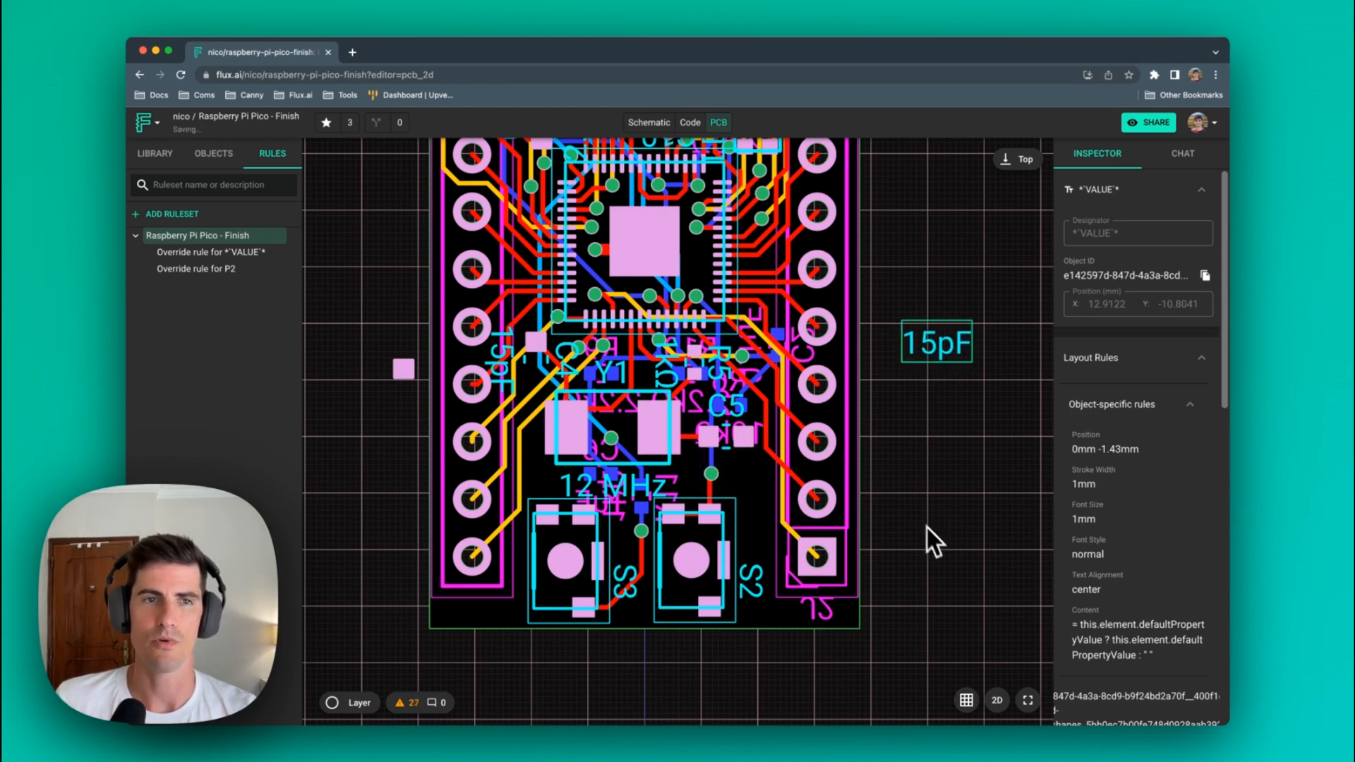
{"action": "left_click", "coordinate": [208, 251]}
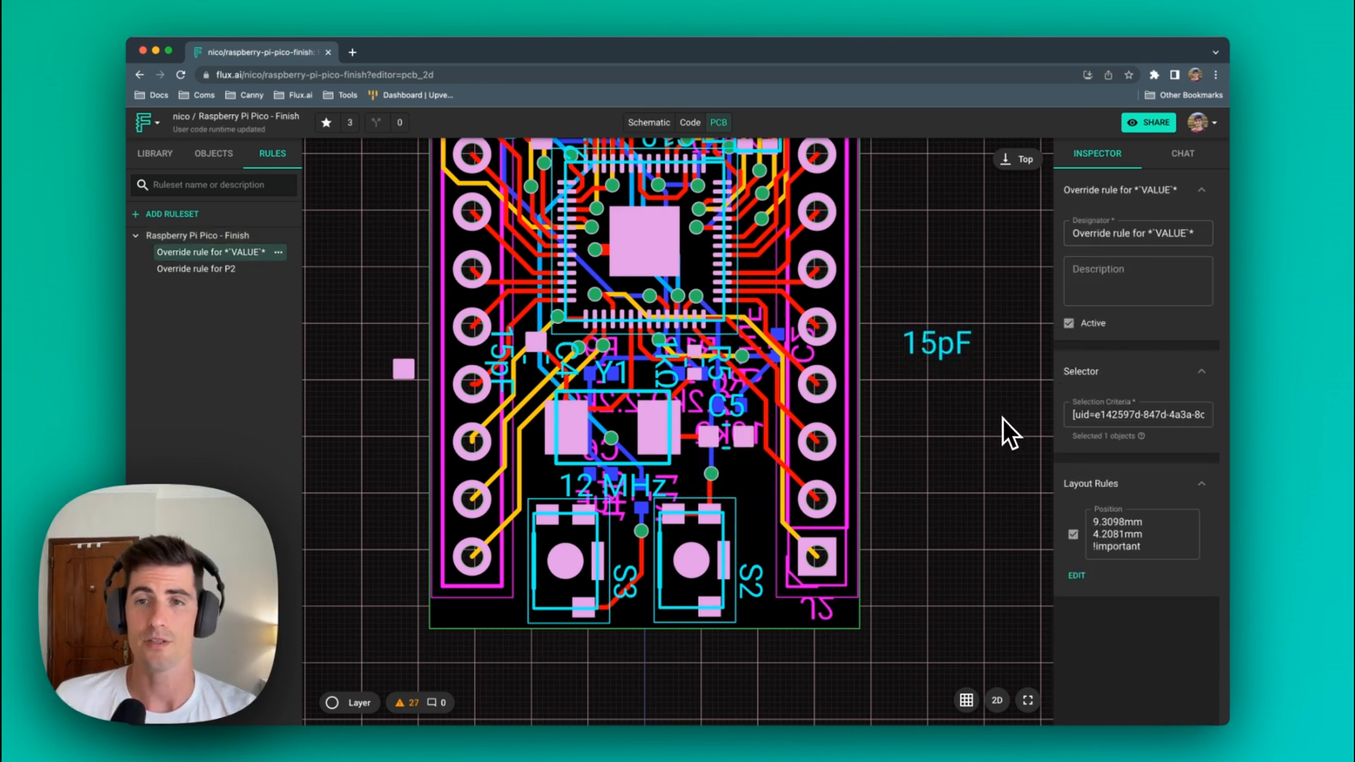
- Add an Enabled rule set to false !important to C5's value label override
{"action": "left_click", "coordinate": [1076, 576]}
{"action": "type", "text": "en"}
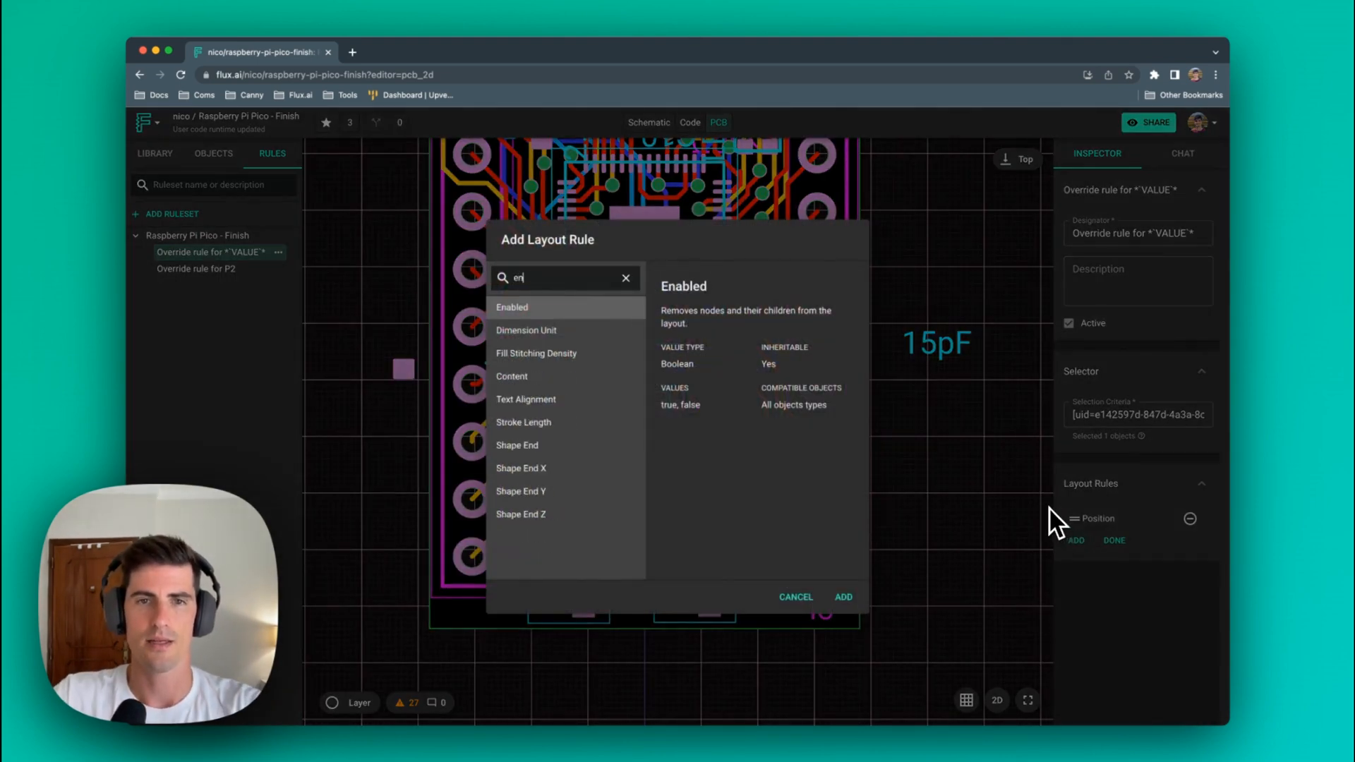
{"action": "type", "text": "a"}
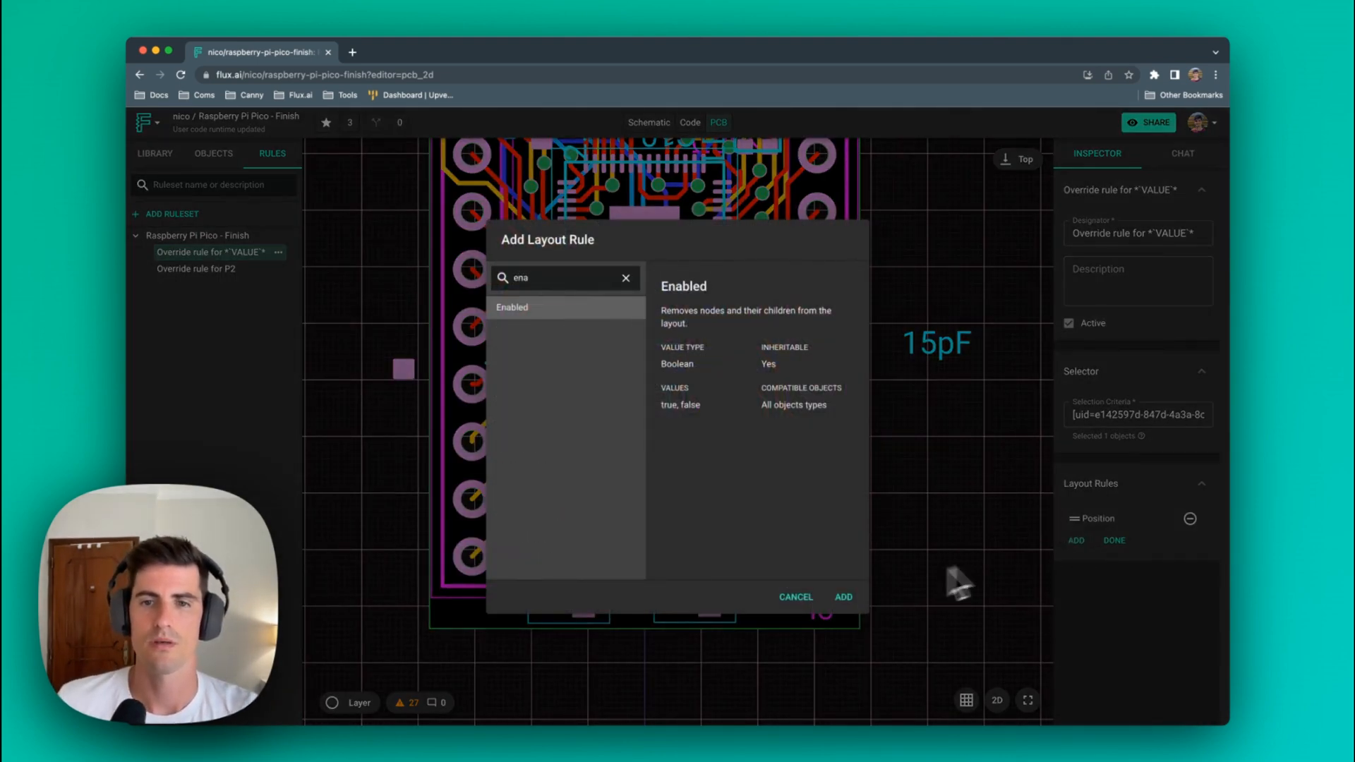
{"action": "left_click", "coordinate": [843, 597]}
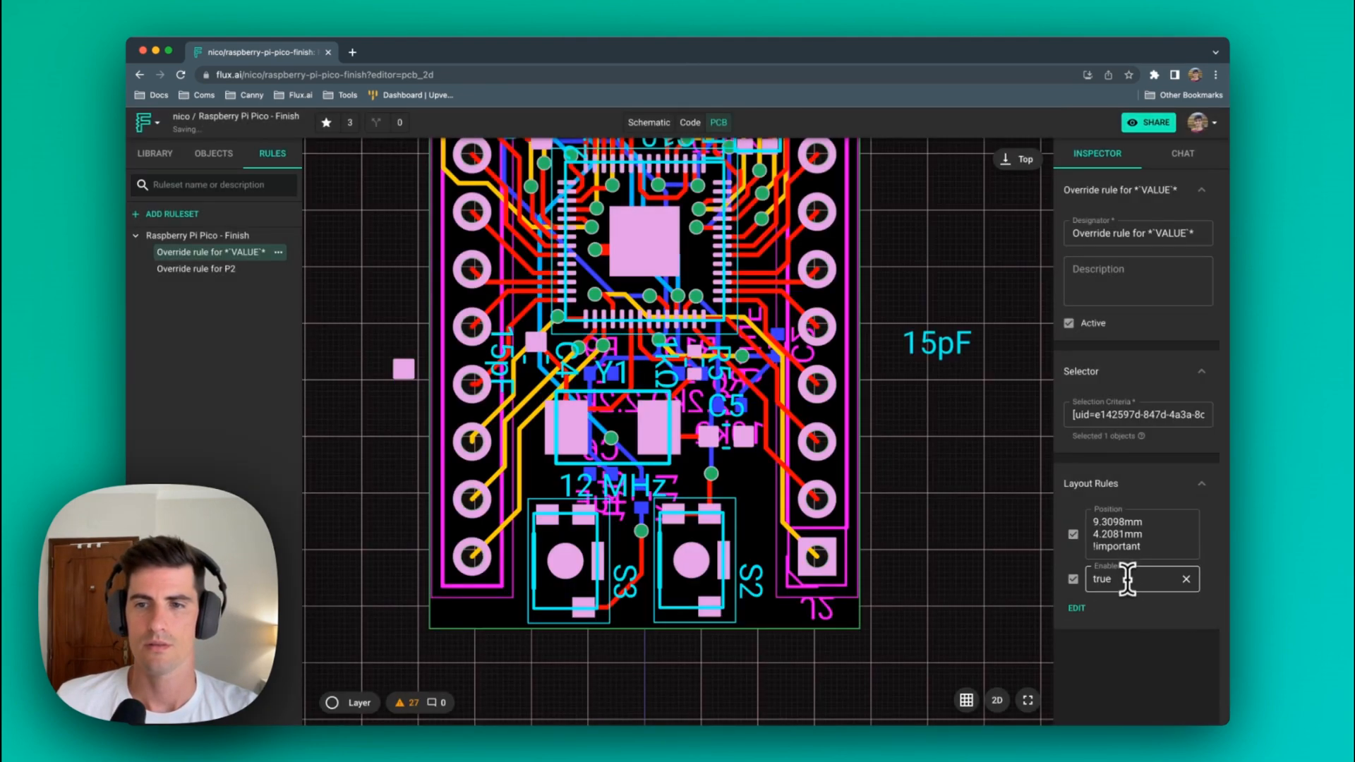
{"action": "type", "text": "false"}
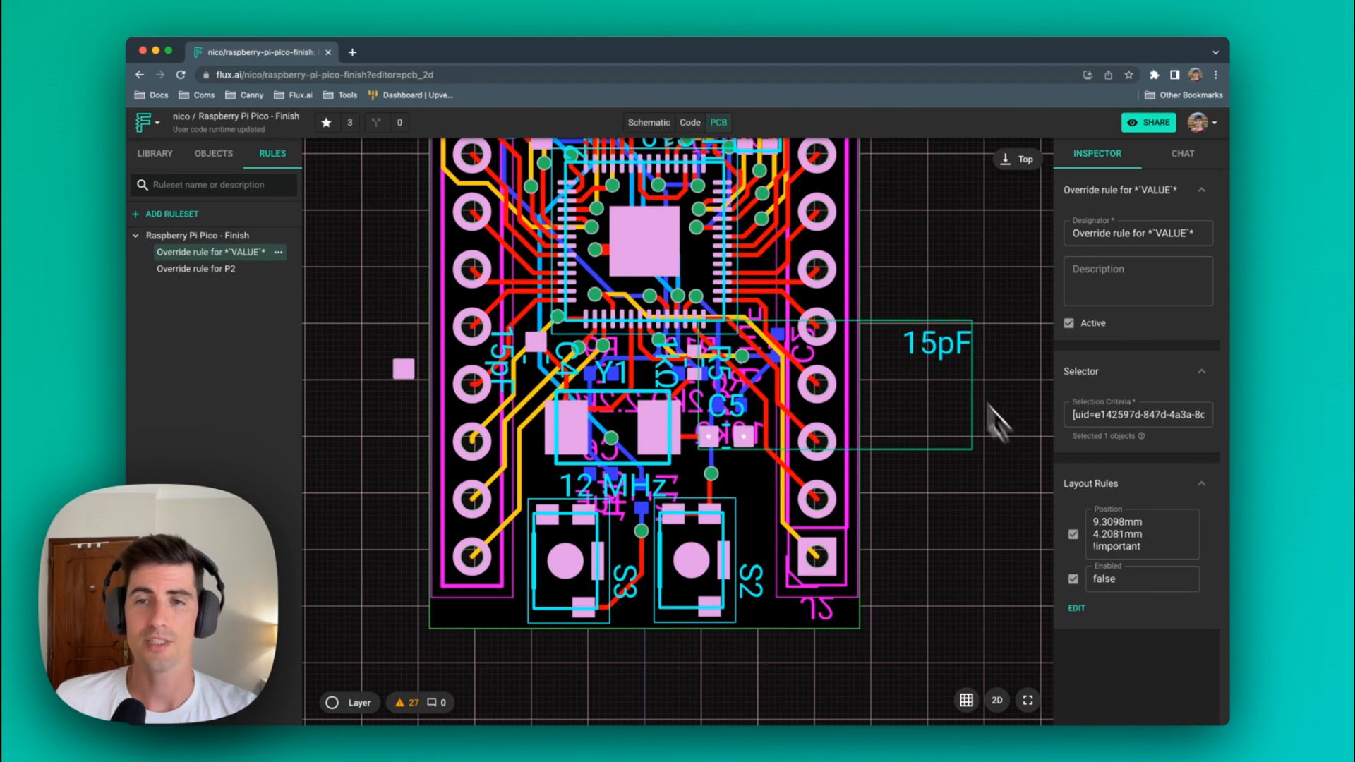
{"action": "double_click", "coordinate": [1116, 547]}
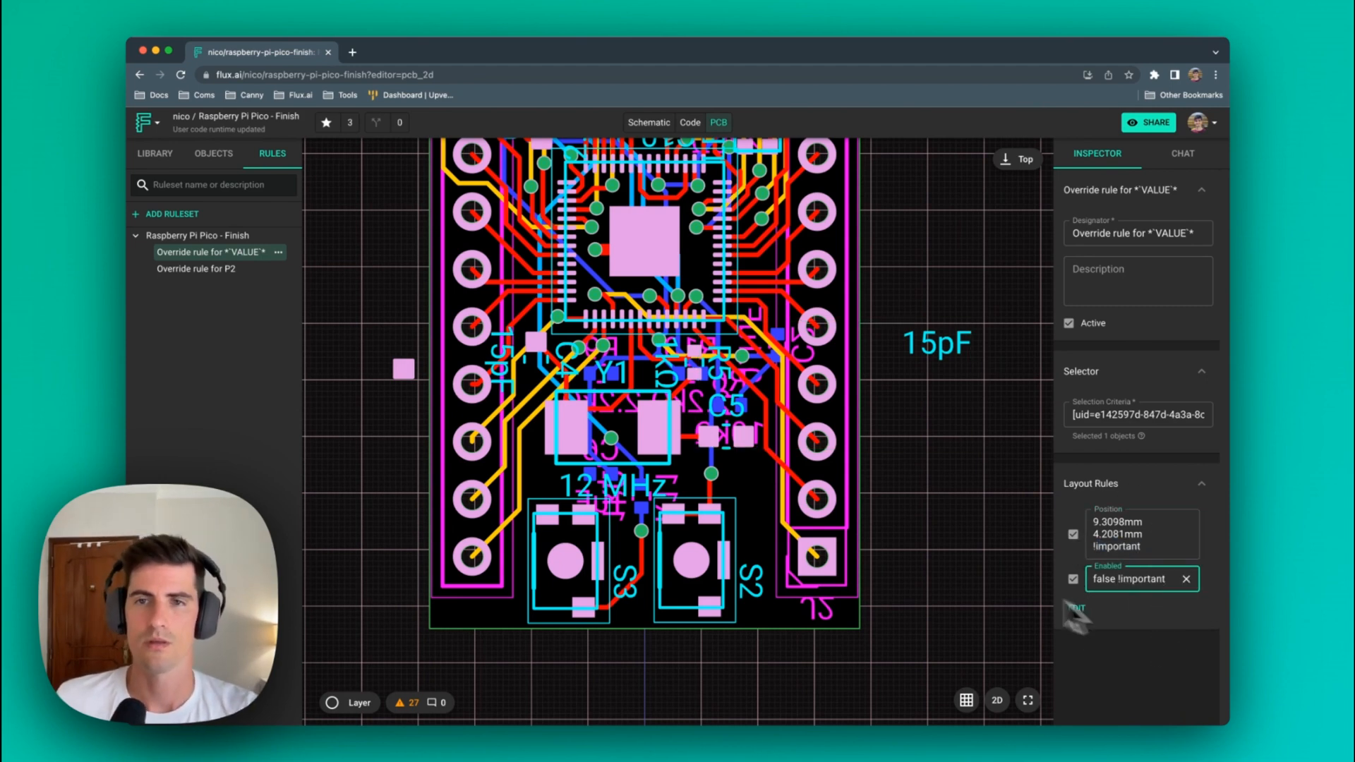
{"action": "left_click", "coordinate": [204, 235]}
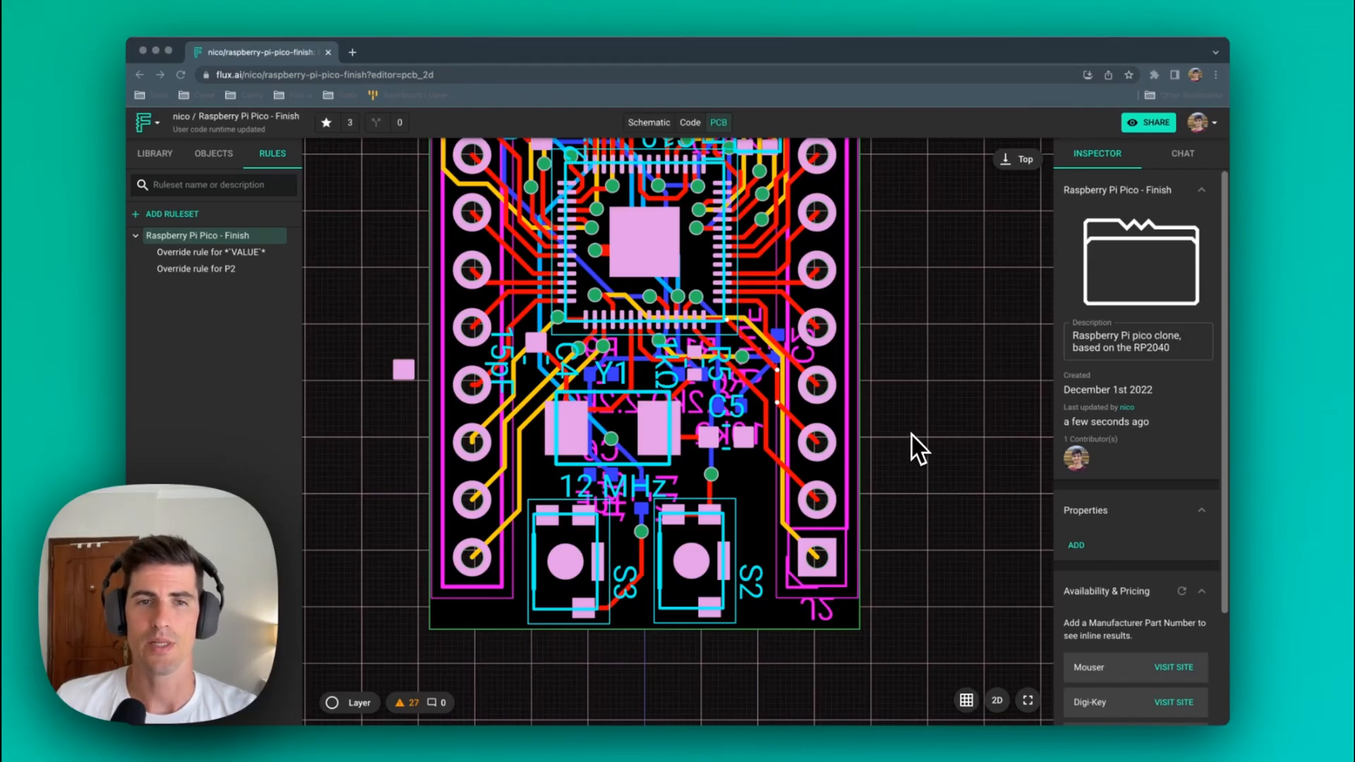
{"action": "mouse_move", "coordinate": [501, 380]}
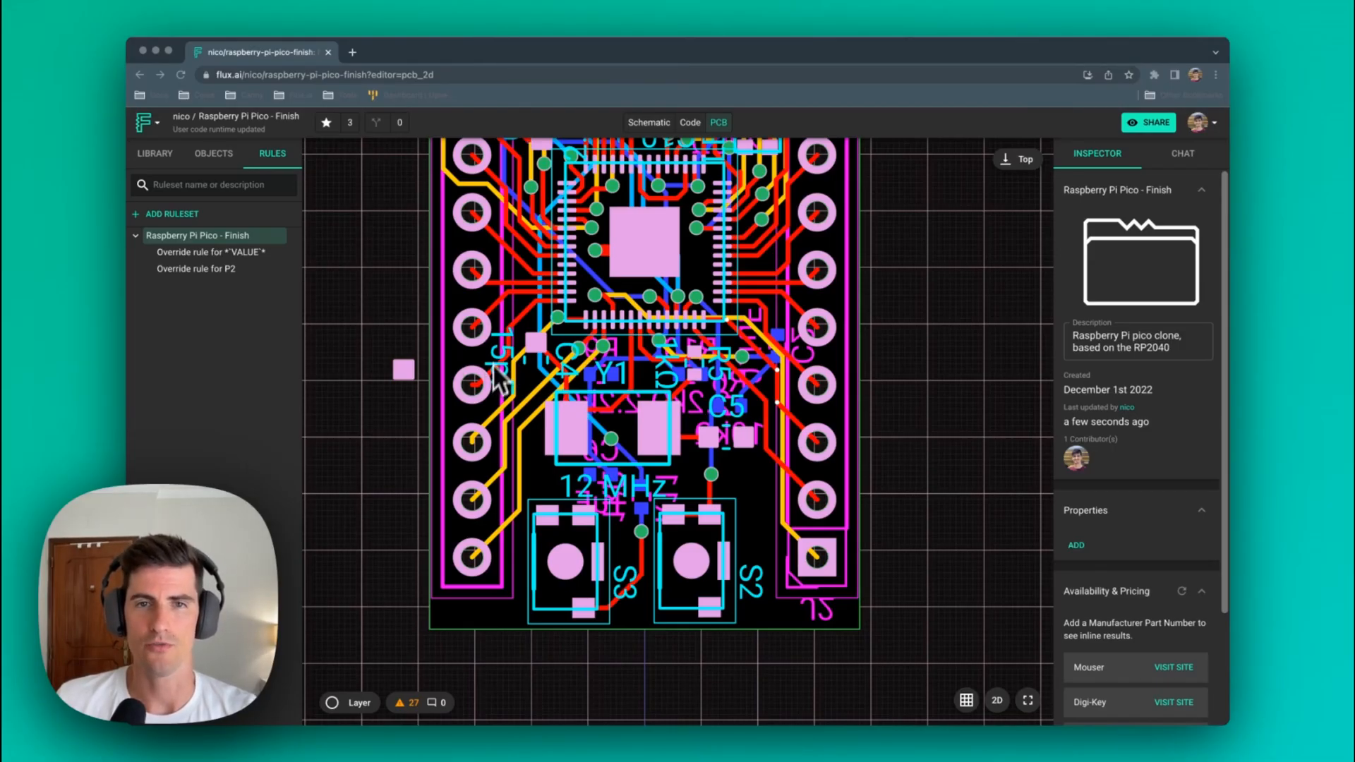
{"action": "mouse_move", "coordinate": [950, 481]}
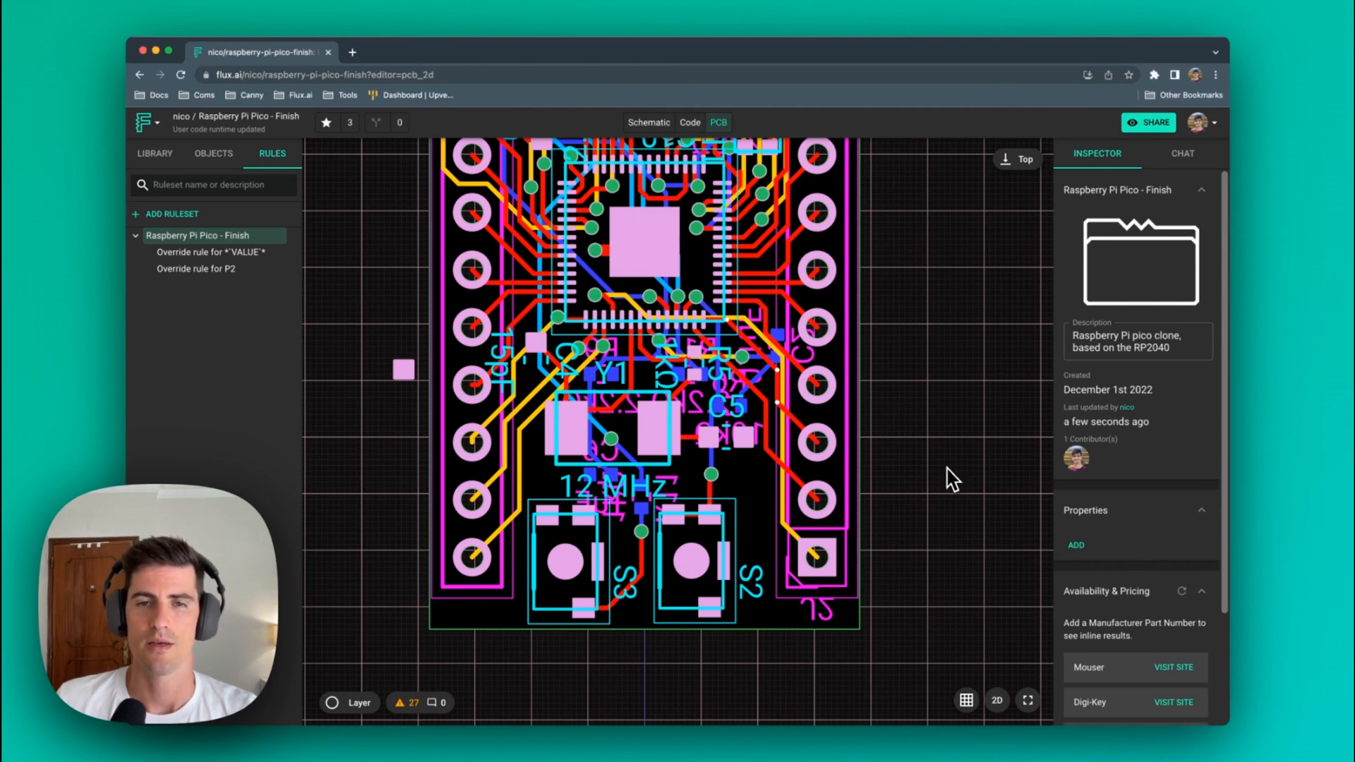
{"action": "mouse_move", "coordinate": [791, 441]}
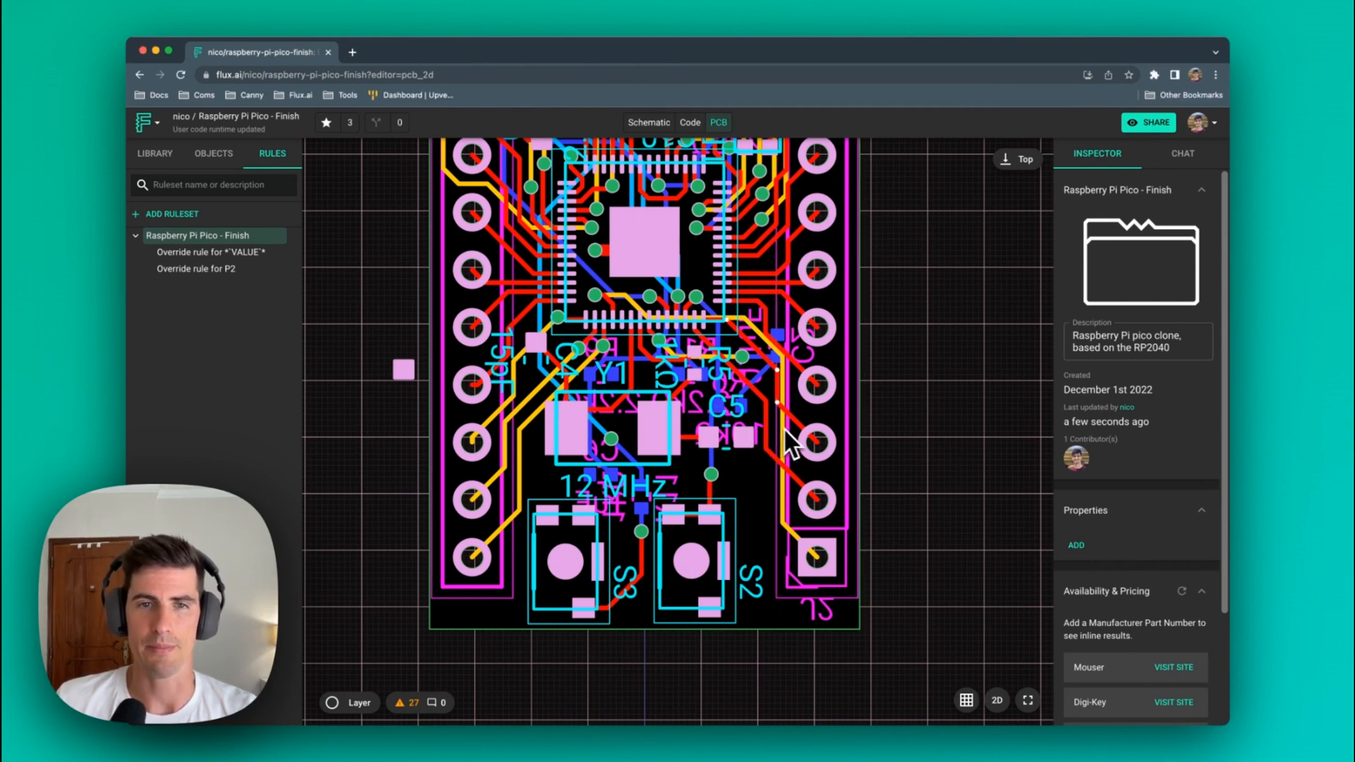
{"action": "mouse_move", "coordinate": [932, 400]}
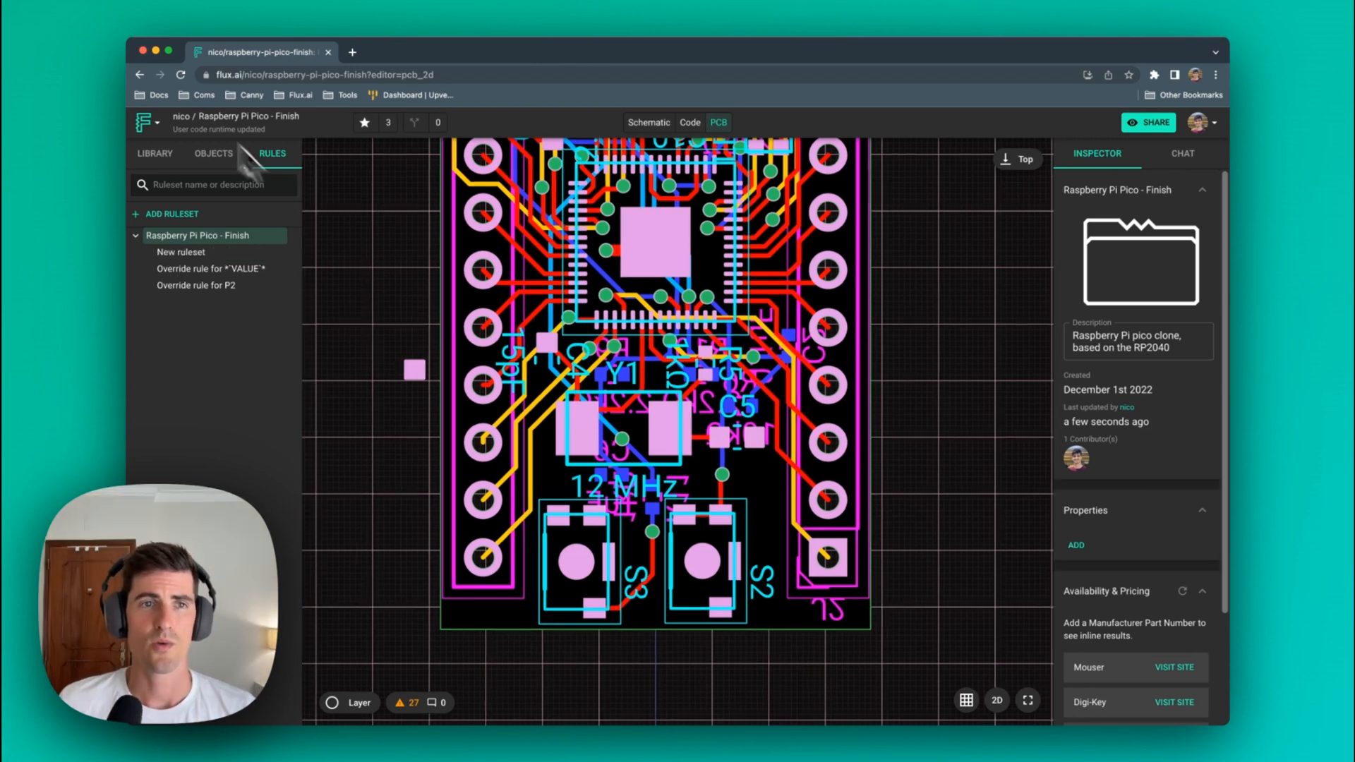
- Create a new ruleset with selector [name*="VALUE"], matching the board's 26 value labels
{"action": "left_click", "coordinate": [214, 154]}
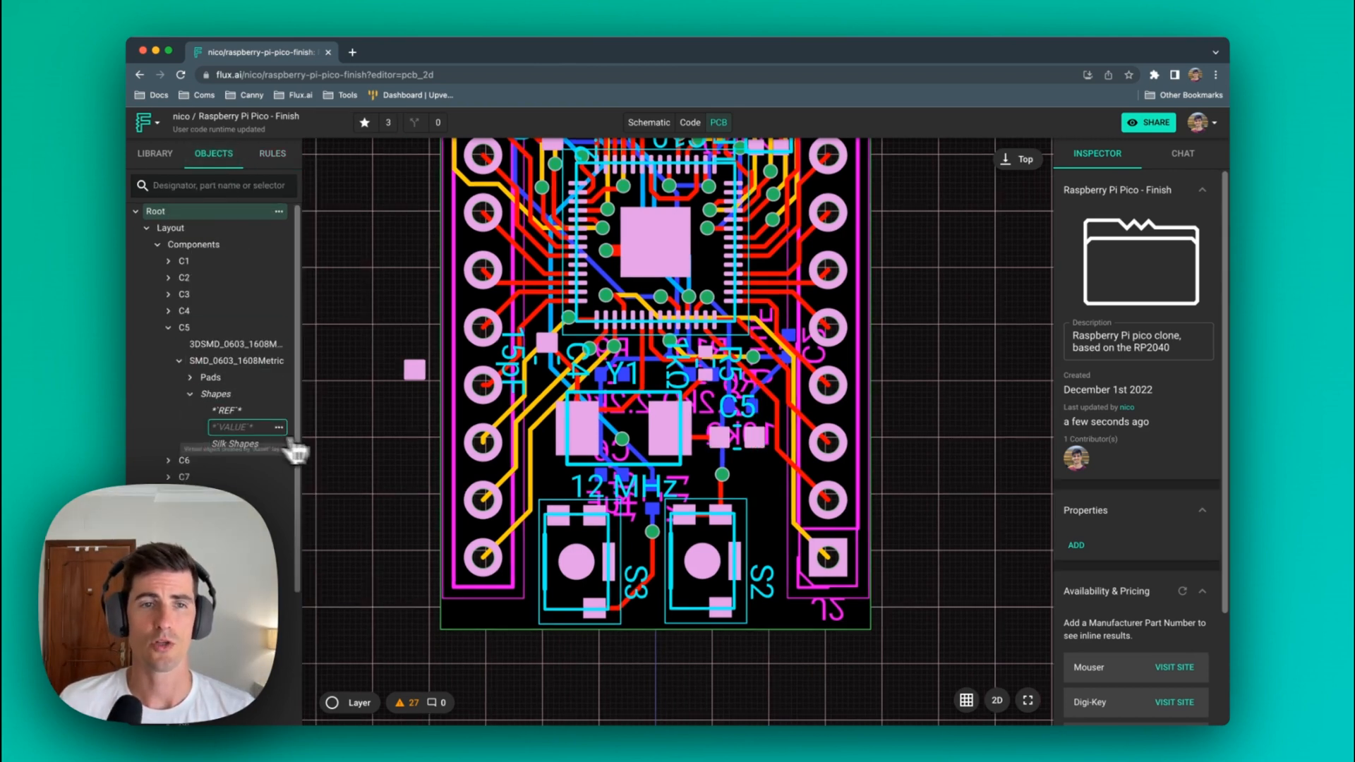
{"action": "left_click", "coordinate": [228, 427]}
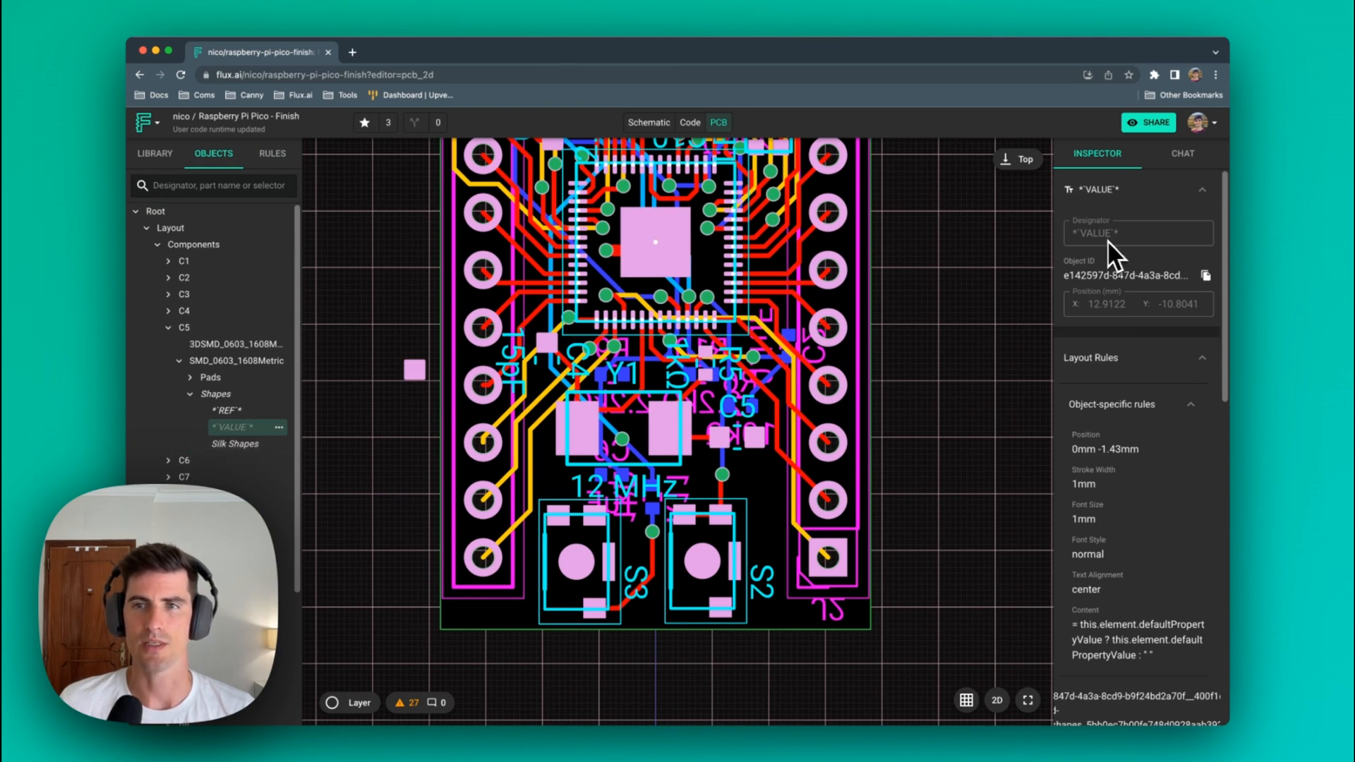
{"action": "left_click", "coordinate": [337, 242]}
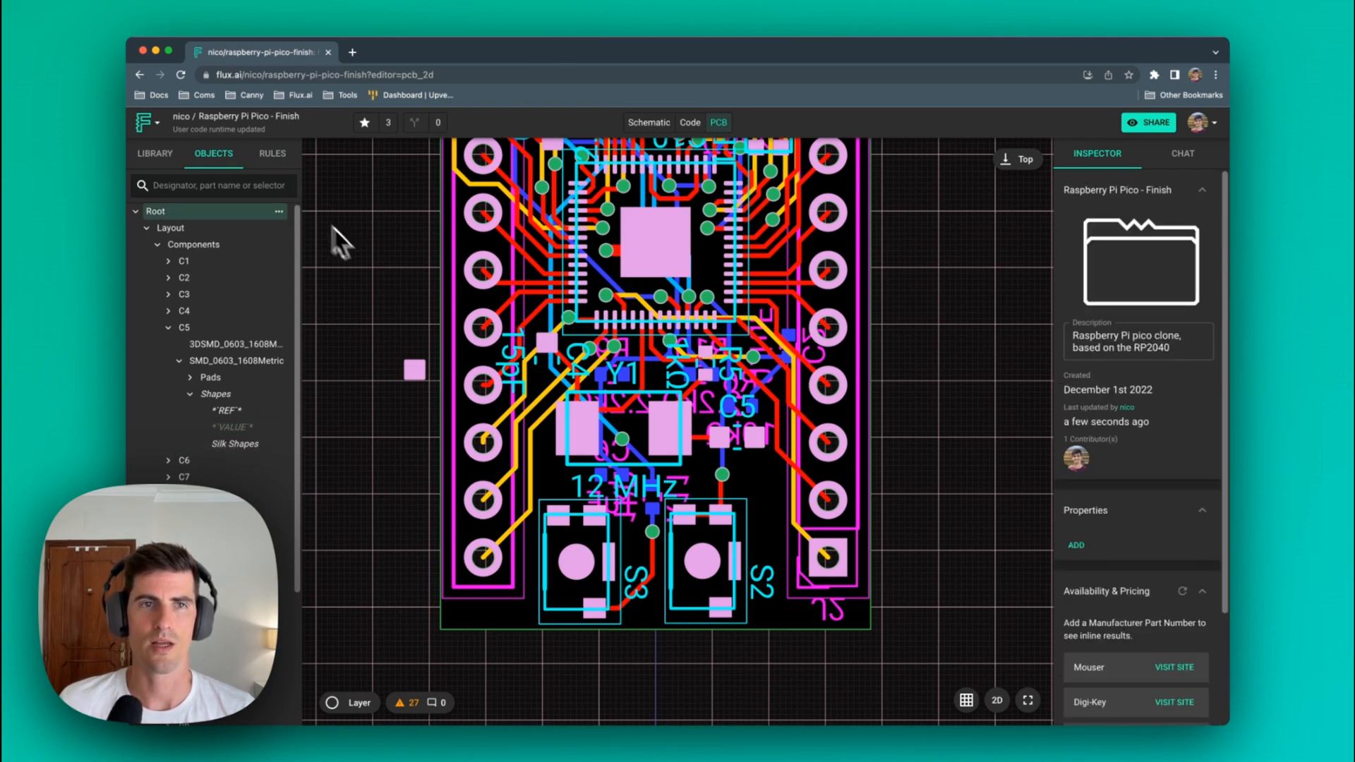
{"action": "left_click", "coordinate": [272, 153]}
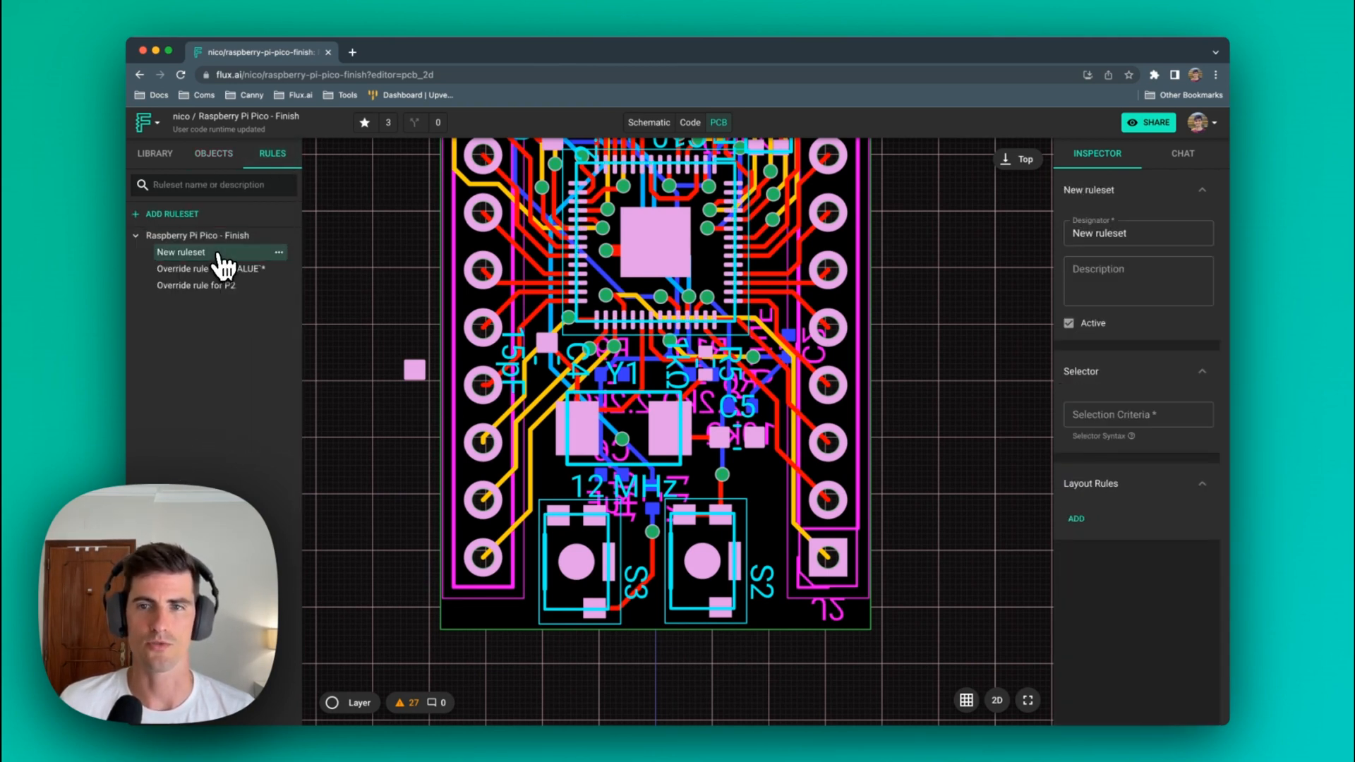
{"action": "type", "text": "[name*=\"VALUE\"]"}
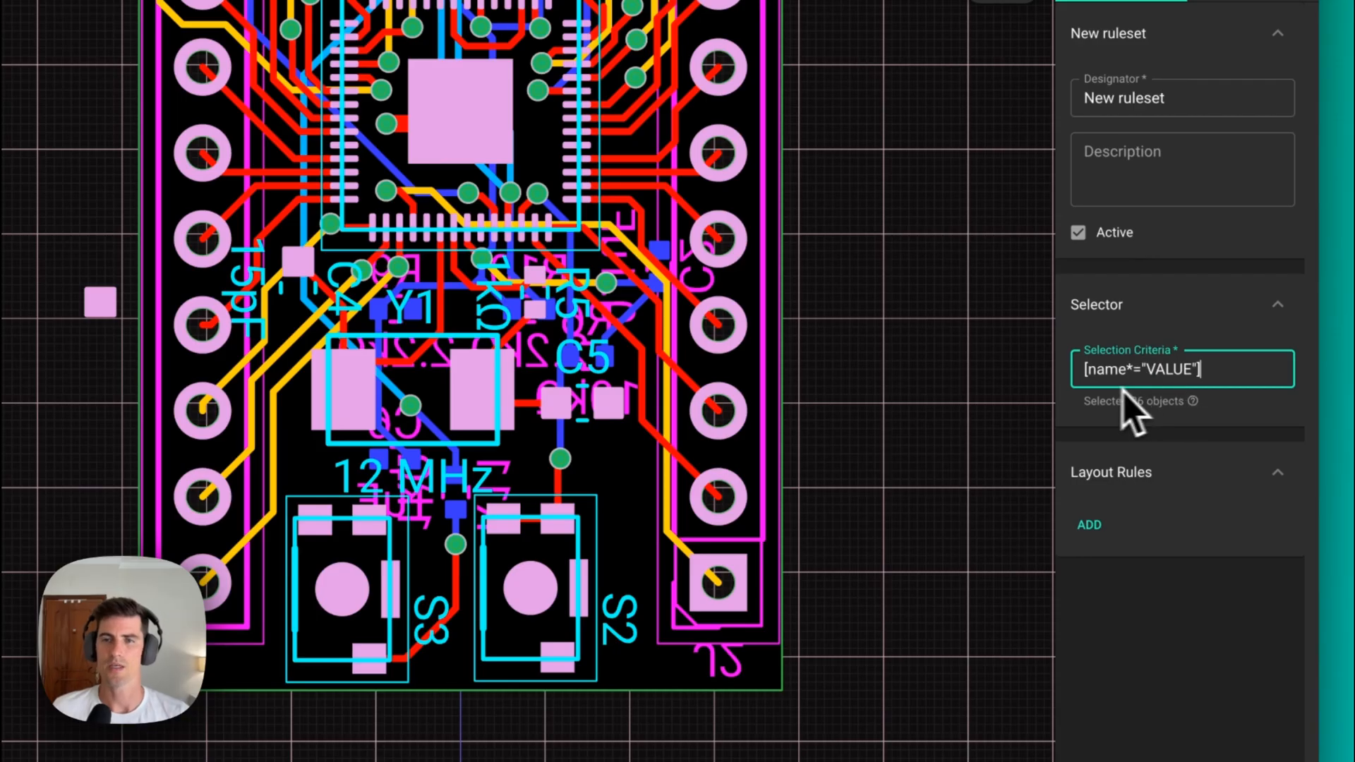
{"action": "mouse_move", "coordinate": [1141, 406]}
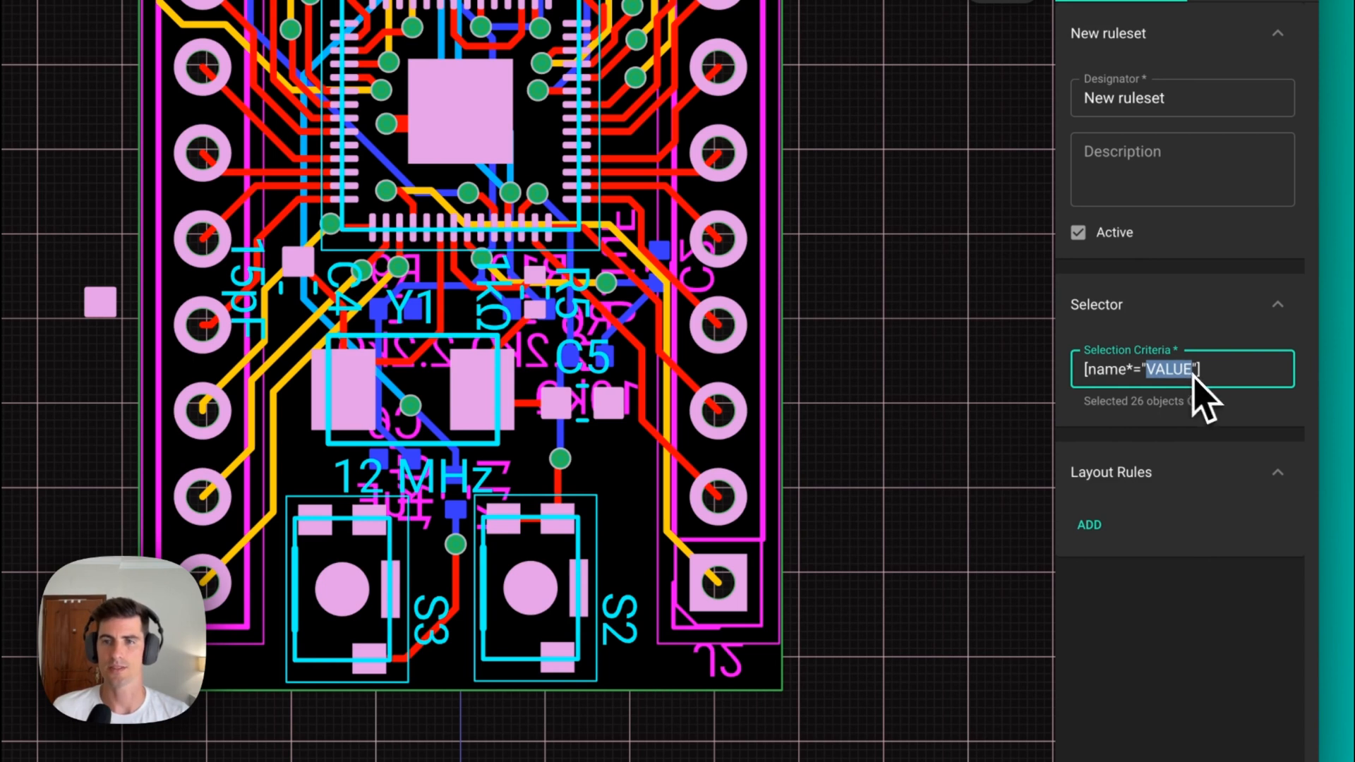
{"action": "mouse_move", "coordinate": [1147, 430]}
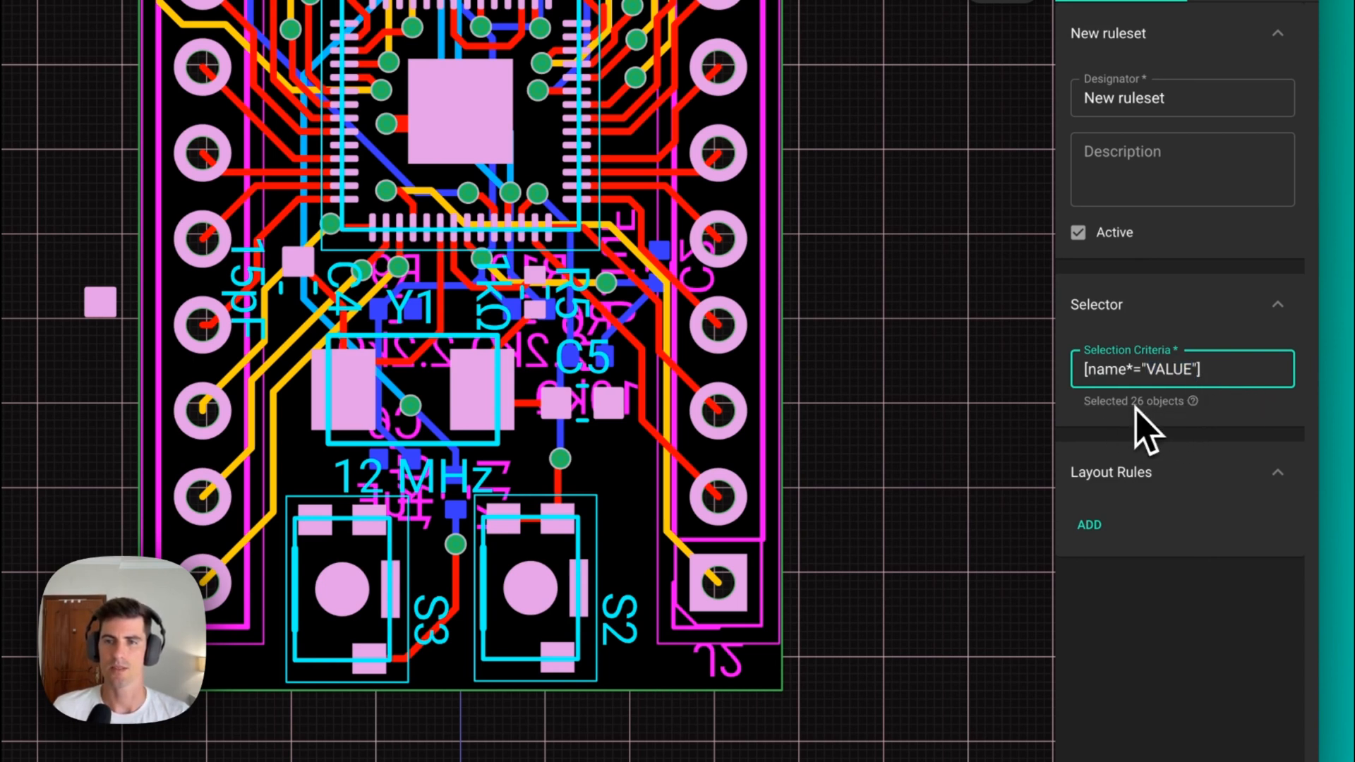
{"action": "mouse_move", "coordinate": [898, 389]}
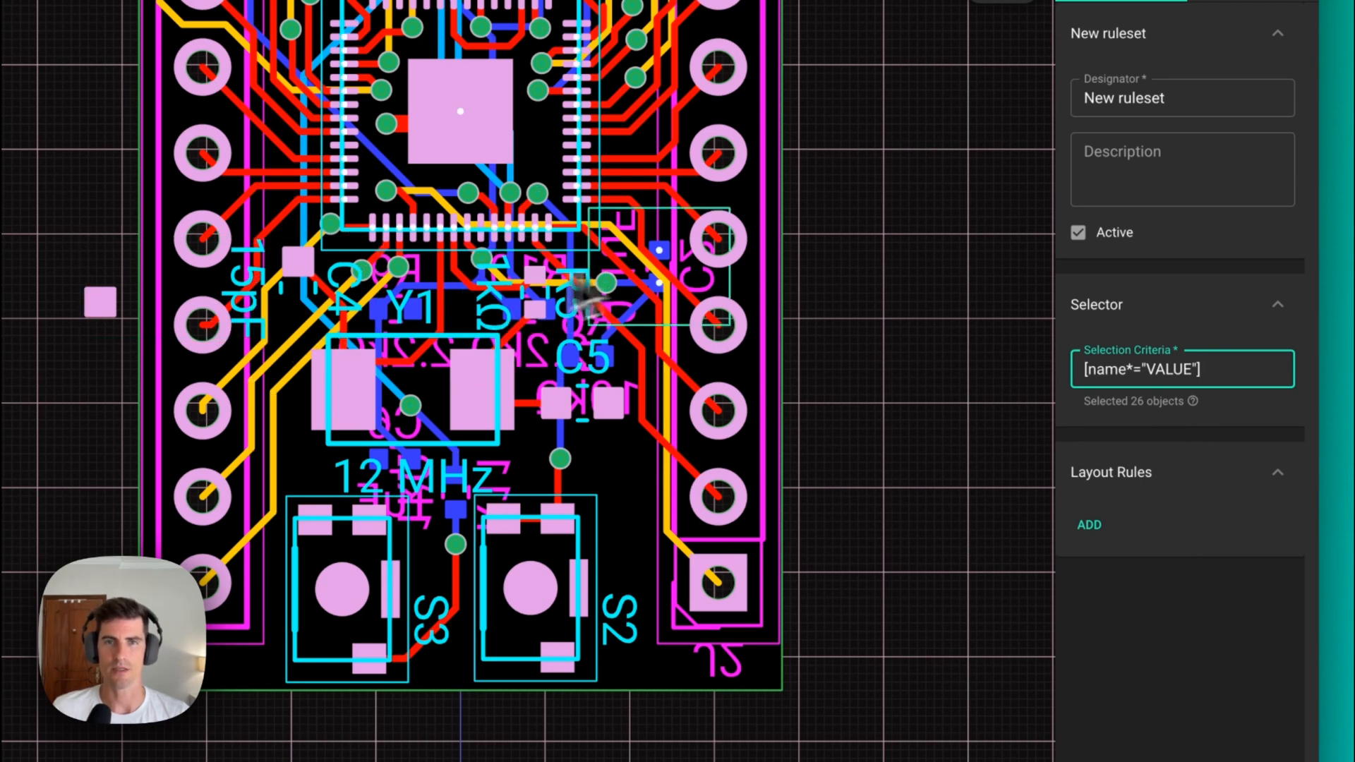
- Add an Enabled layout rule of false !important to the VALUE ruleset
{"action": "left_click", "coordinate": [1089, 524]}
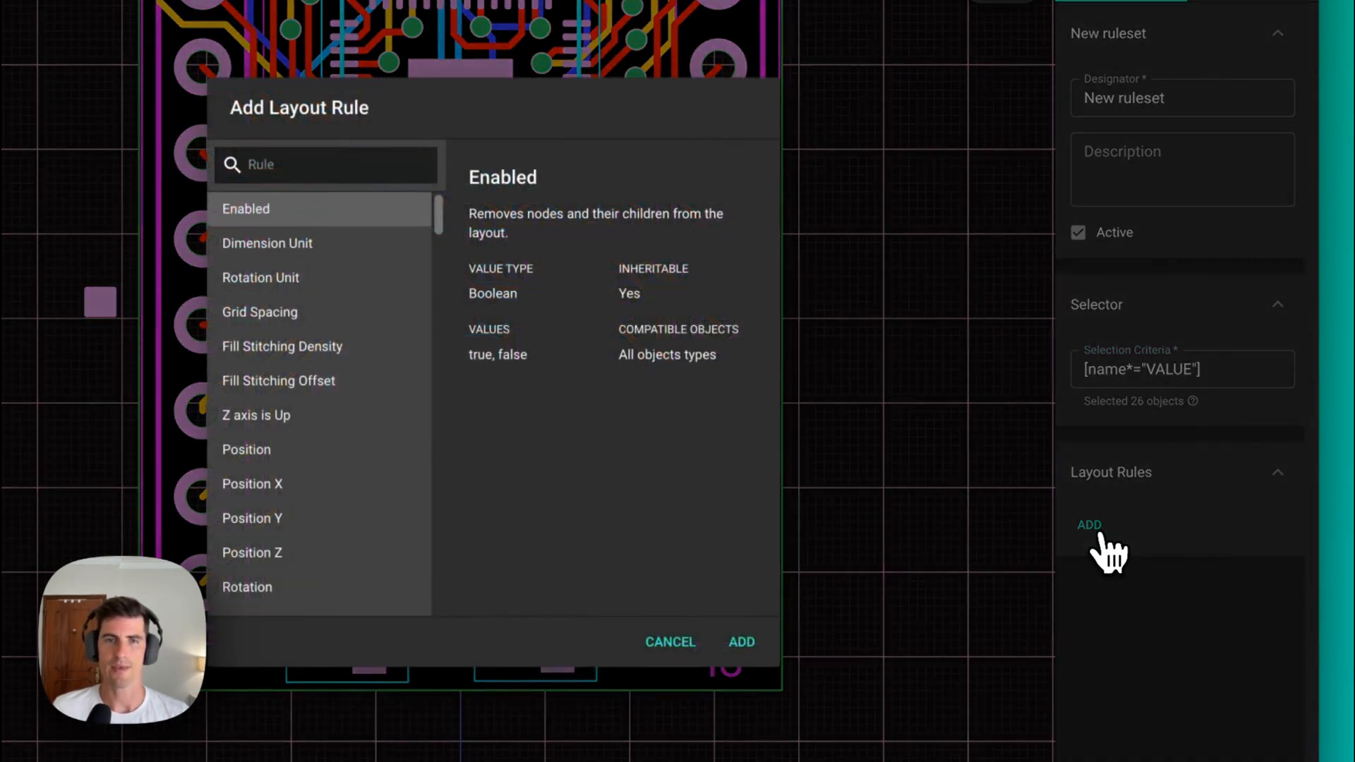
{"action": "mouse_move", "coordinate": [745, 471]}
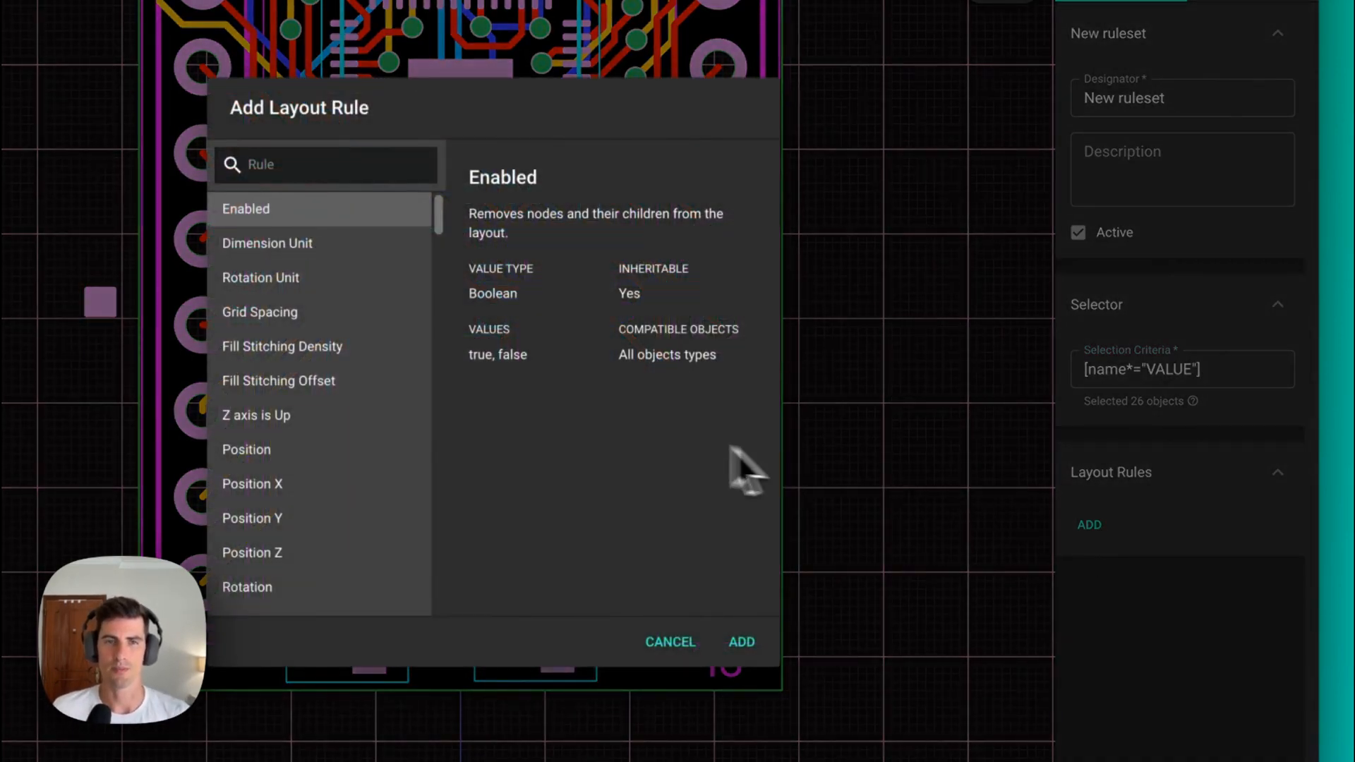
{"action": "mouse_move", "coordinate": [826, 618]}
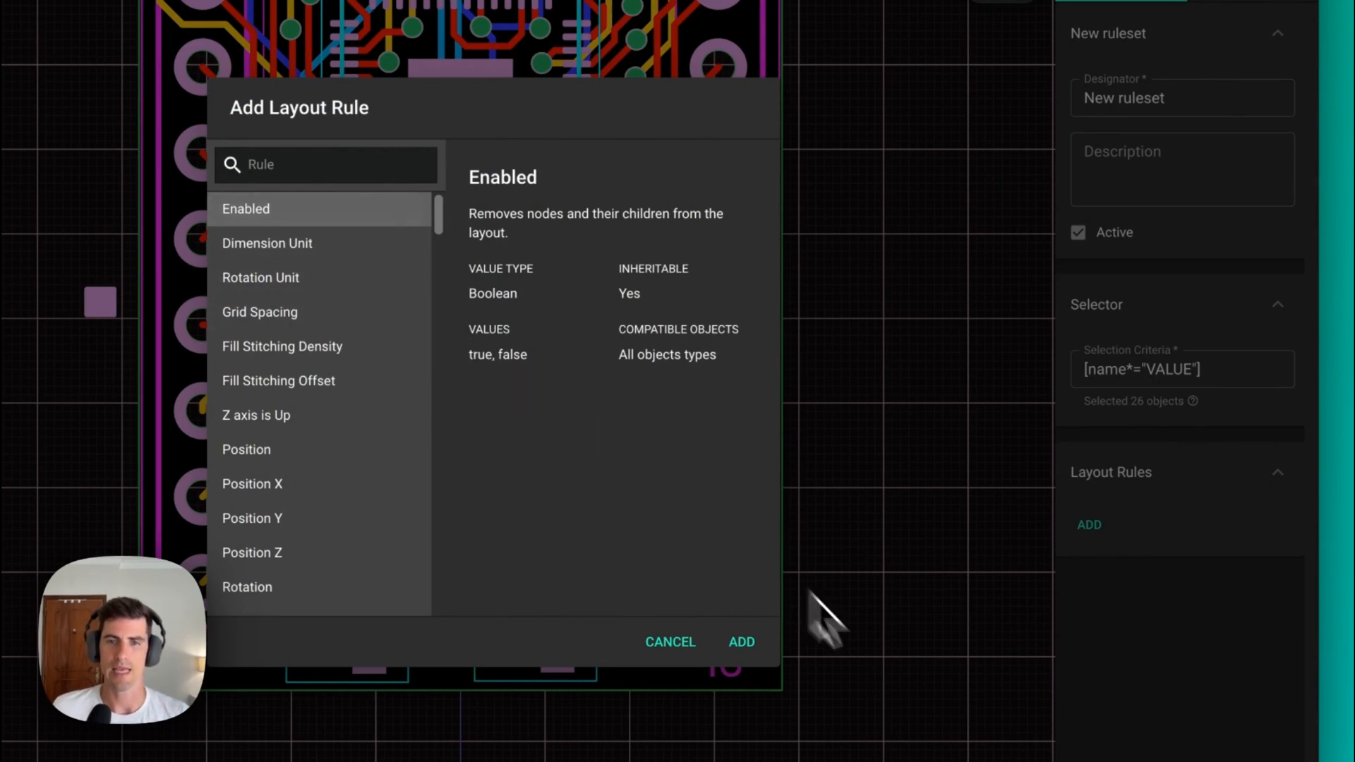
{"action": "left_click", "coordinate": [740, 642]}
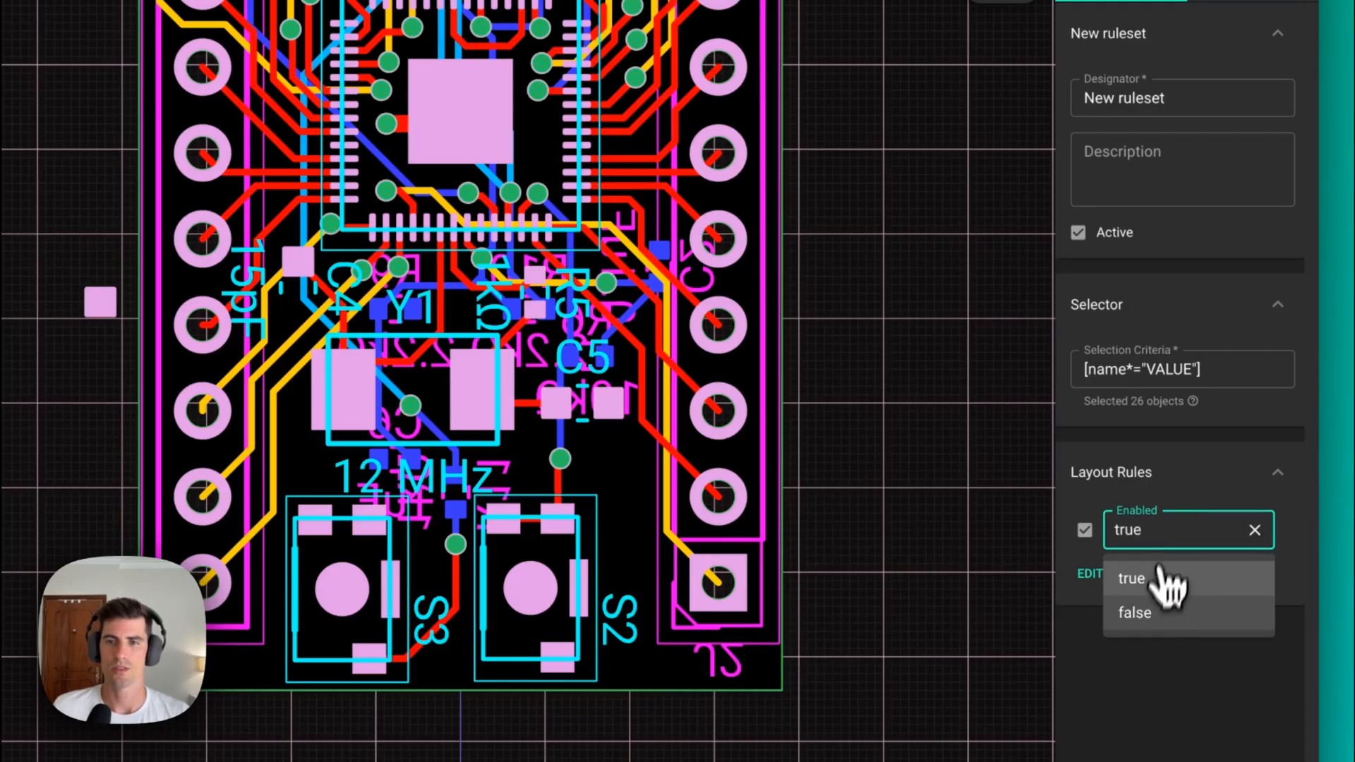
{"action": "left_click", "coordinate": [1134, 612]}
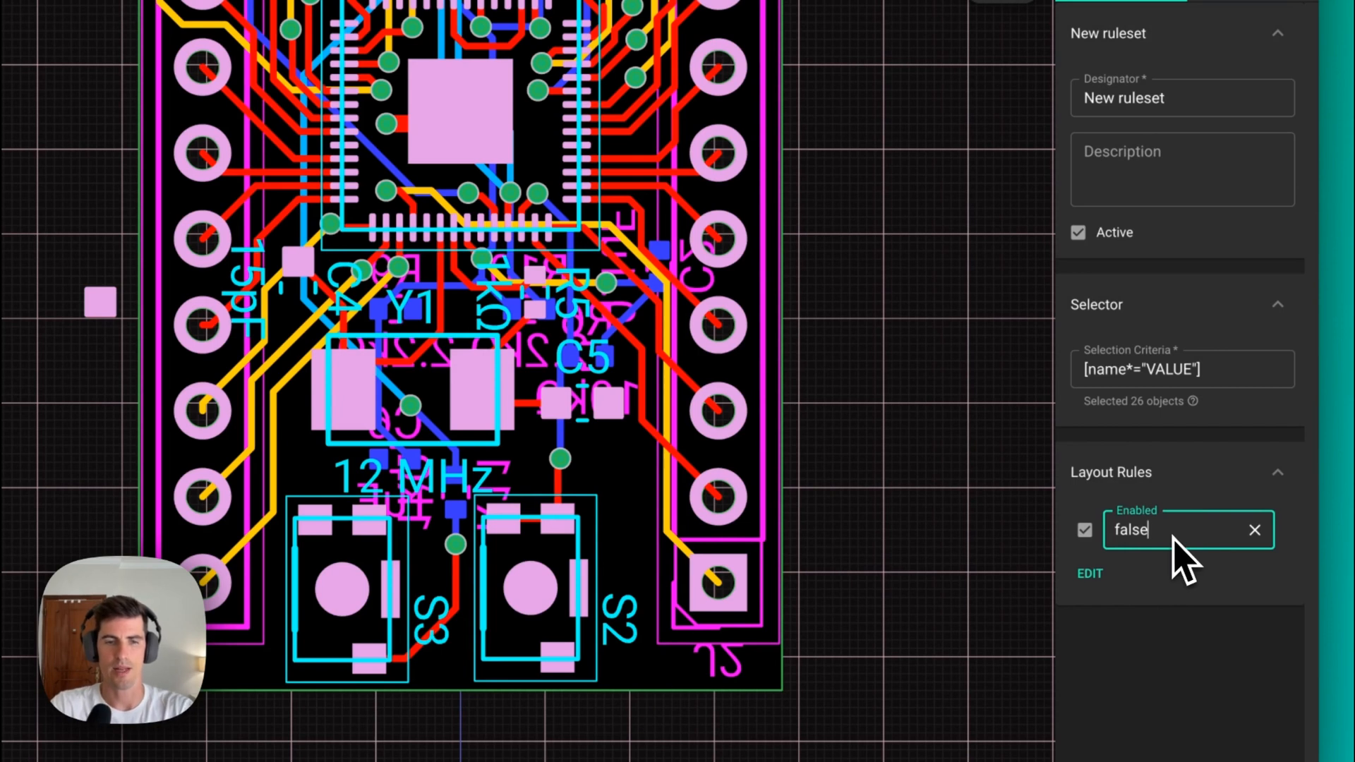
{"action": "type", "text": "!impo"}
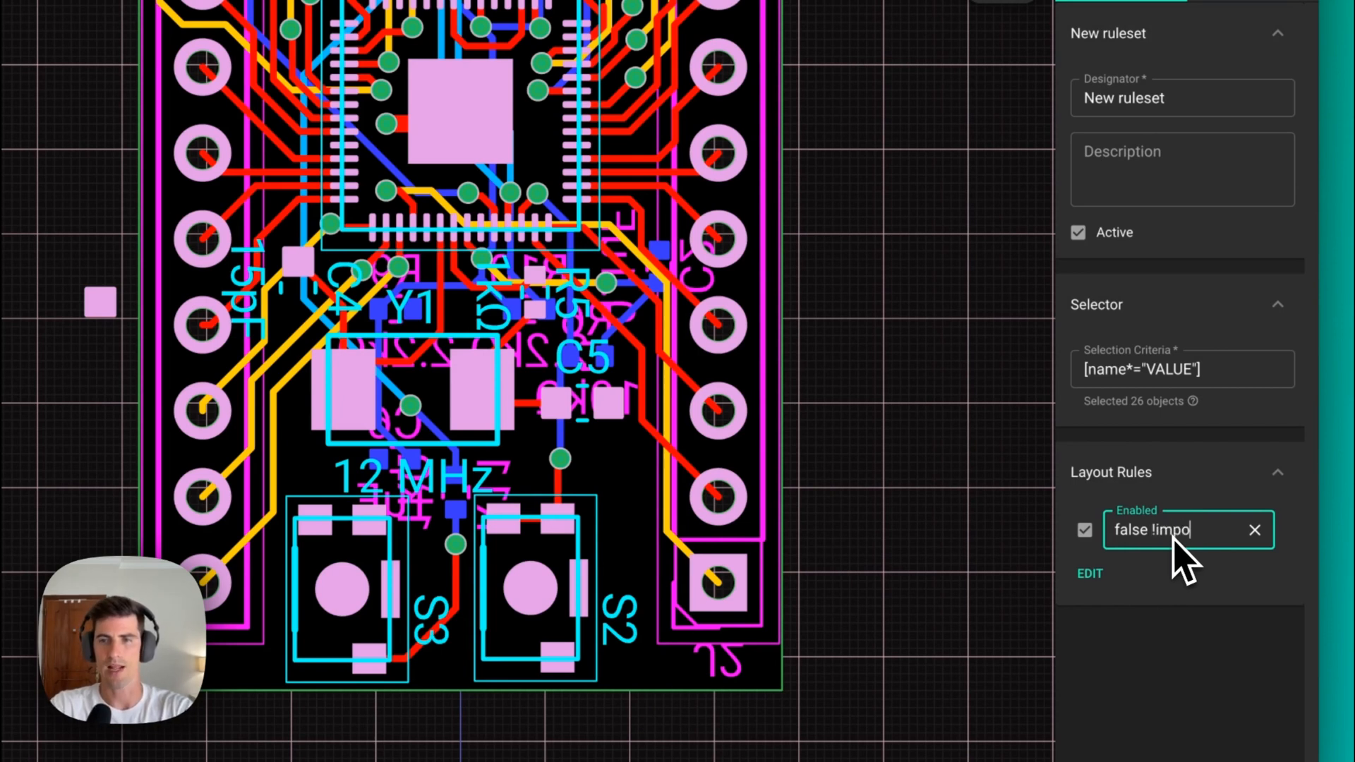
{"action": "type", "text": "rtant"}
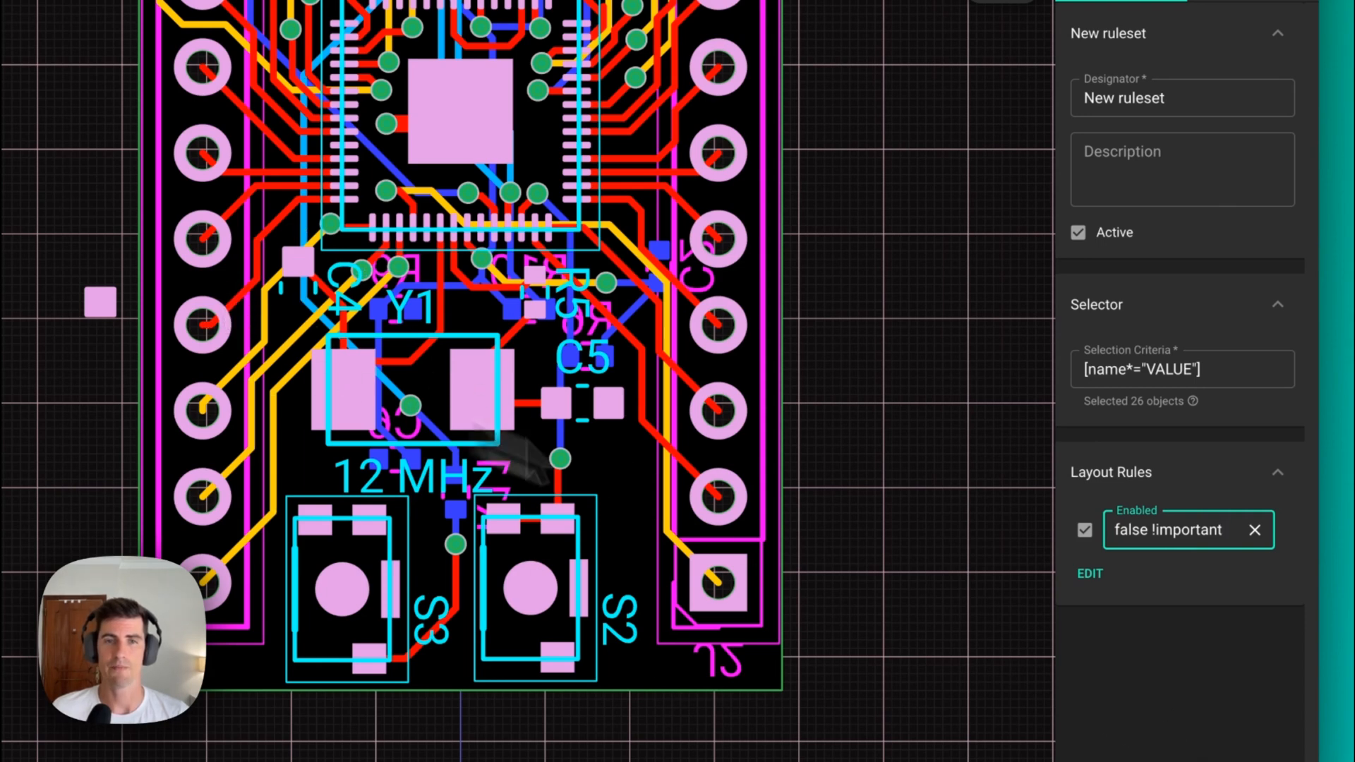
{"action": "mouse_move", "coordinate": [1167, 666]}
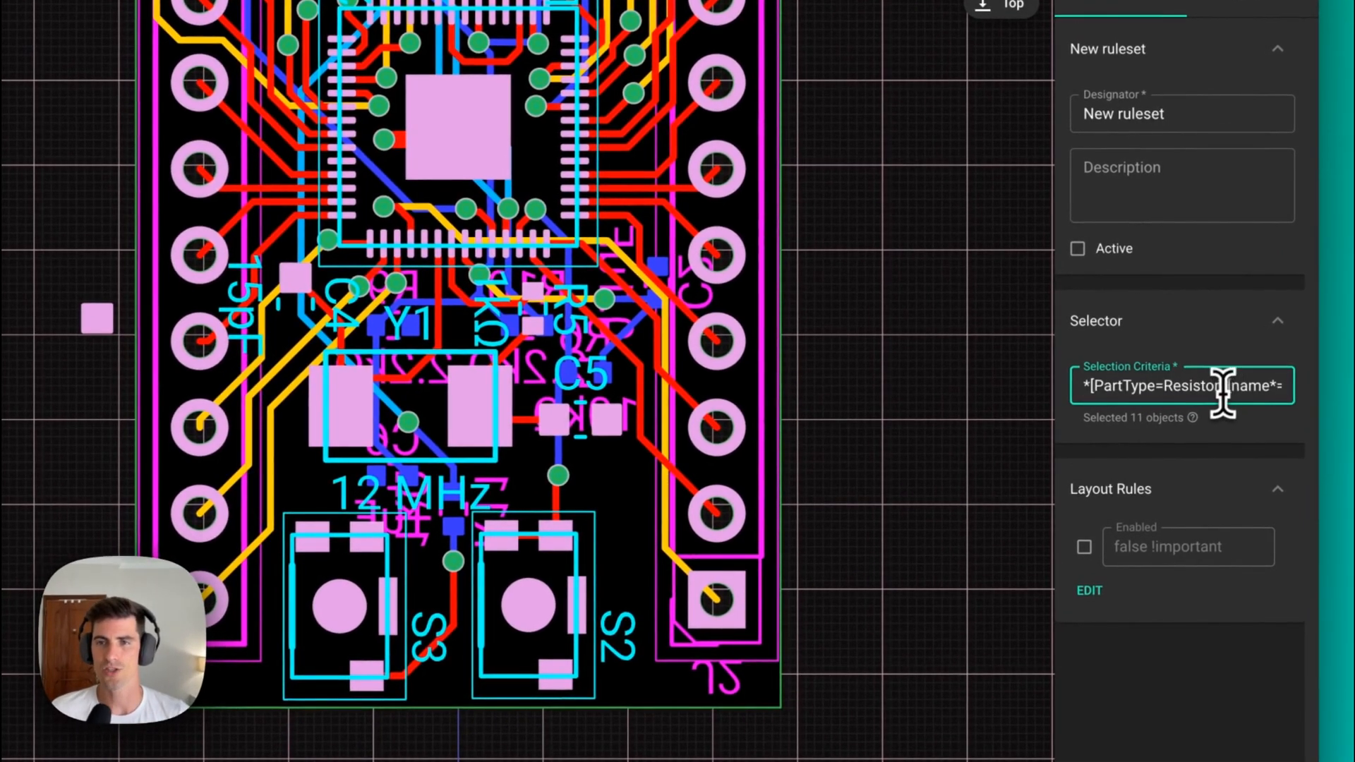
- Narrow the selector to *[PartType=Resistor] [name*="VALUE"], matching 11 objects
{"action": "double_click", "coordinate": [1159, 385]}
{"action": "type", "text": "\"VALUE\"]"}
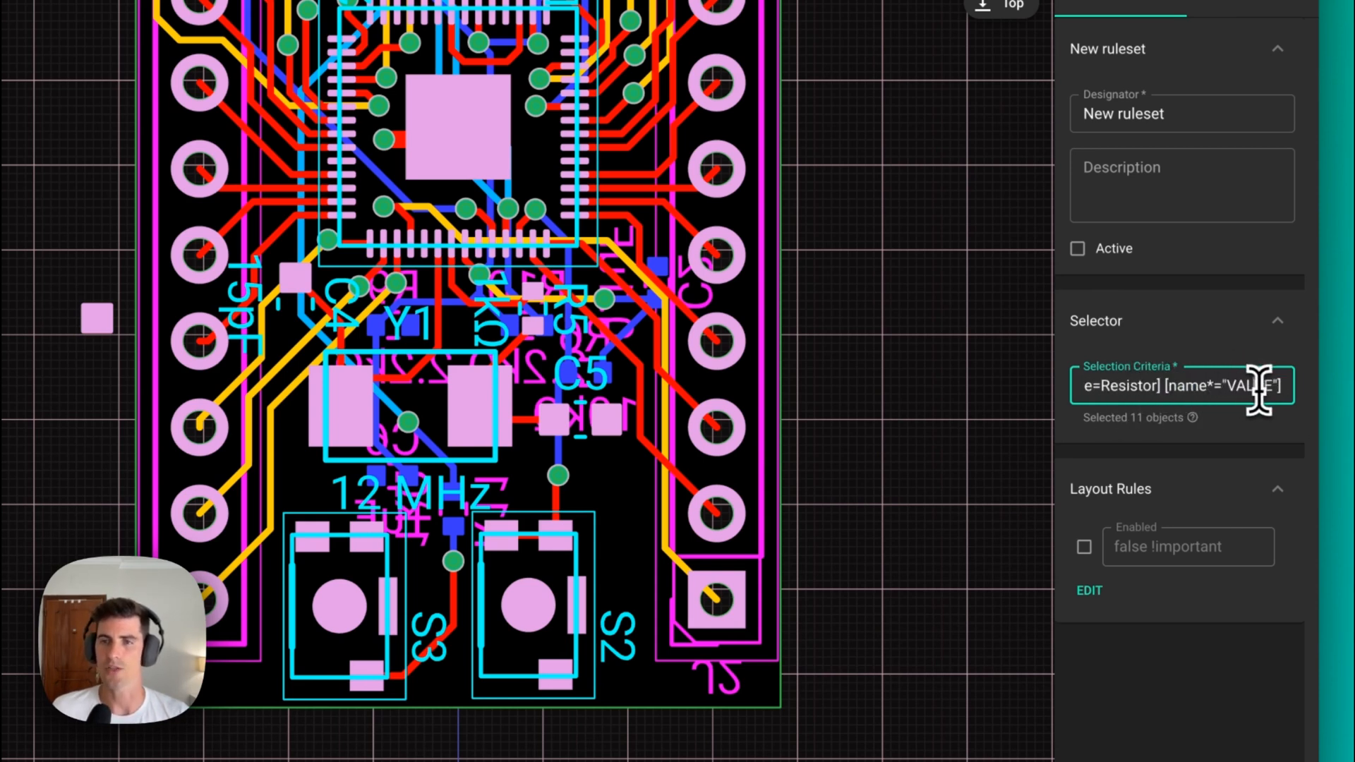
{"action": "mouse_move", "coordinate": [1109, 590]}
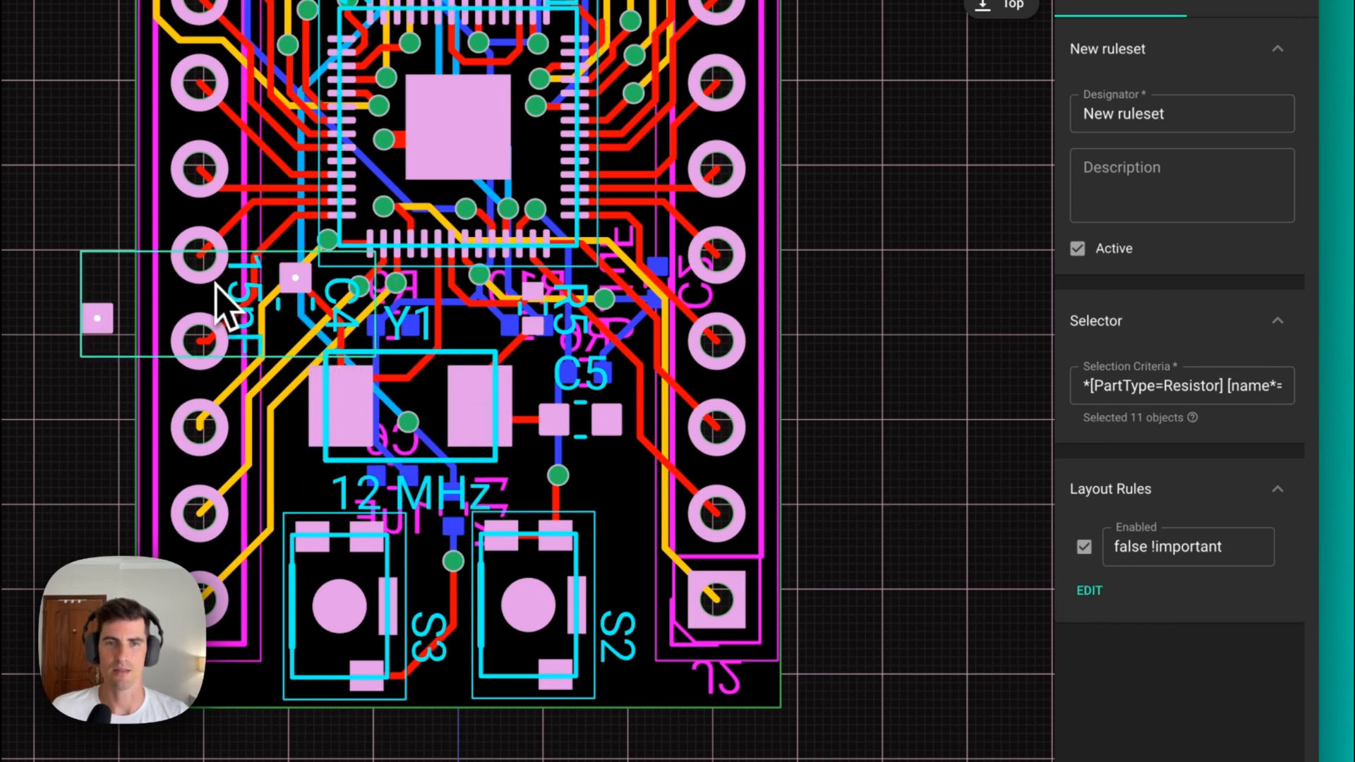
{"action": "mouse_move", "coordinate": [263, 333]}
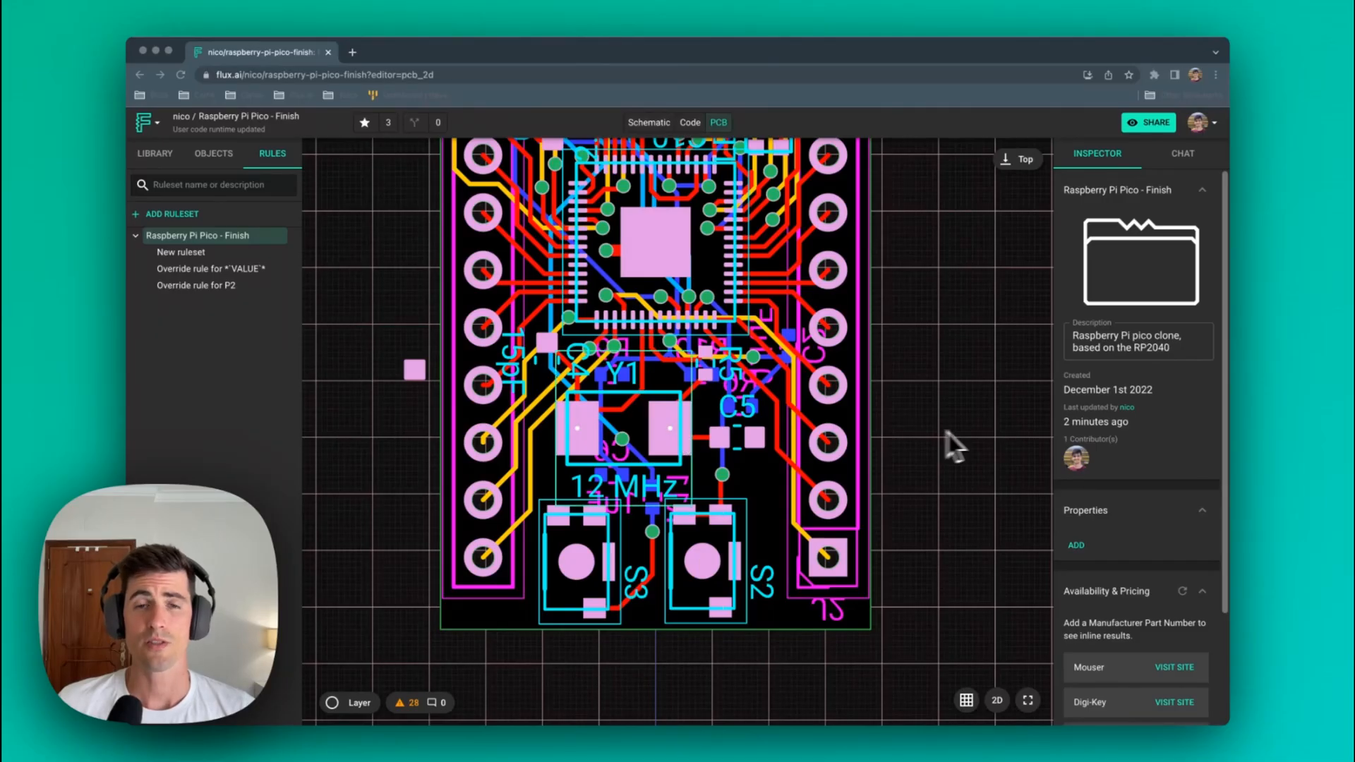
{"action": "mouse_move", "coordinate": [970, 436]}
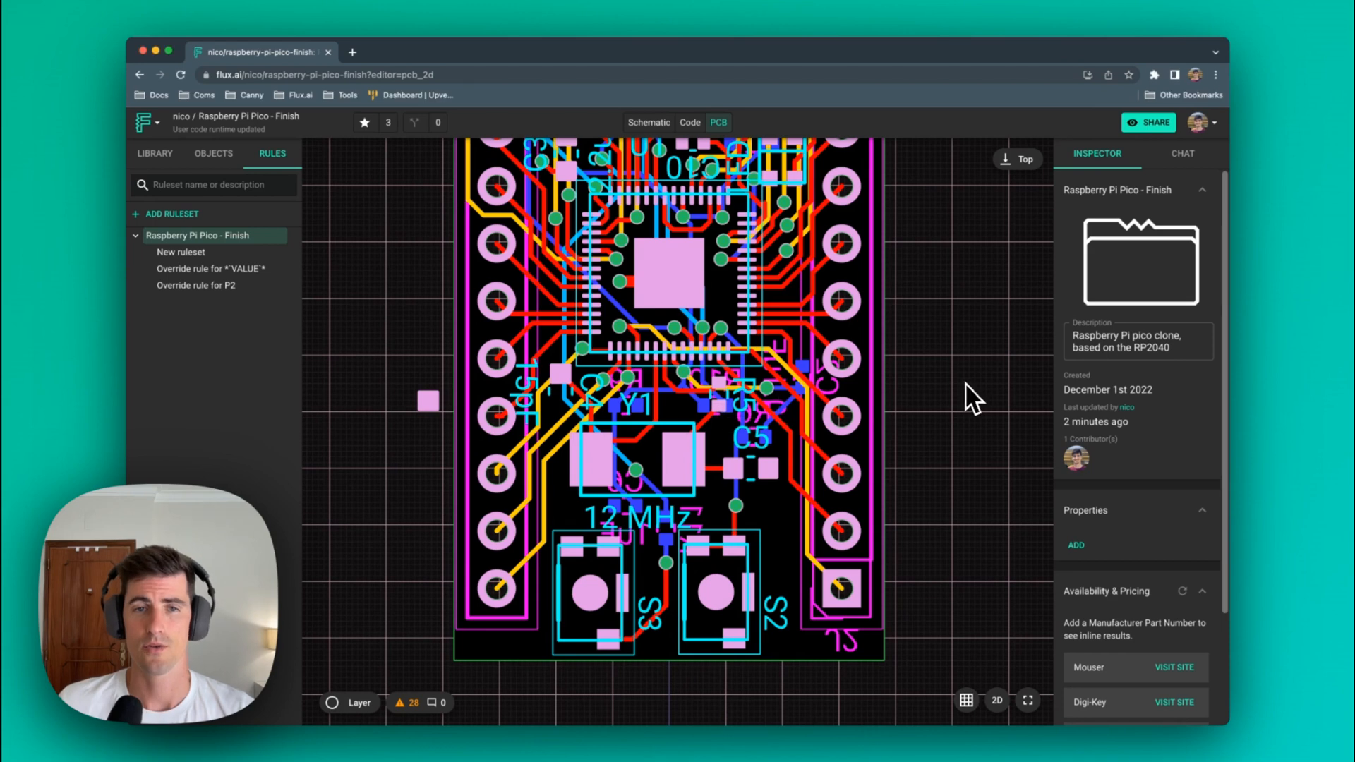
{"action": "mouse_move", "coordinate": [925, 436]}
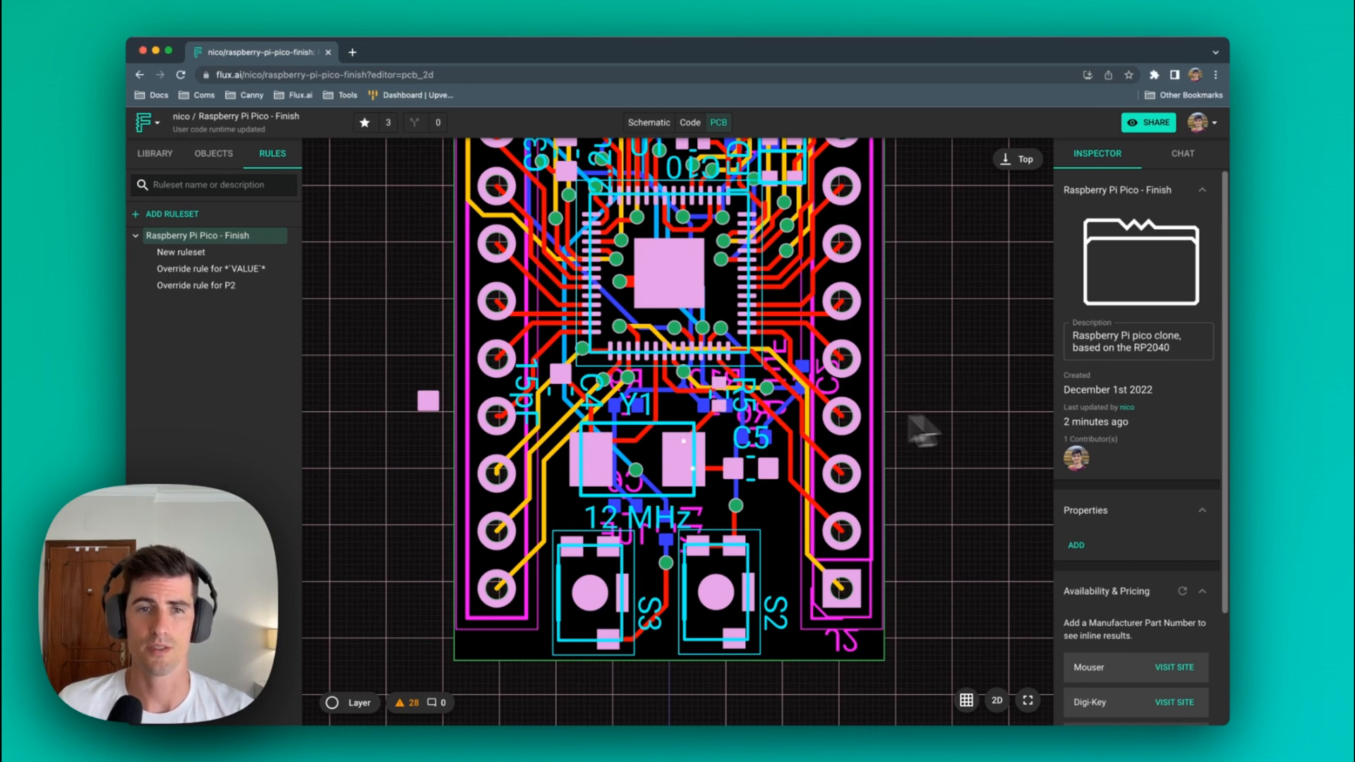
- Change the P2 override rule's uid selector to the pad id ending c4-f2e6-5799-708eb3f01464
{"action": "left_click", "coordinate": [196, 286]}
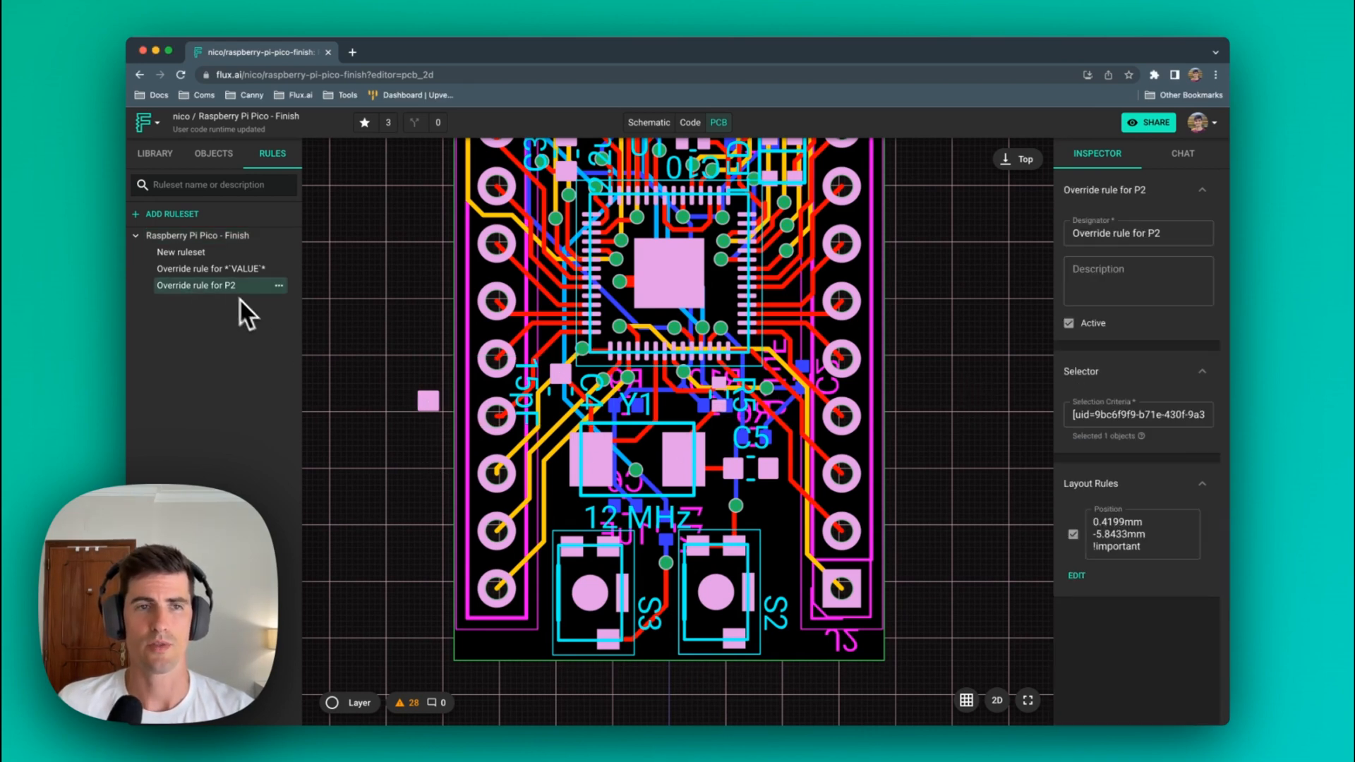
{"action": "left_click", "coordinate": [1138, 415]}
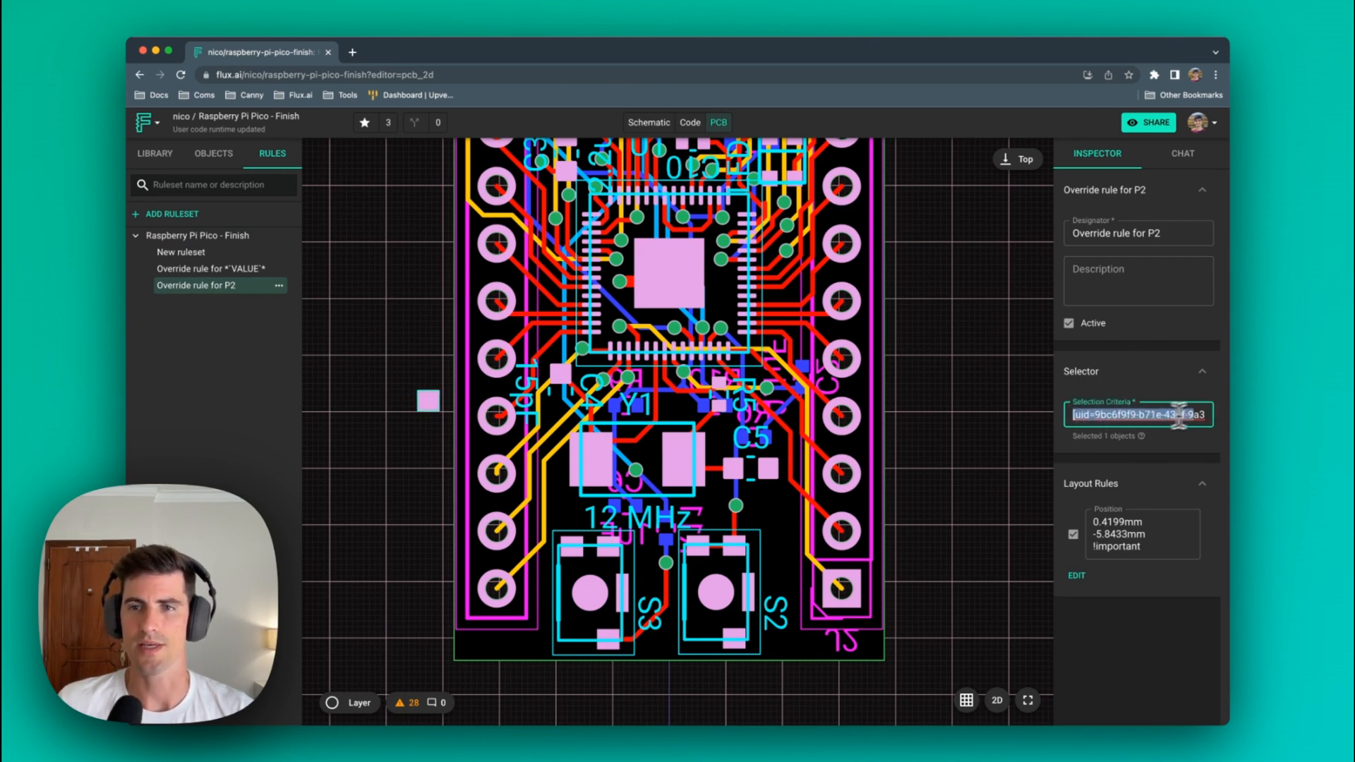
{"action": "type", "text": "c4-f2e6-5799-708eb3f01464]"}
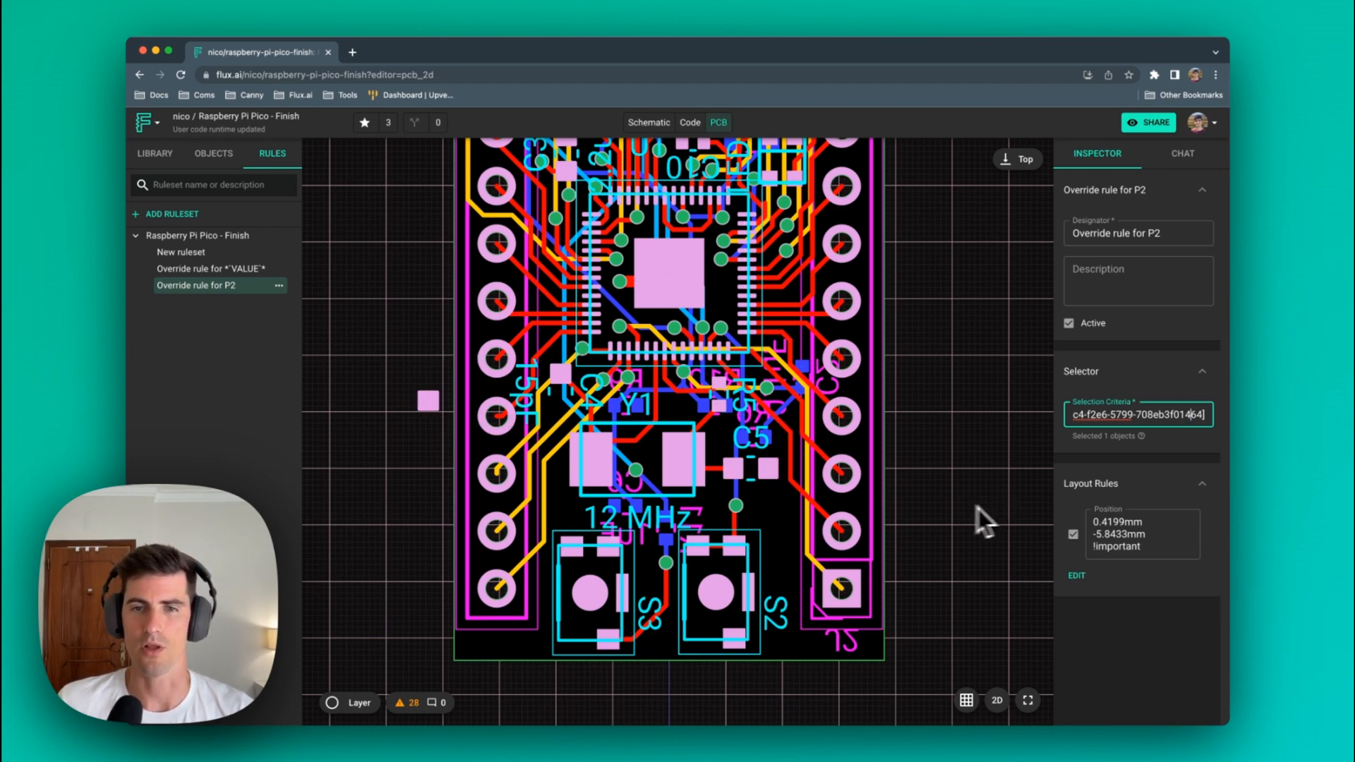
- Copy P2's override rule as 'Override rule for C5' and delete its Position layout rule
{"action": "left_click", "coordinate": [768, 469]}
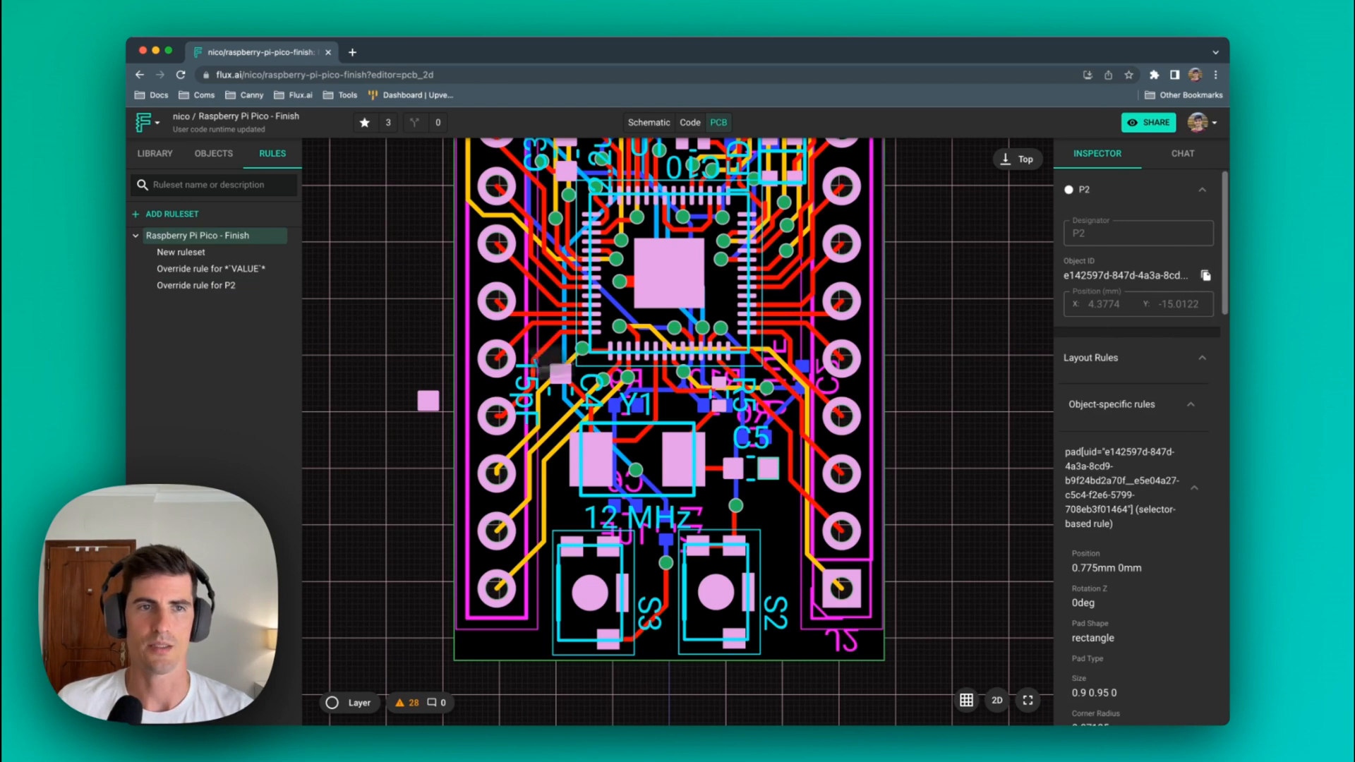
{"action": "left_click", "coordinate": [196, 285]}
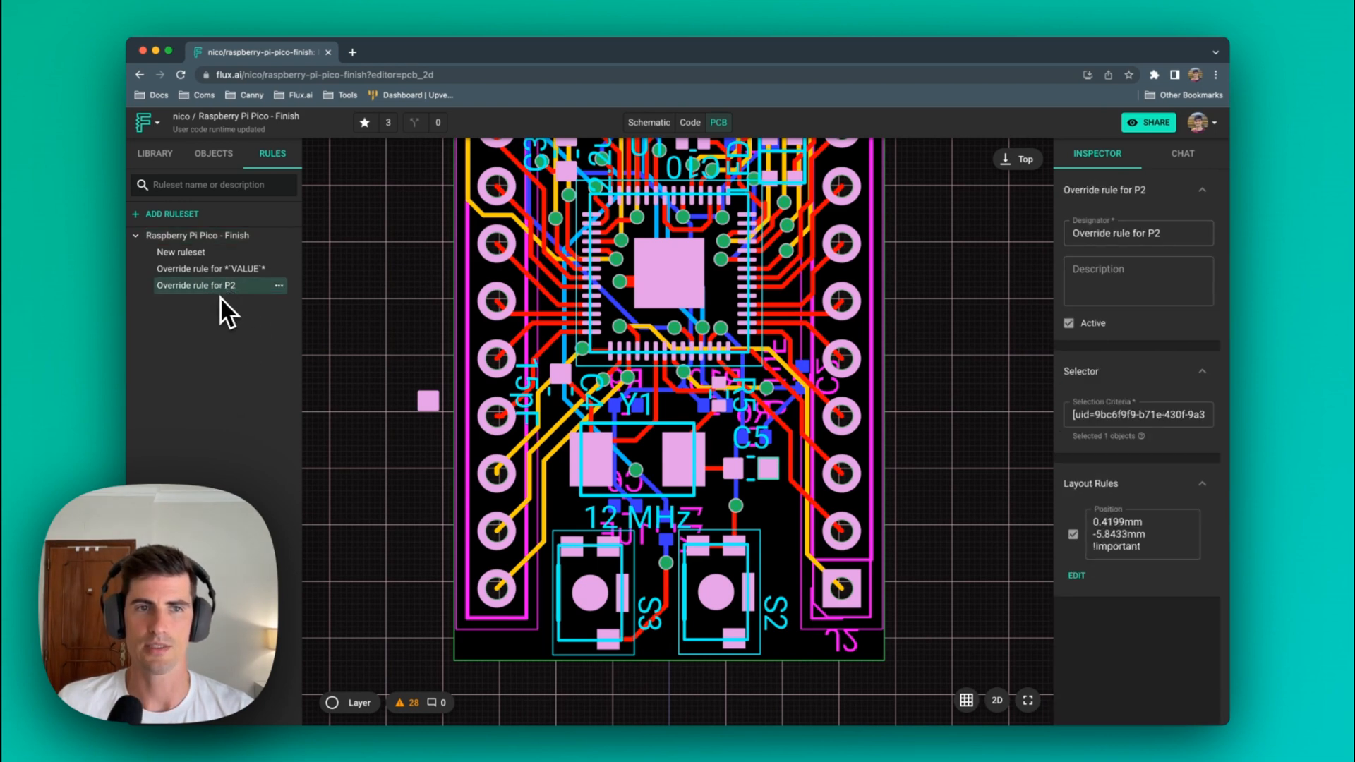
{"action": "mouse_move", "coordinate": [441, 443]}
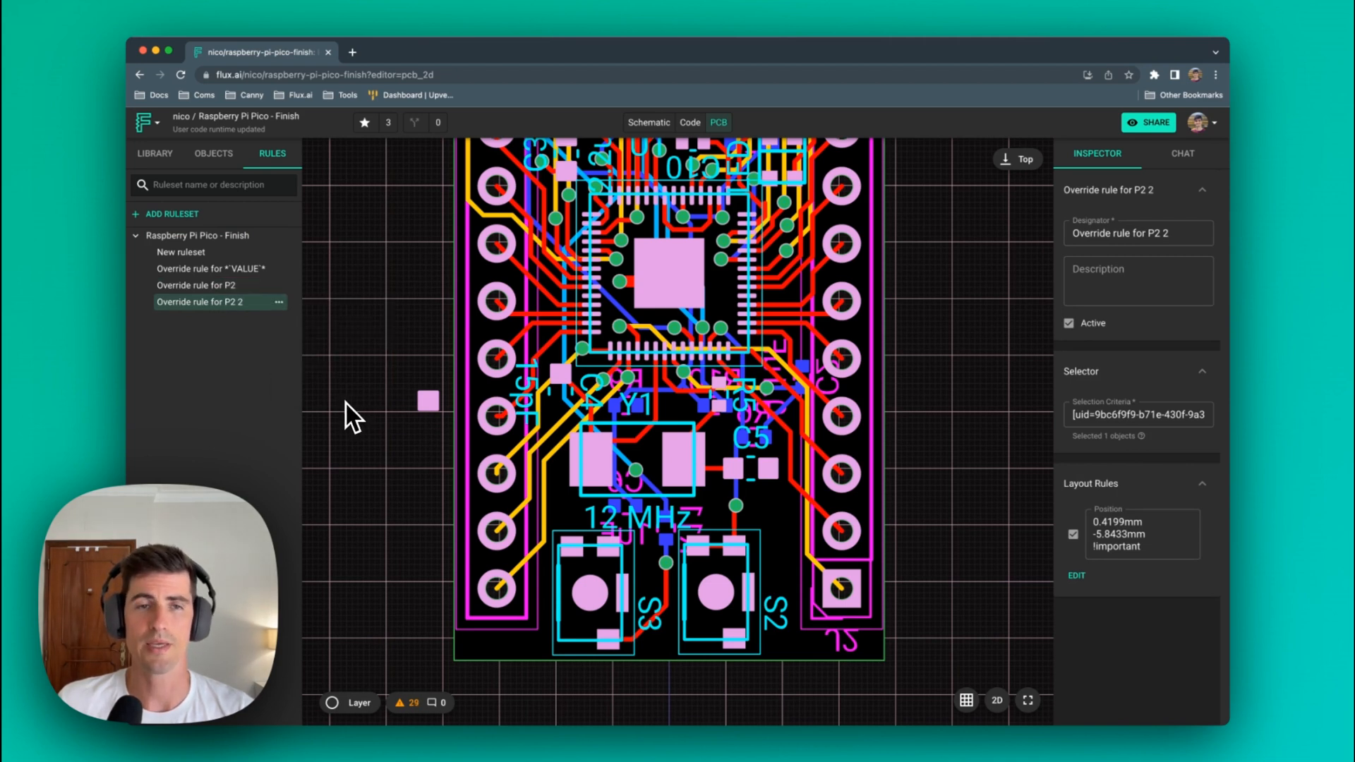
{"action": "left_click", "coordinate": [1137, 234]}
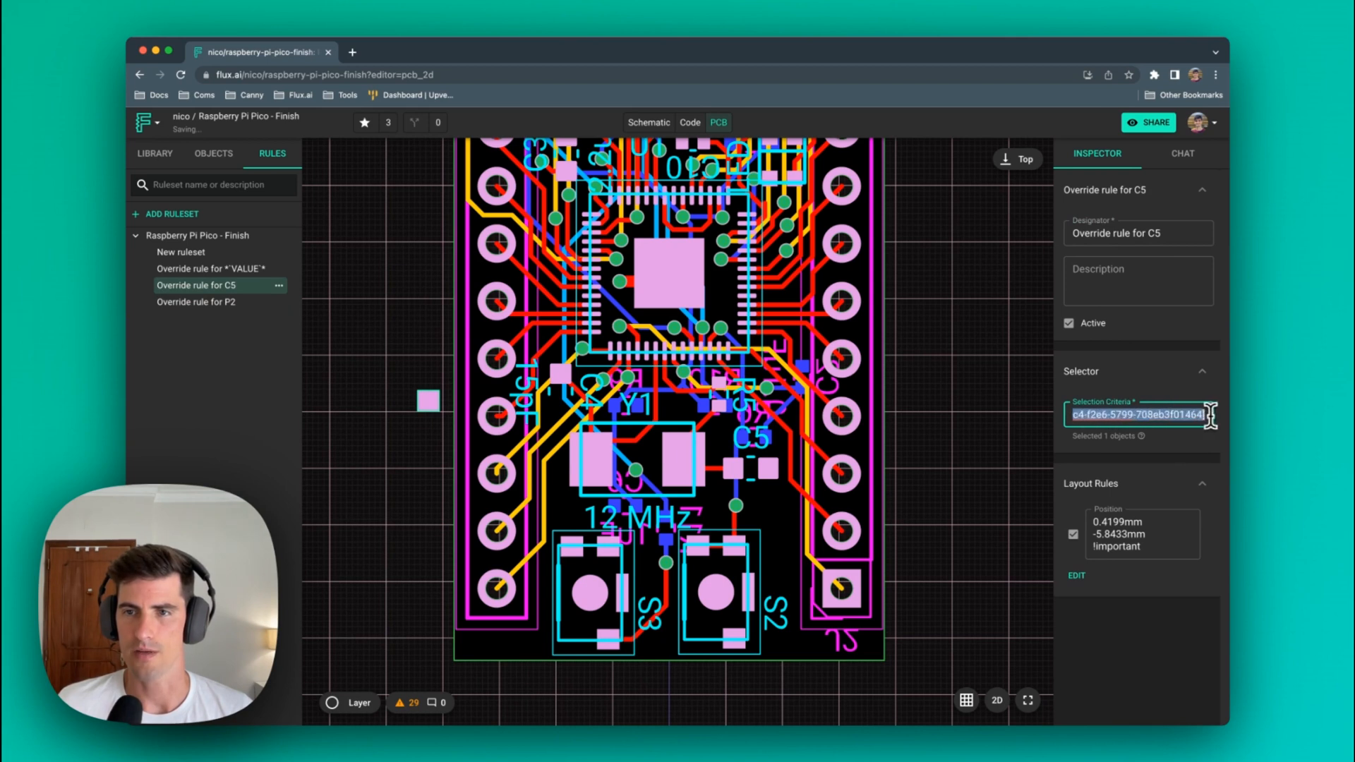
{"action": "mouse_move", "coordinate": [1231, 493]}
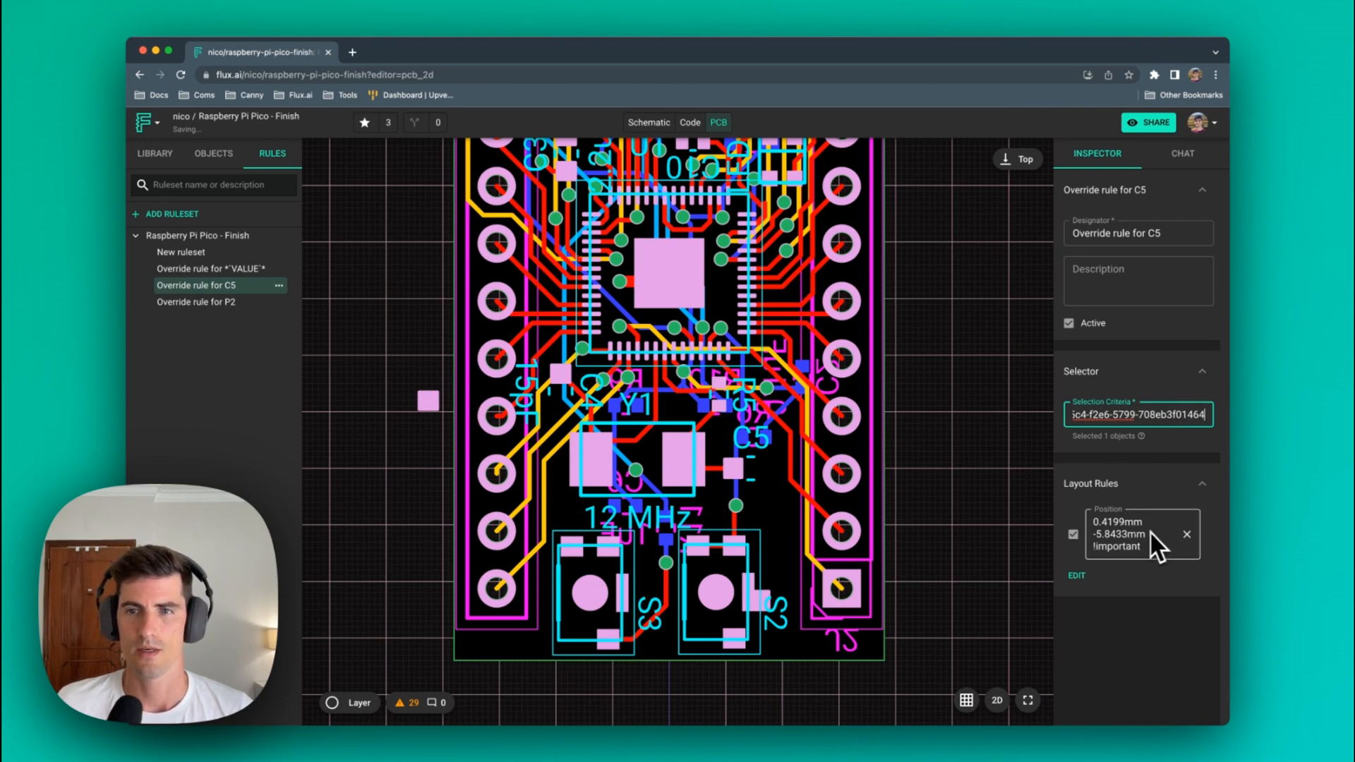
{"action": "left_click", "coordinate": [1186, 534]}
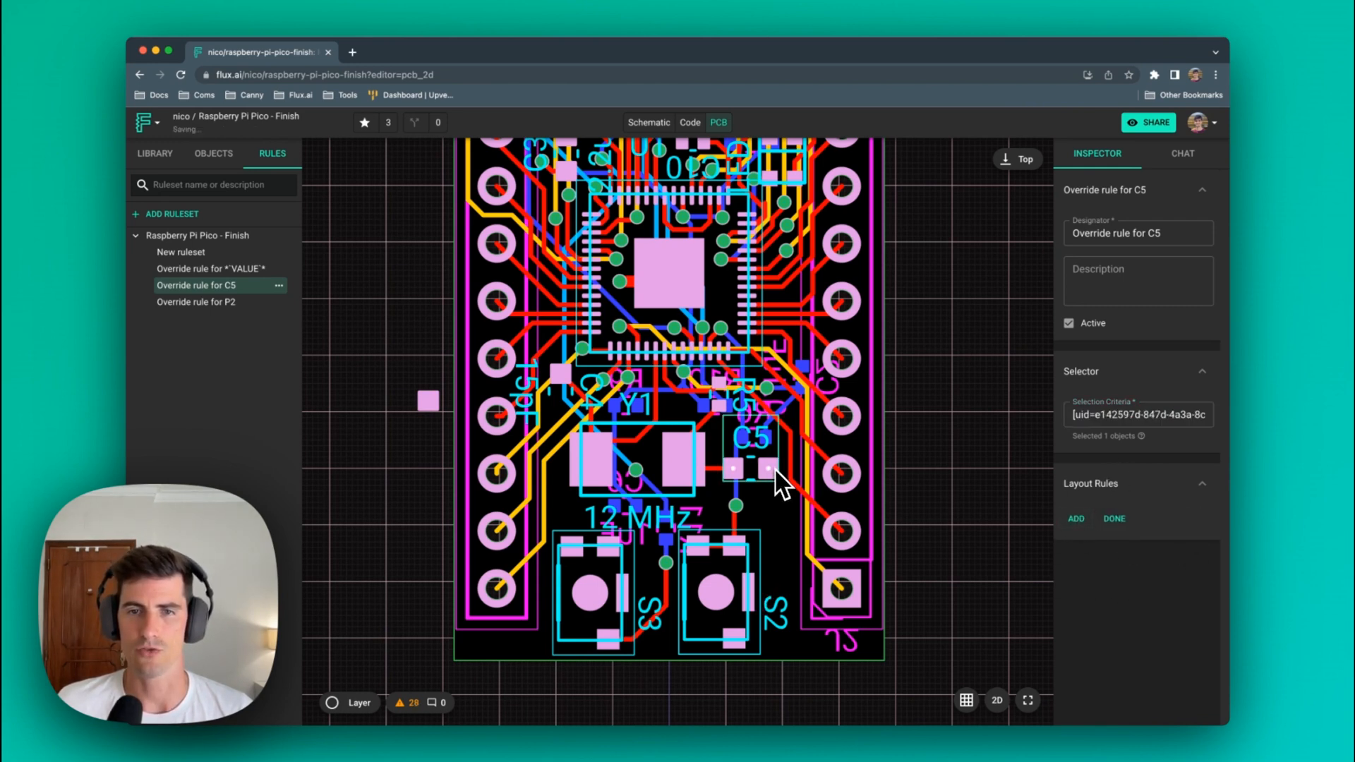
- Add a Size layout rule to the C5 override and make its value 2mm !important
{"action": "left_click", "coordinate": [1076, 518]}
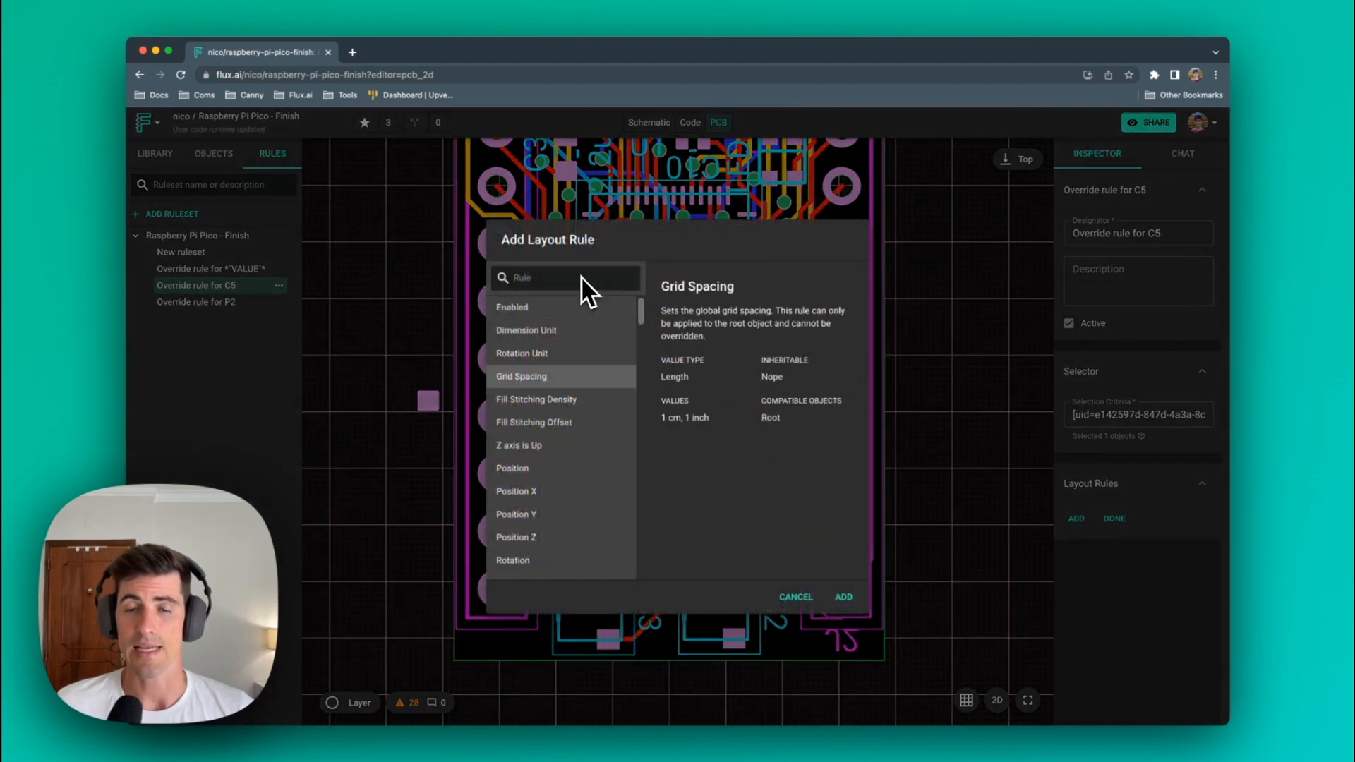
{"action": "type", "text": "size"}
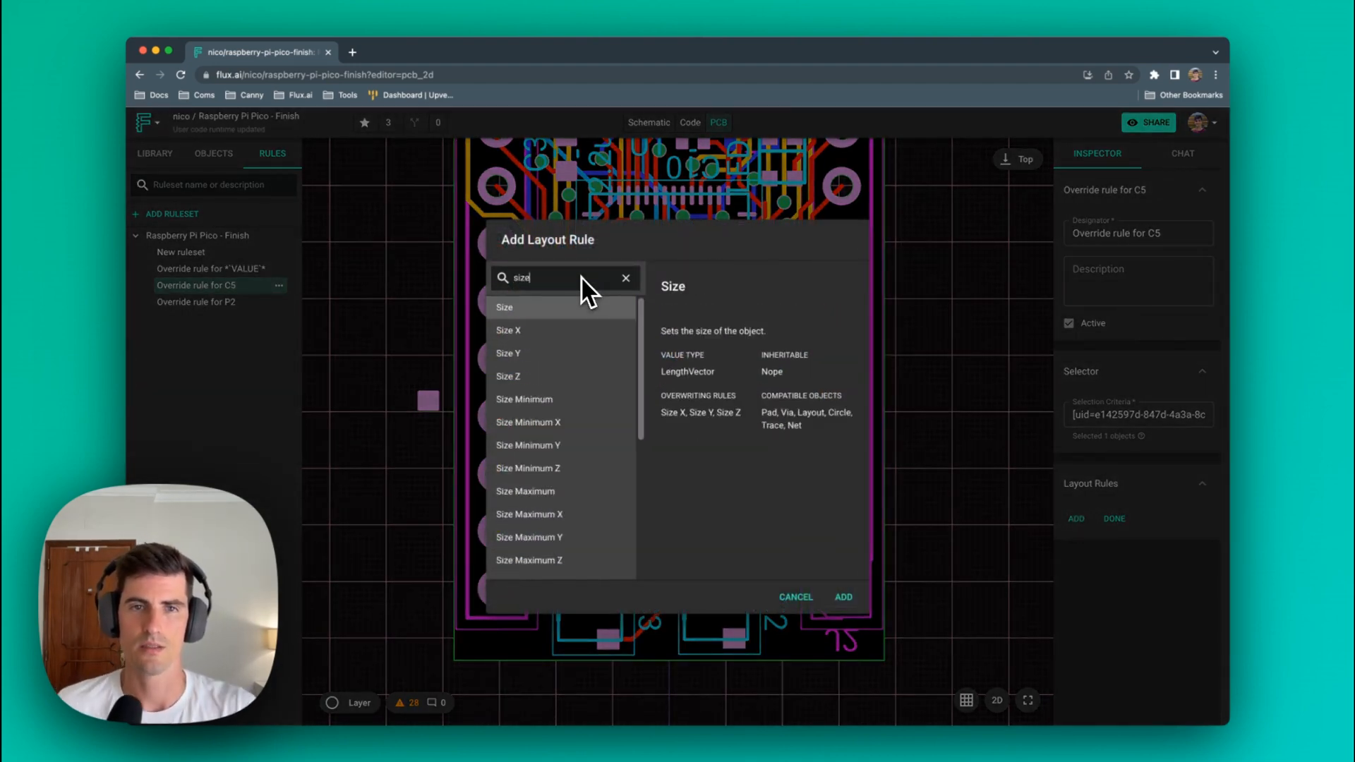
{"action": "left_click", "coordinate": [843, 597]}
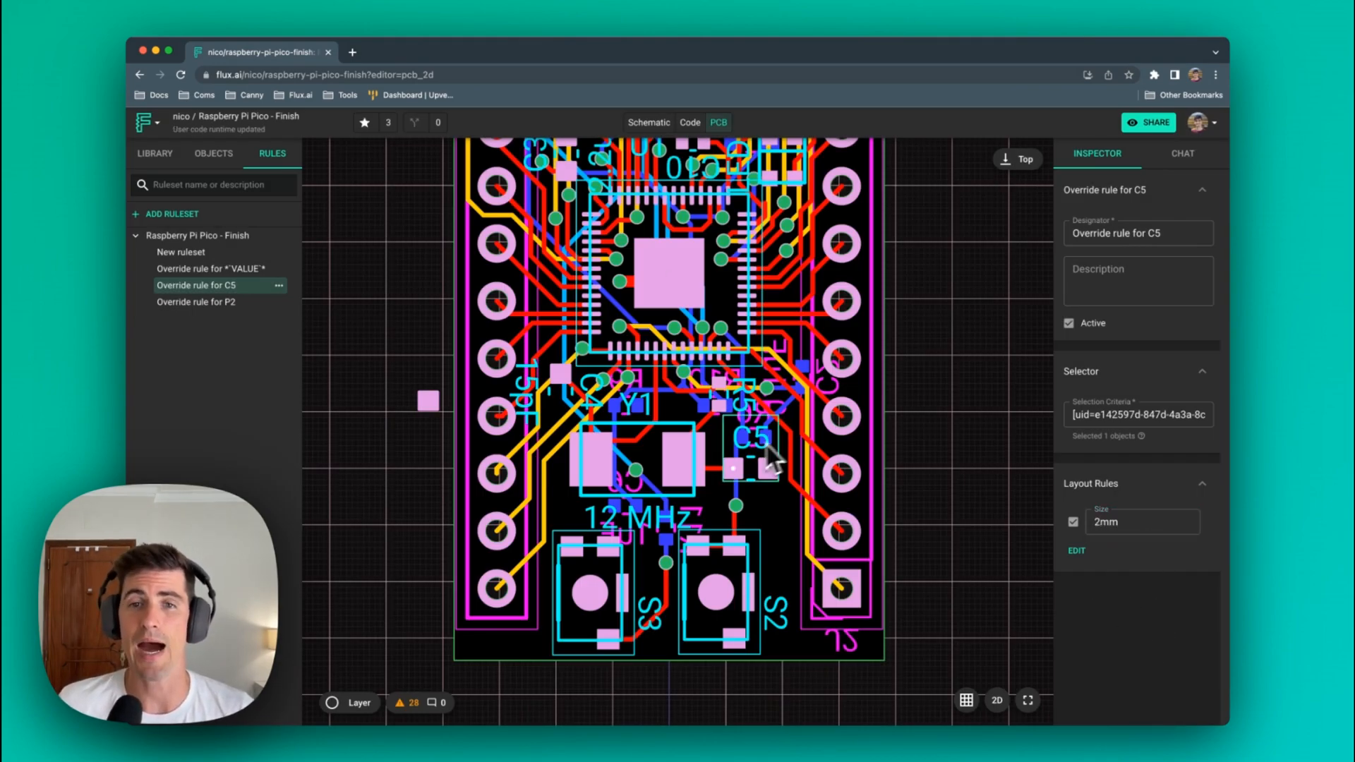
{"action": "left_click", "coordinate": [1141, 521]}
{"action": "type", "text": " !important"}
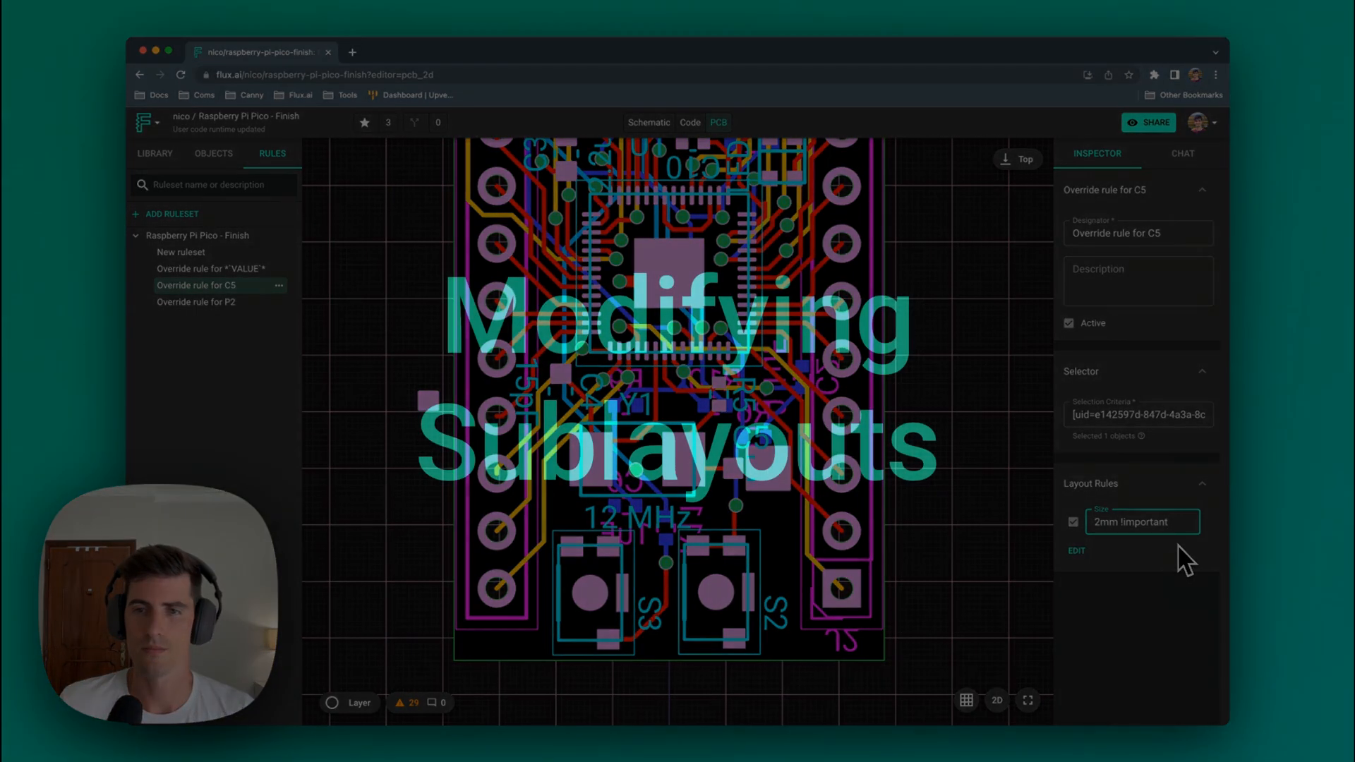
- In a new project, place the USB-C sublayout from a sublayout-filtered 'usb' library search
{"action": "left_click", "coordinate": [415, 51]}
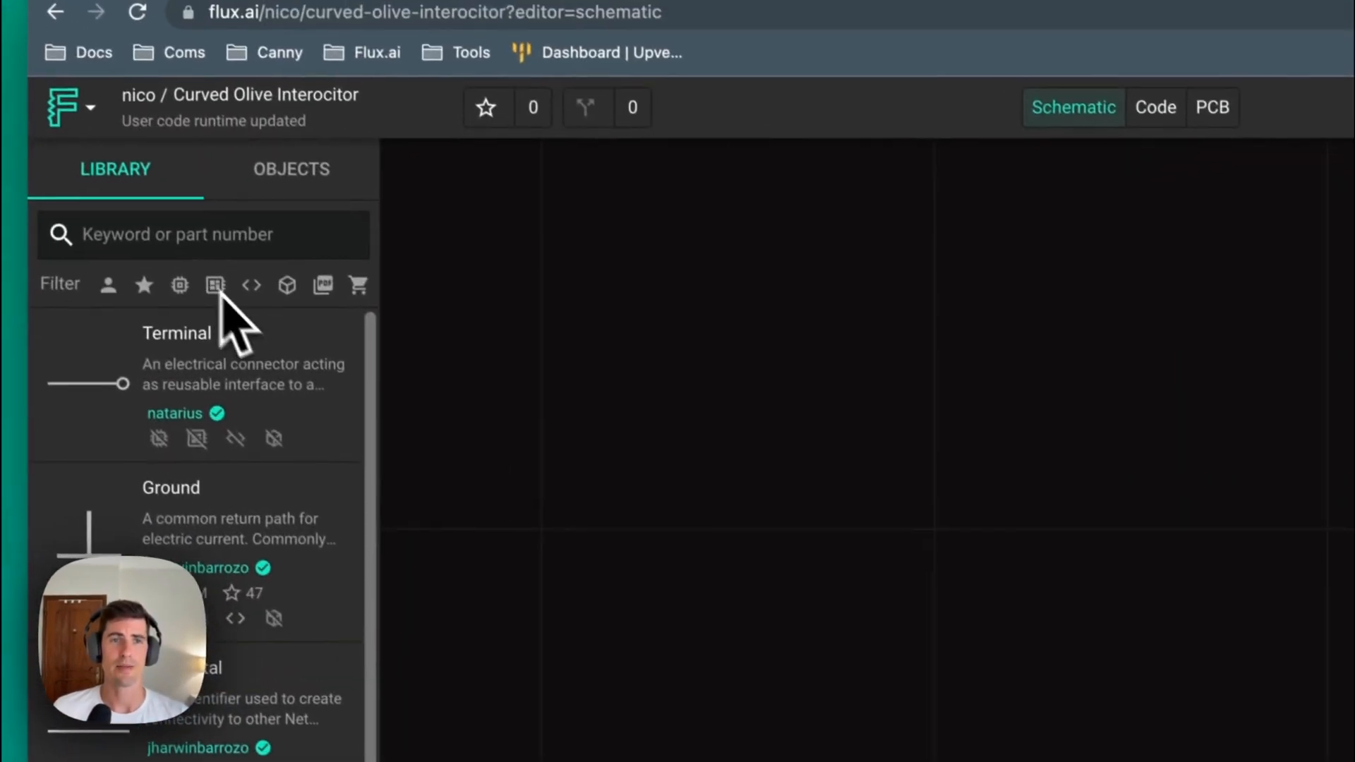
{"action": "left_click", "coordinate": [222, 293]}
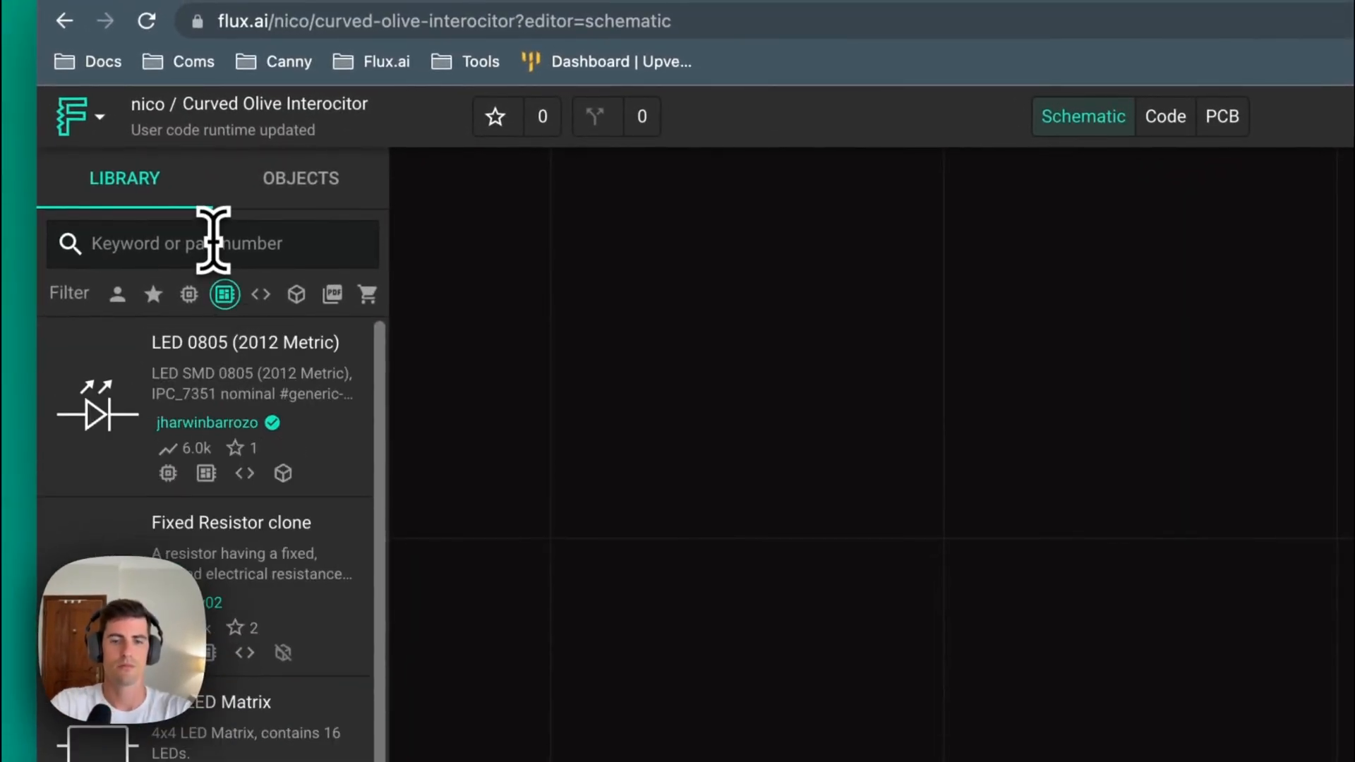
{"action": "type", "text": "usb"}
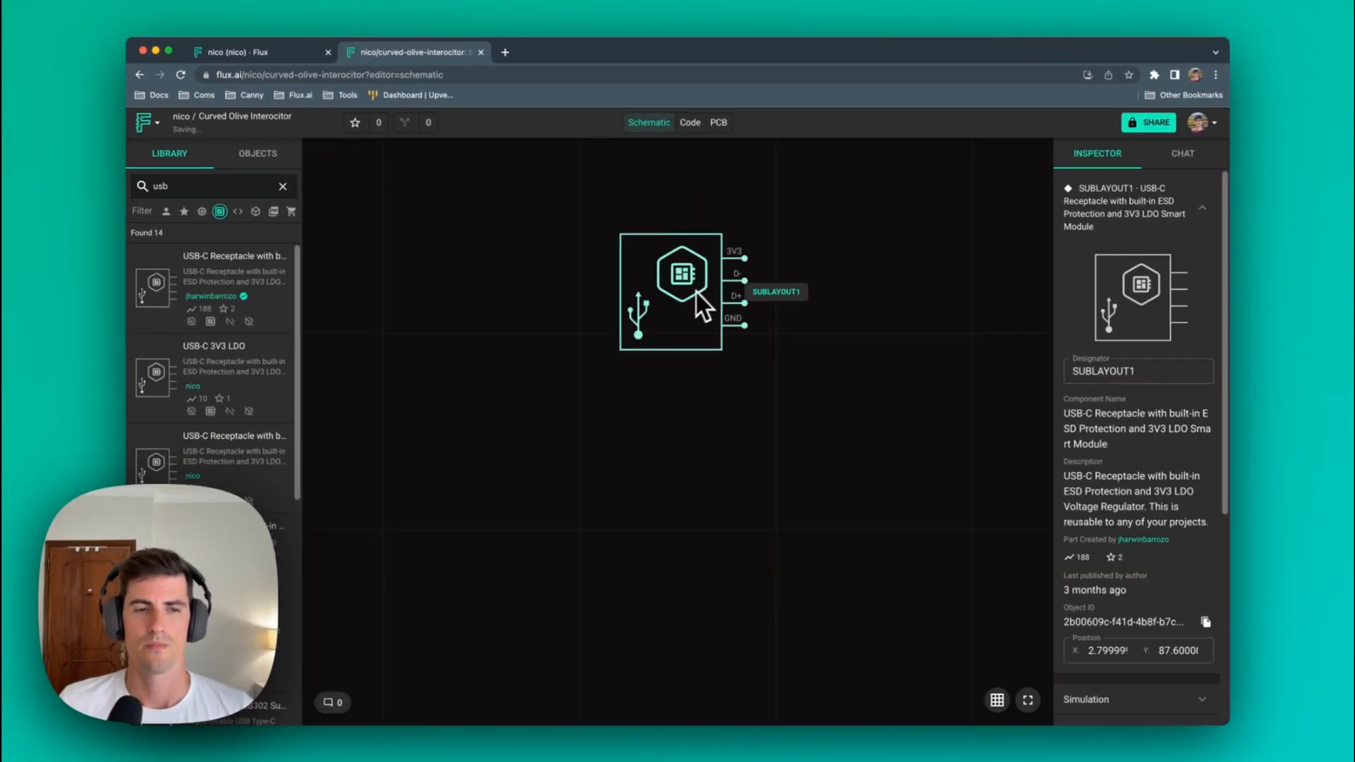
{"action": "left_click", "coordinate": [718, 122]}
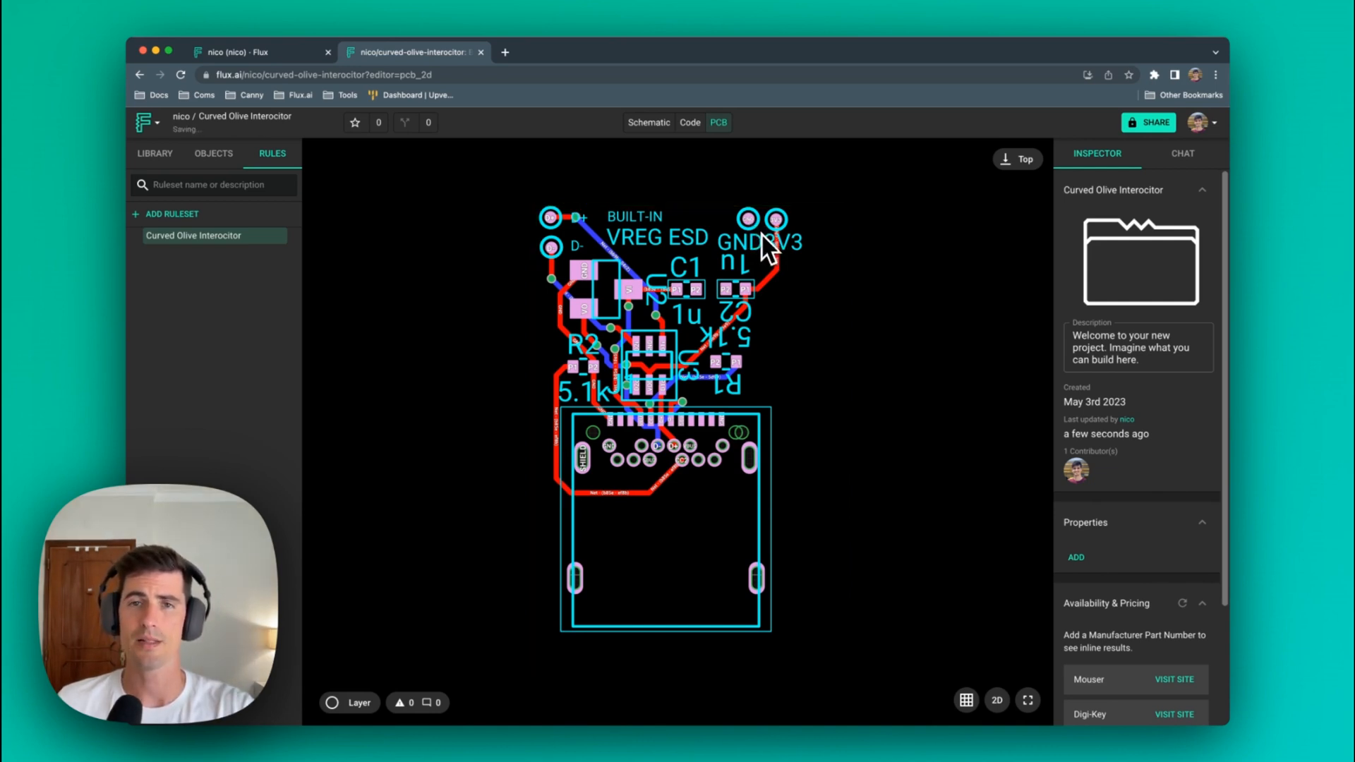
- Add a new ruleset with selection criteria '[uid=]'
{"action": "left_click", "coordinate": [698, 179]}
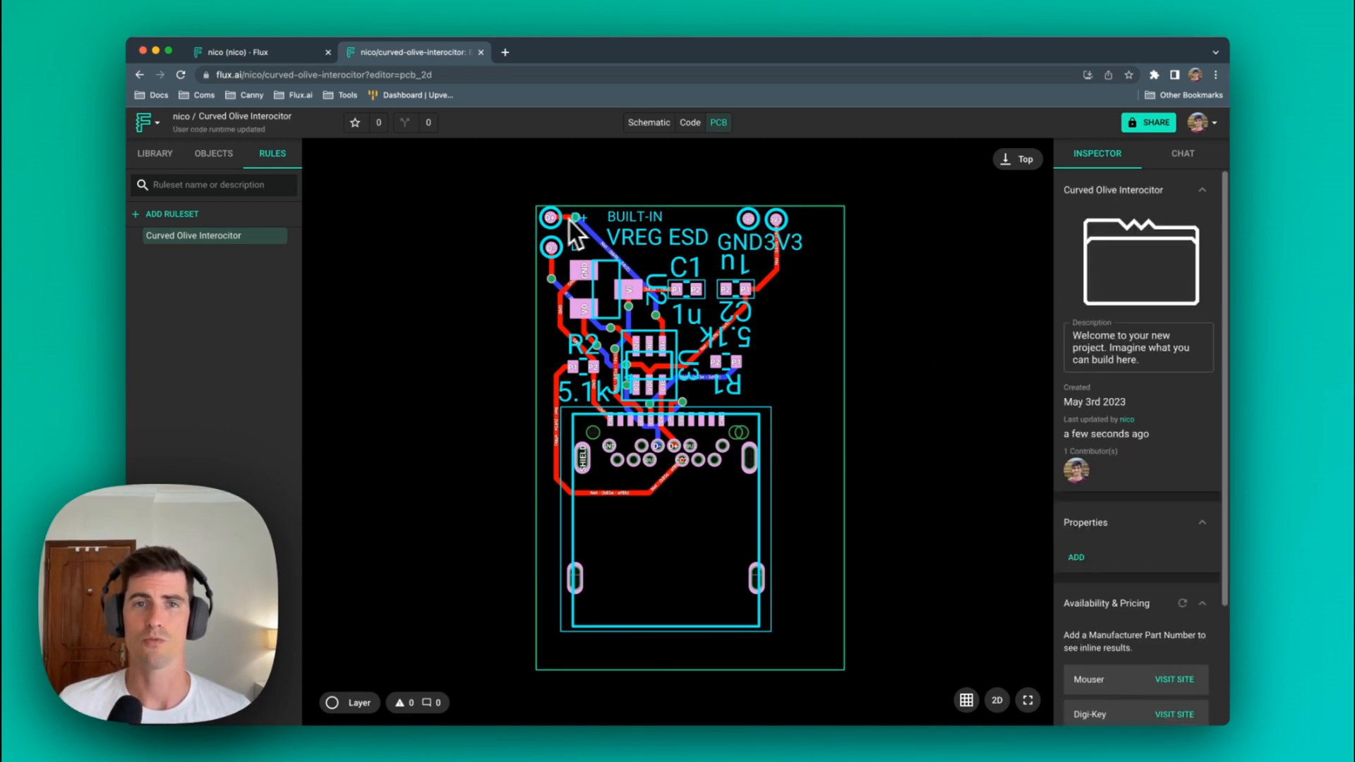
{"action": "mouse_move", "coordinate": [560, 233]}
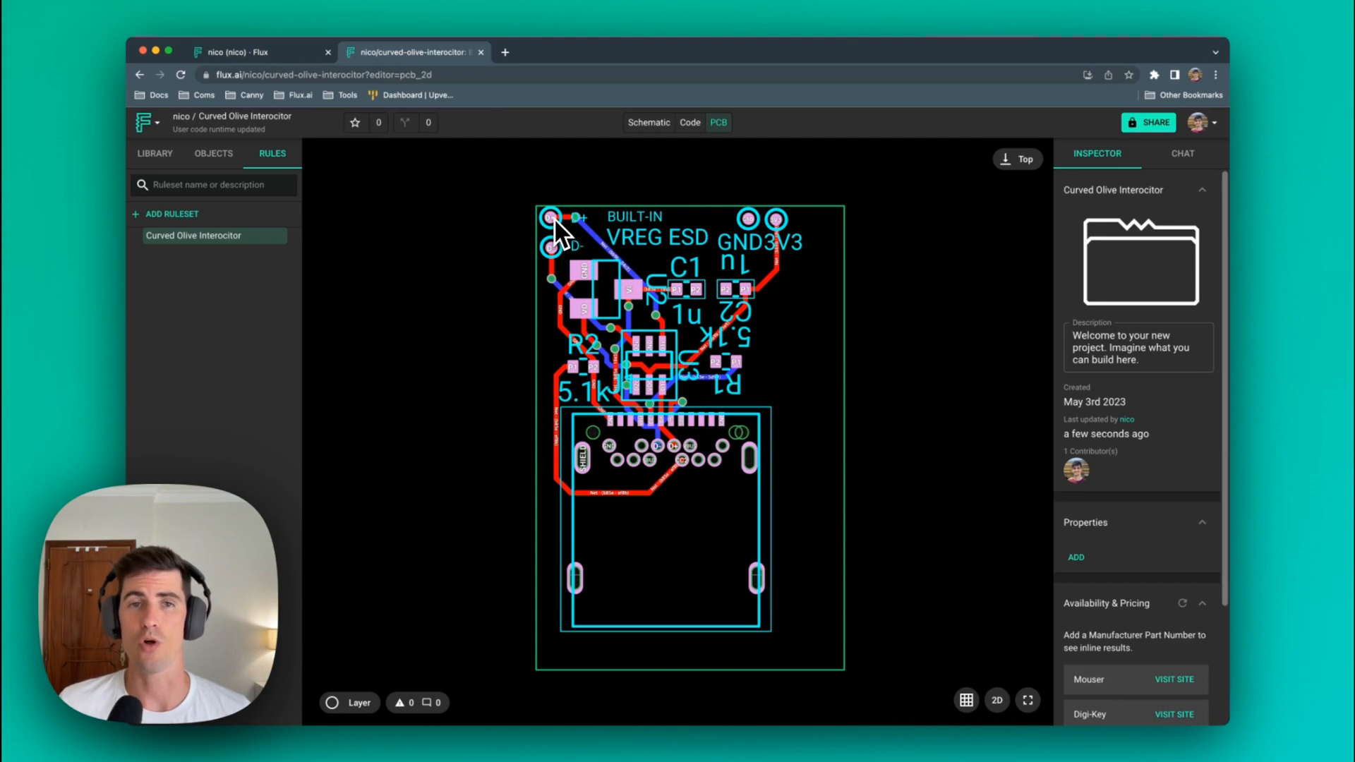
{"action": "mouse_move", "coordinate": [218, 316]}
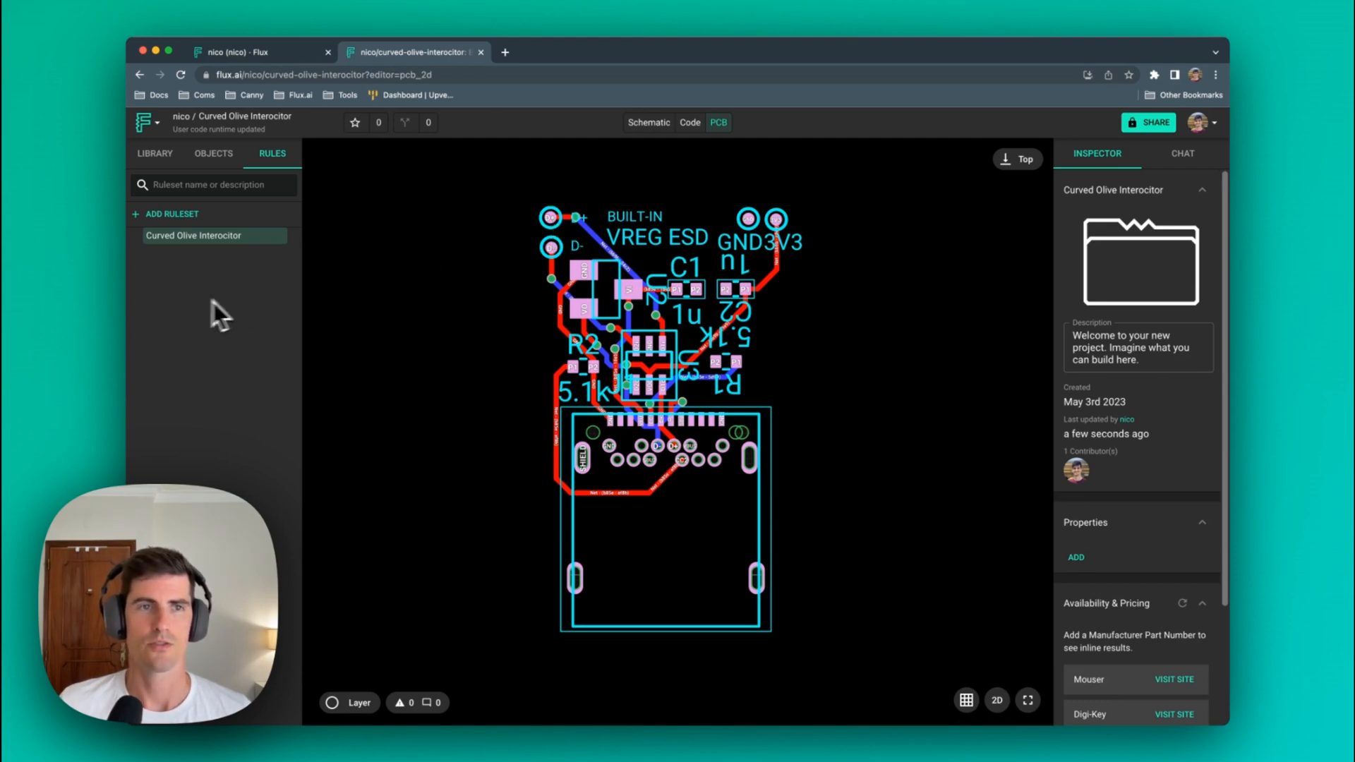
{"action": "left_click", "coordinate": [172, 214]}
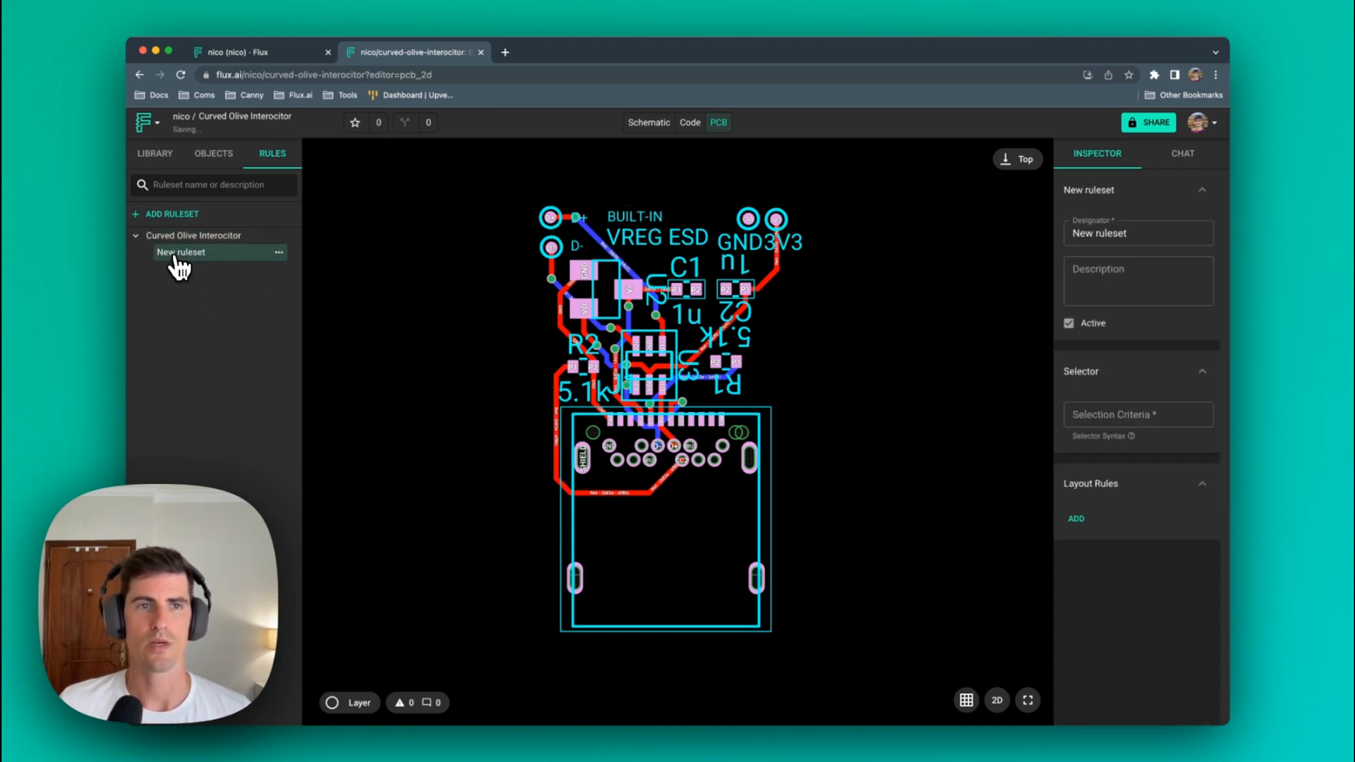
{"action": "left_click", "coordinate": [1137, 415]}
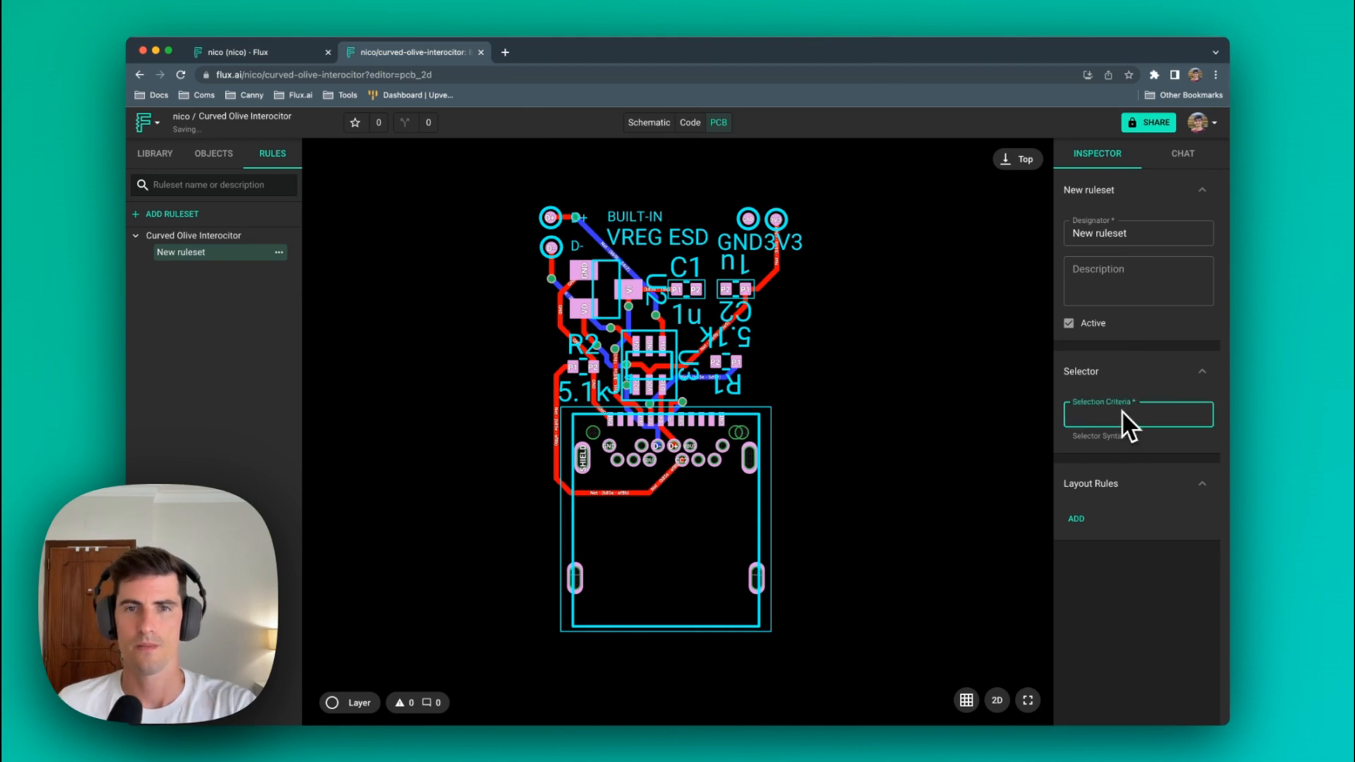
{"action": "type", "text": "[uid="}
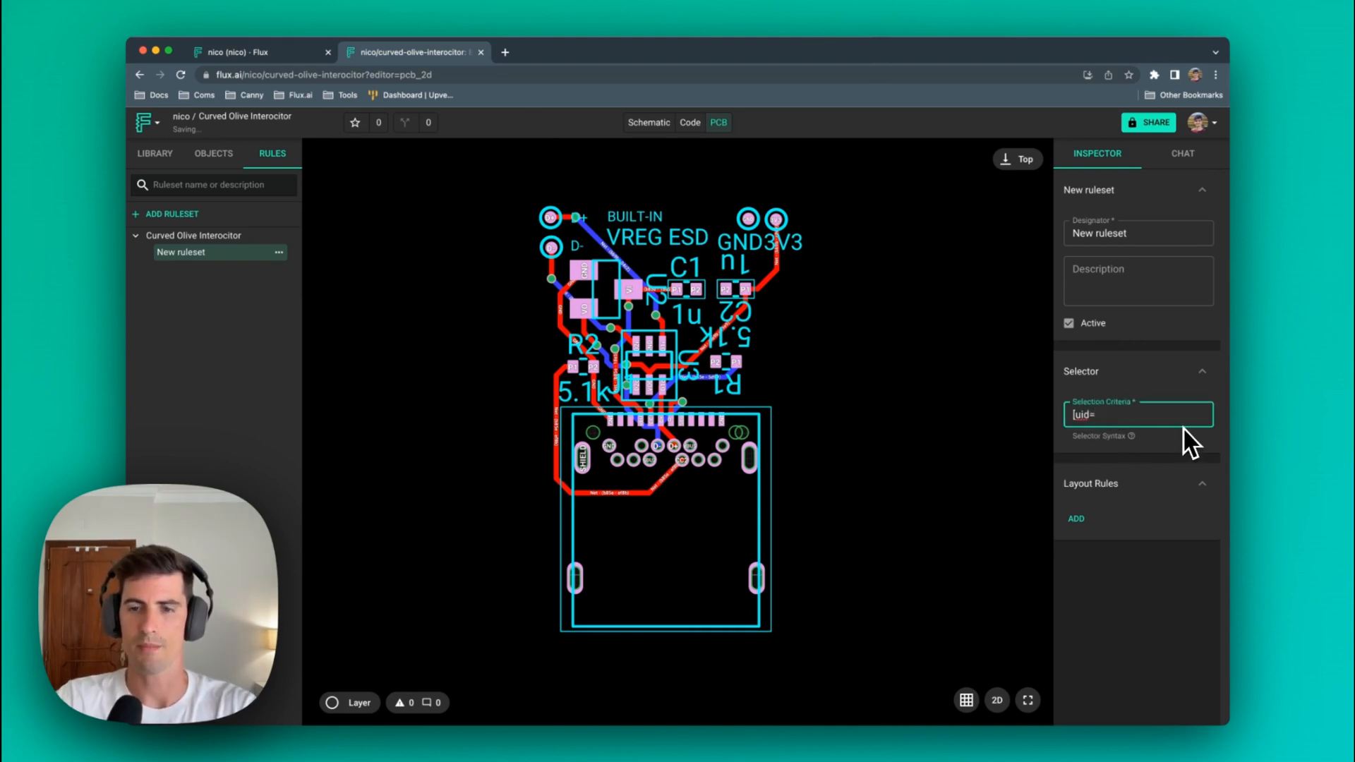
{"action": "type", "text": "]"}
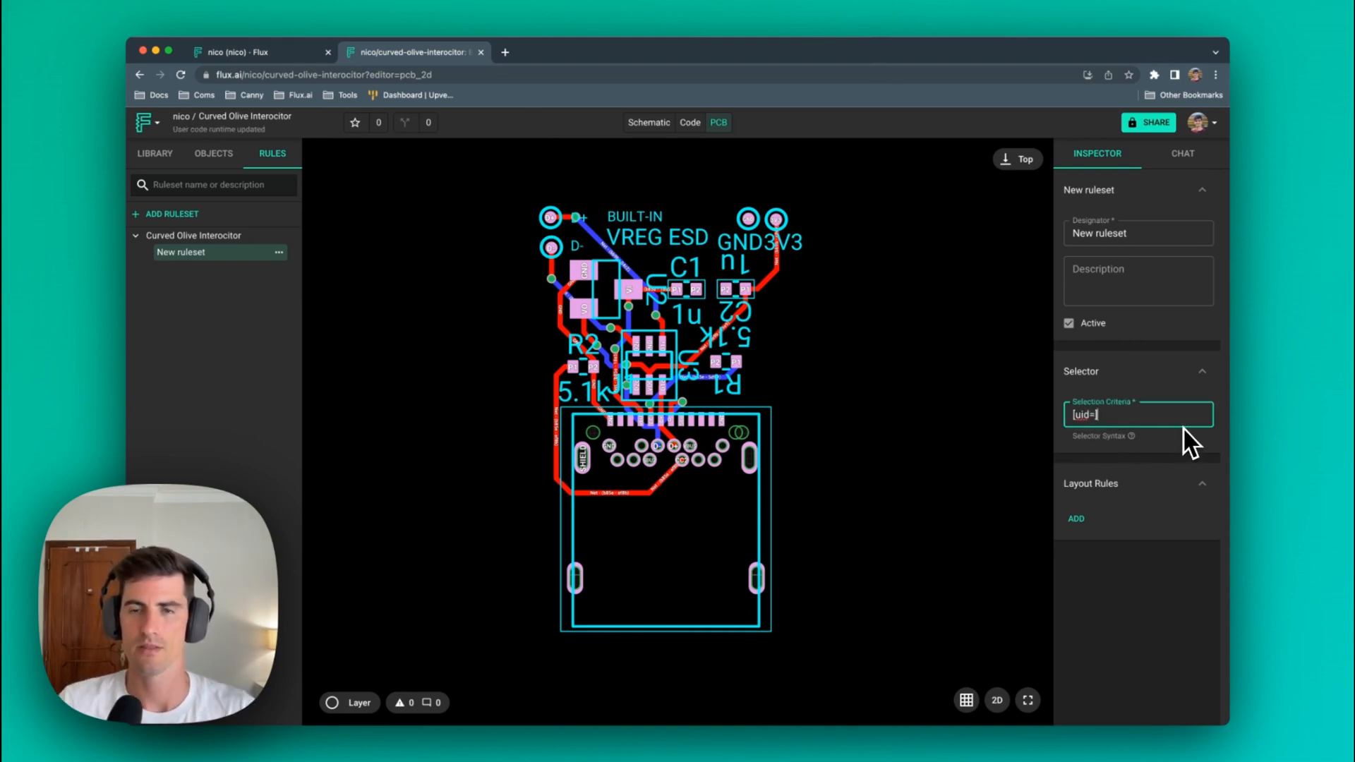
- Select the D+ pad to read its Object ID, then reselect the new ruleset
{"action": "left_click", "coordinate": [194, 235]}
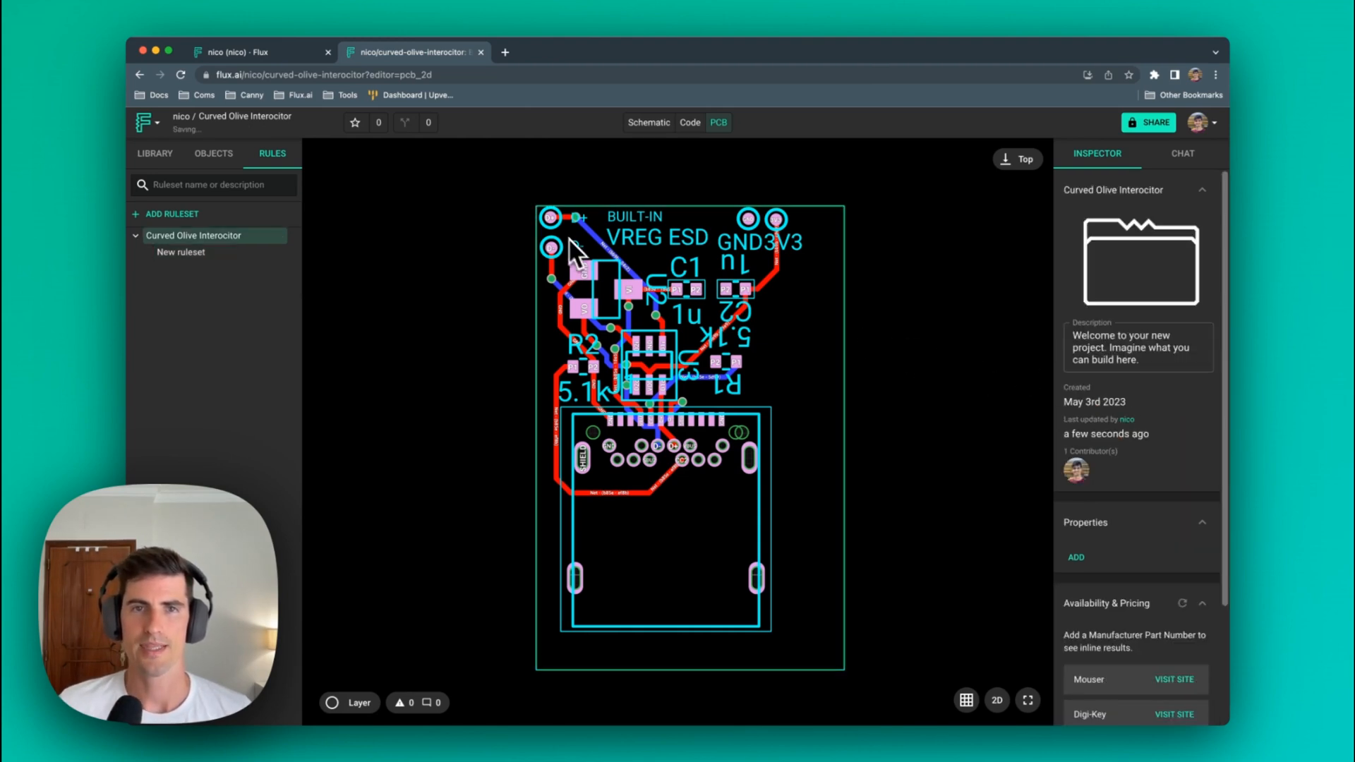
{"action": "left_click", "coordinate": [550, 218]}
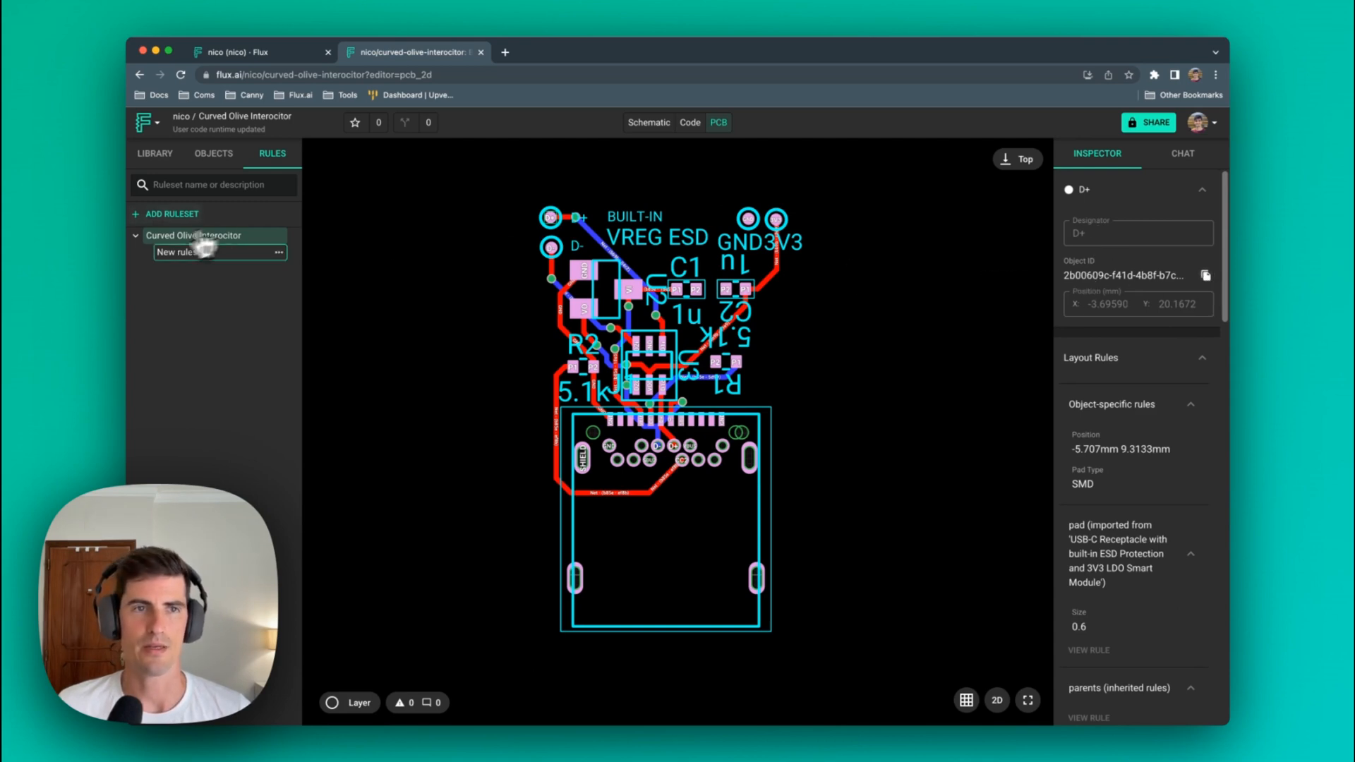
{"action": "left_click", "coordinate": [181, 251]}
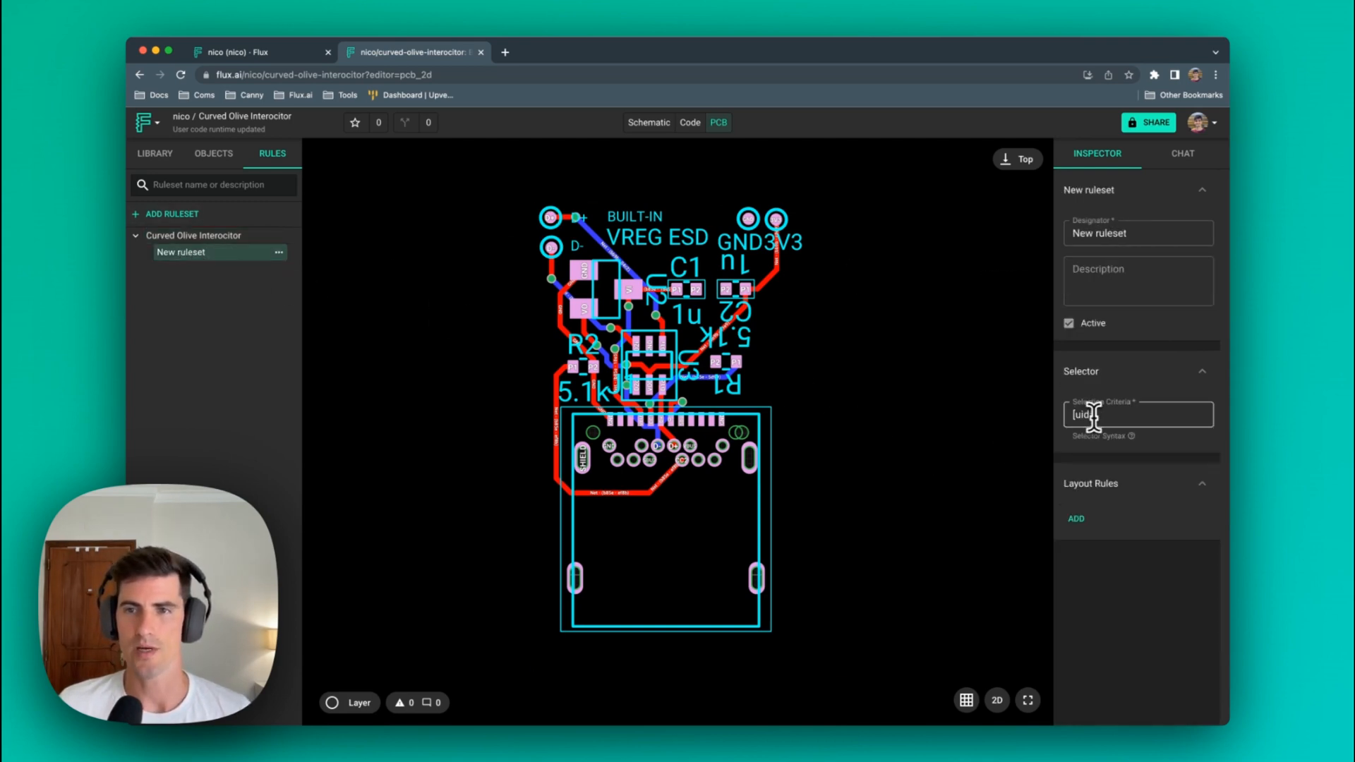
- Paste the D+ pad's uid into the selector and add a Pad Type rule of STD !important
{"action": "type", "text": "a2-772e-9d53-1aa960ac526e"}
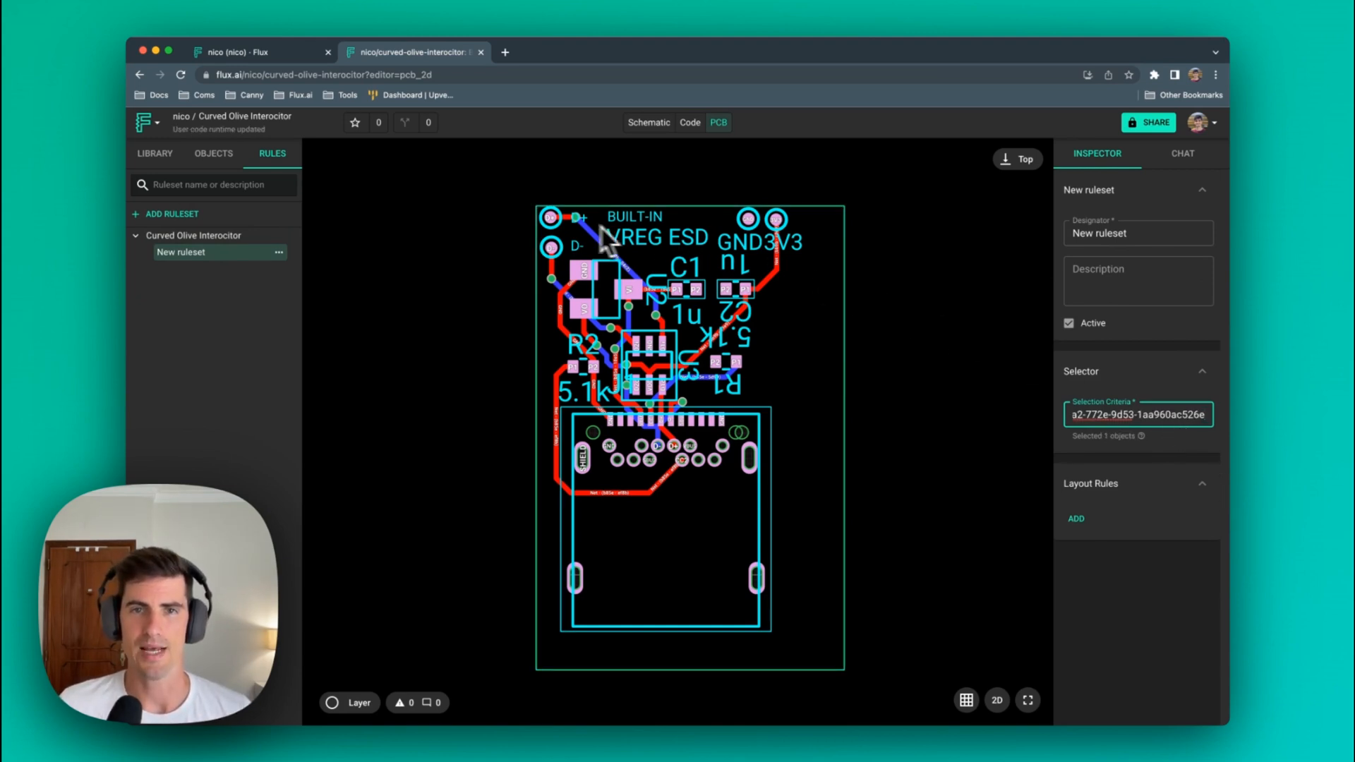
{"action": "left_click", "coordinate": [1076, 519]}
{"action": "type", "text": "pad"}
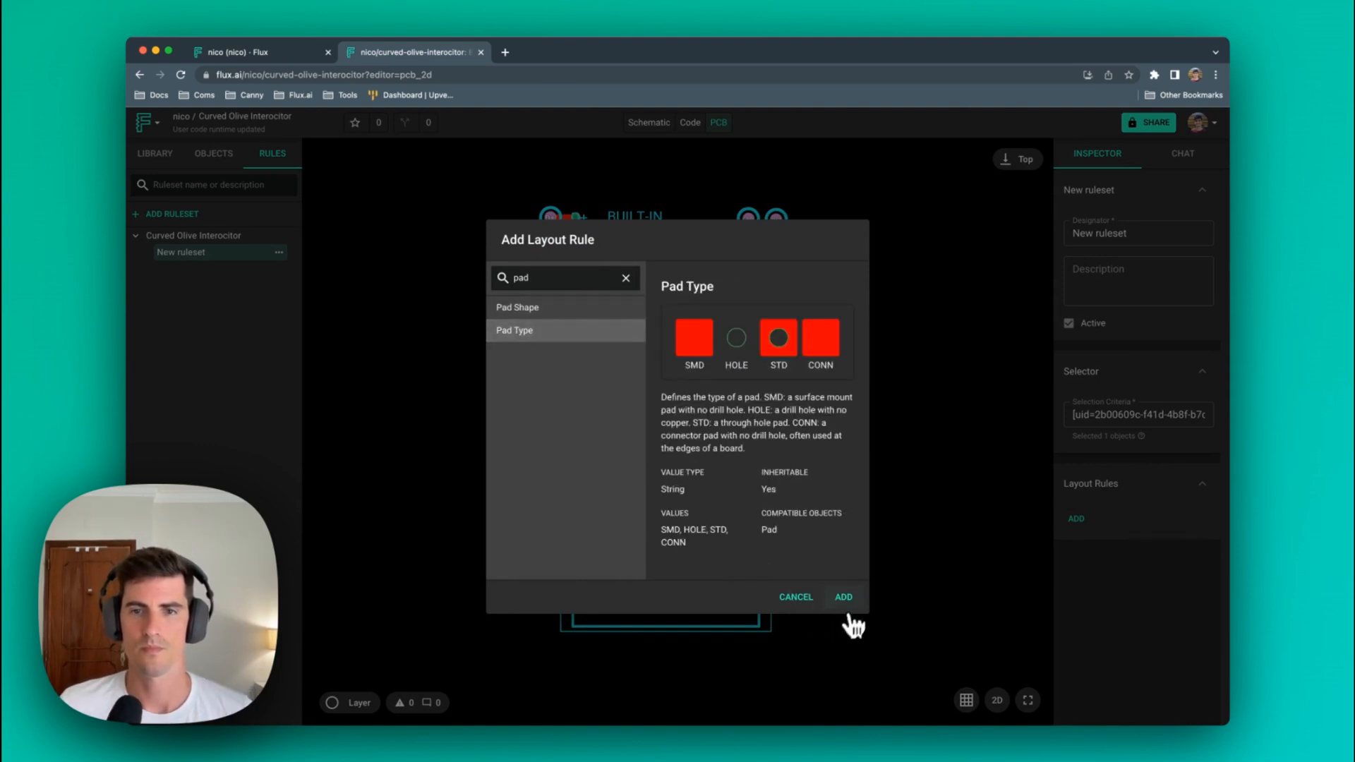
{"action": "left_click", "coordinate": [843, 597]}
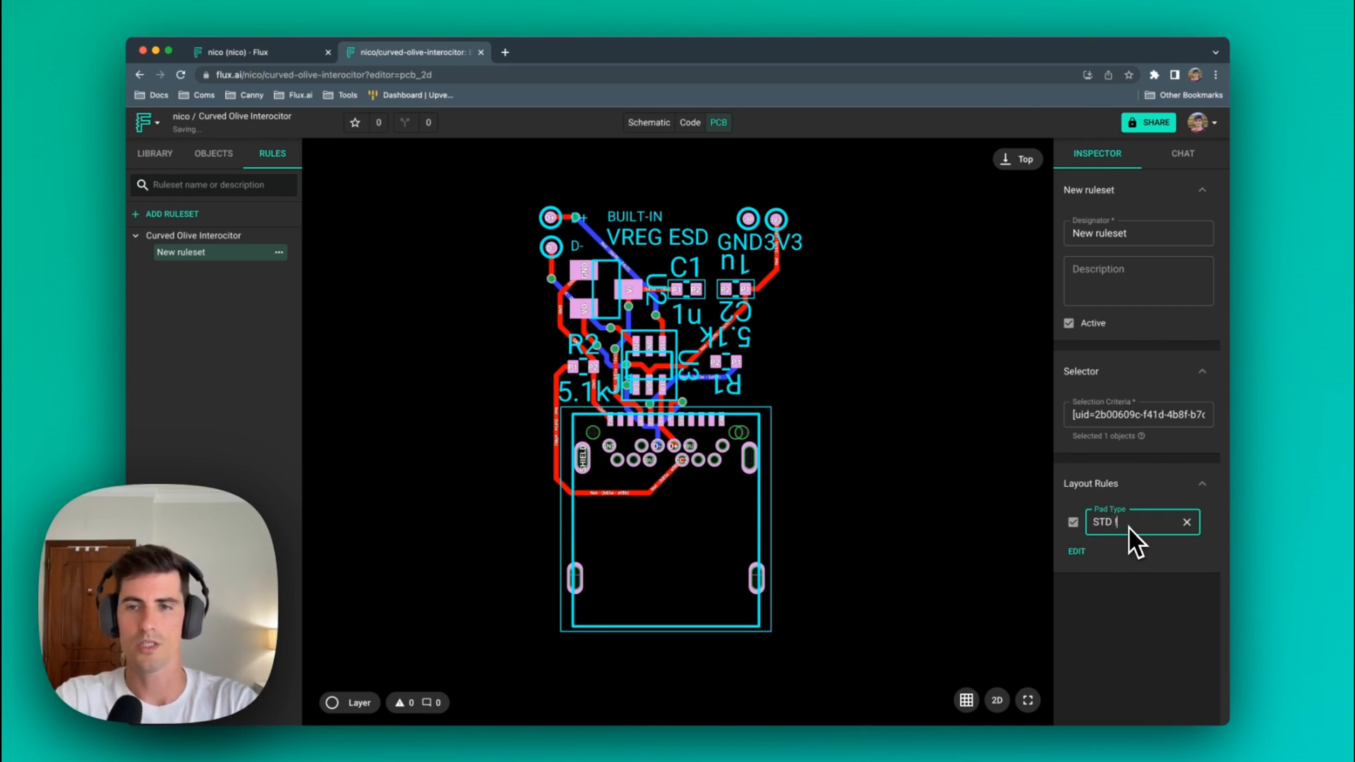
{"action": "type", "text": "!important"}
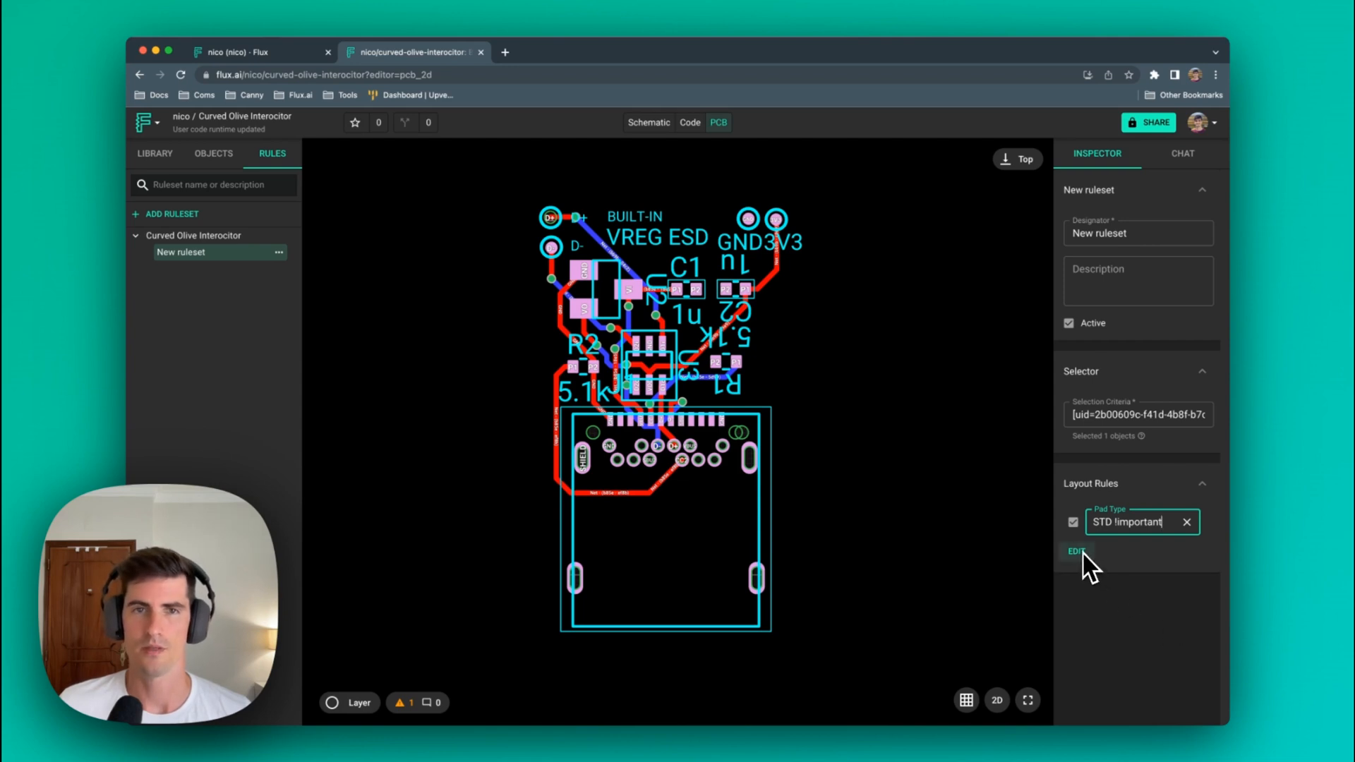
{"action": "mouse_move", "coordinate": [1096, 616]}
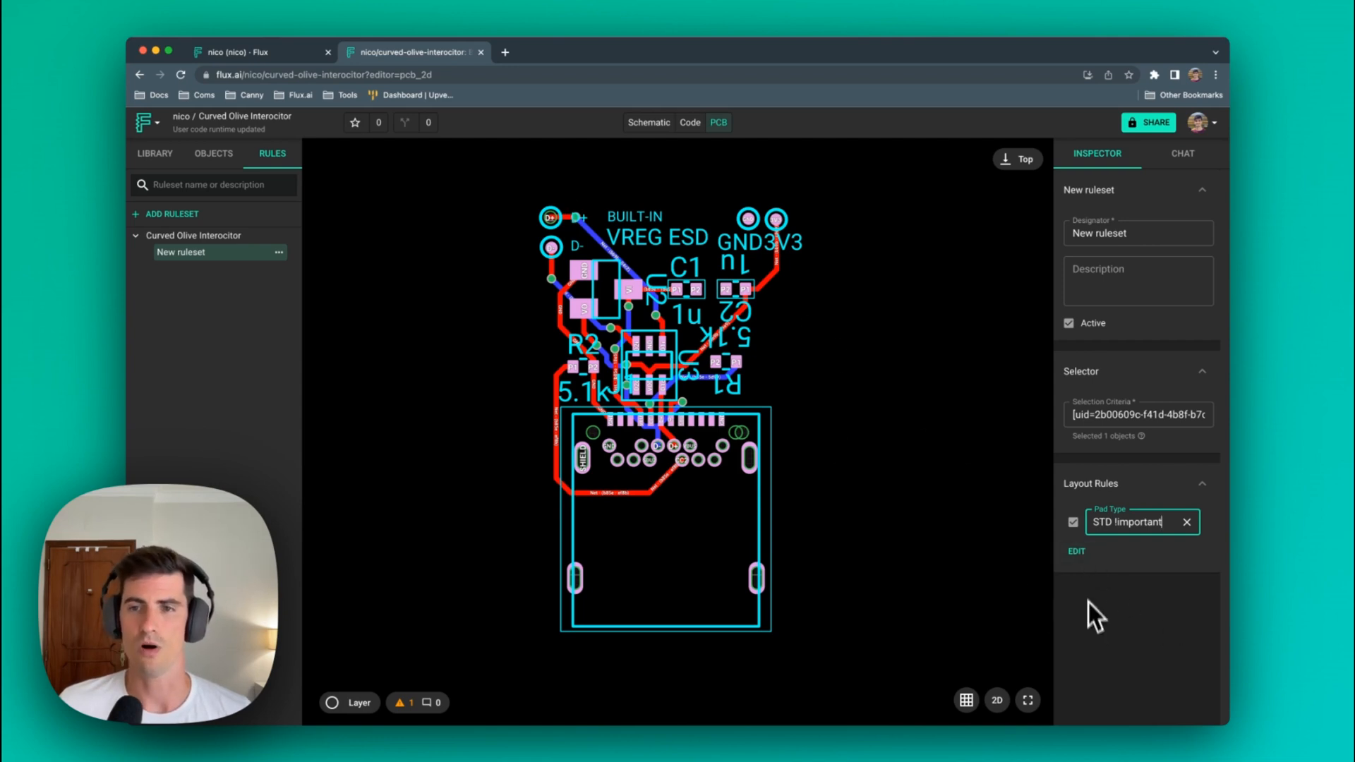
- Add a Size rule of 2mm !important to the ruleset, enlarging the D+ pad
{"action": "left_click", "coordinate": [1076, 540]}
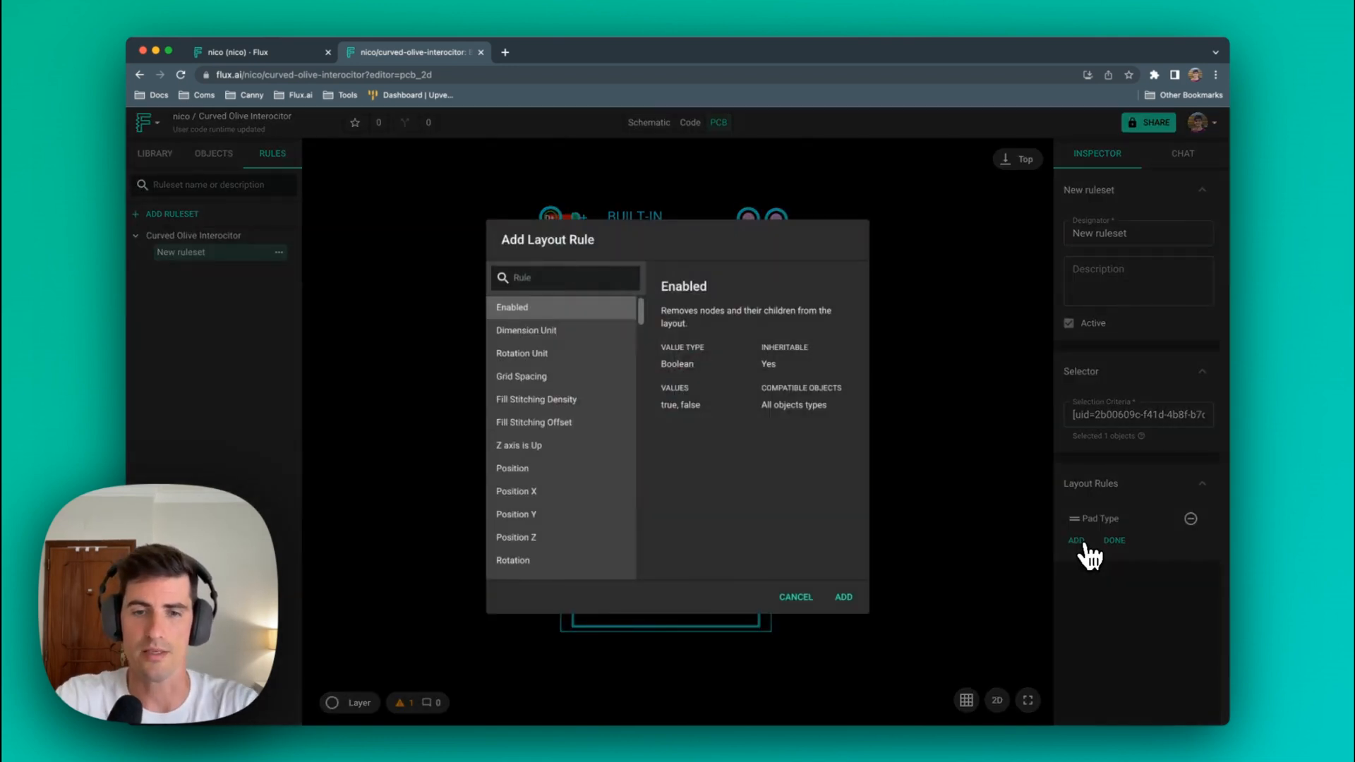
{"action": "type", "text": "size"}
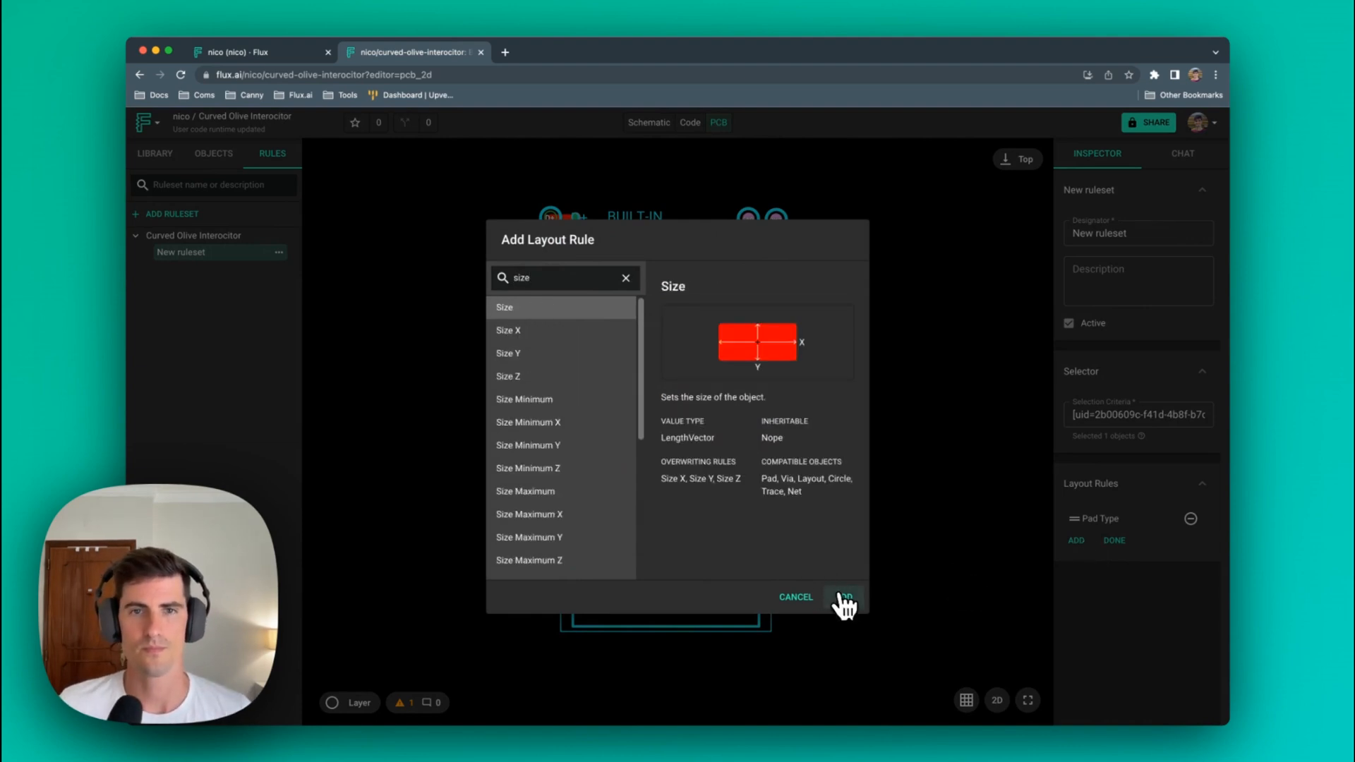
{"action": "left_click", "coordinate": [843, 596]}
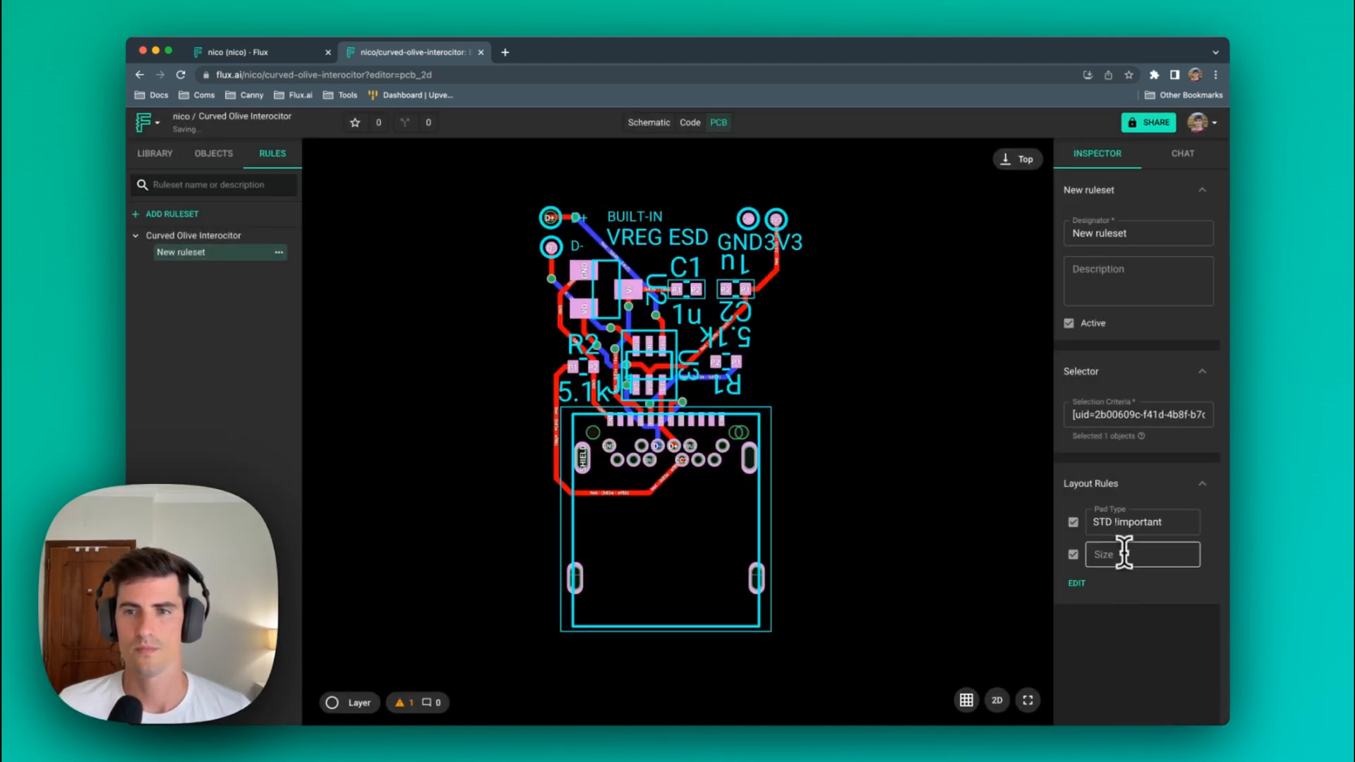
{"action": "type", "text": "2mm"}
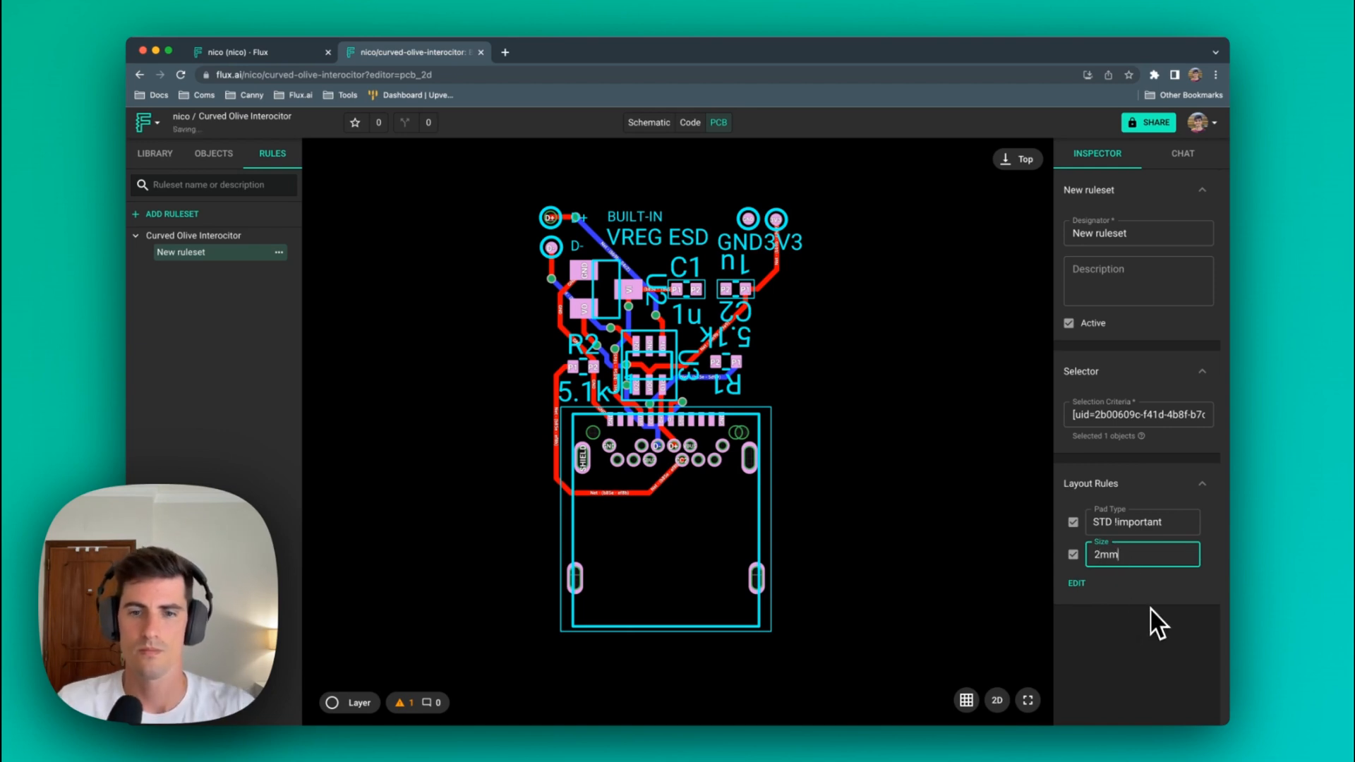
{"action": "type", "text": "!important"}
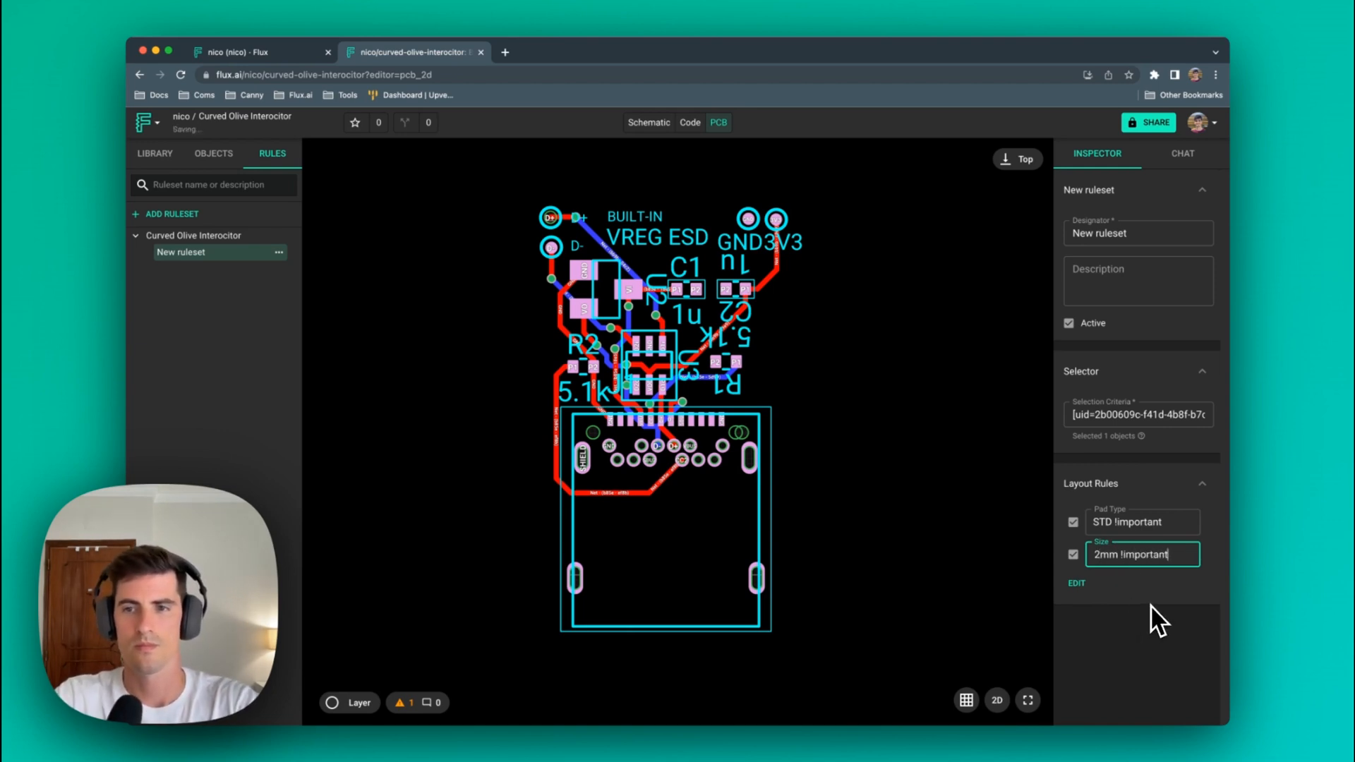
{"action": "left_click", "coordinate": [193, 235]}
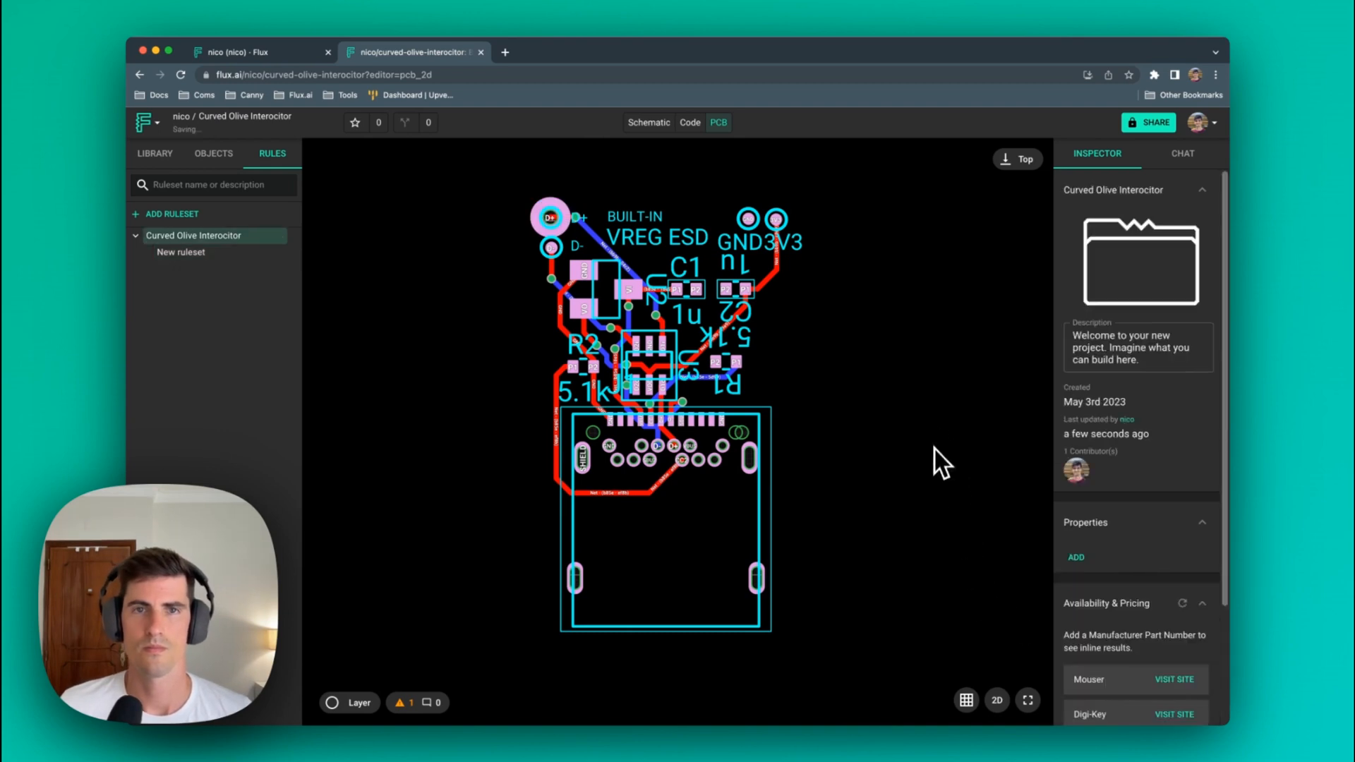